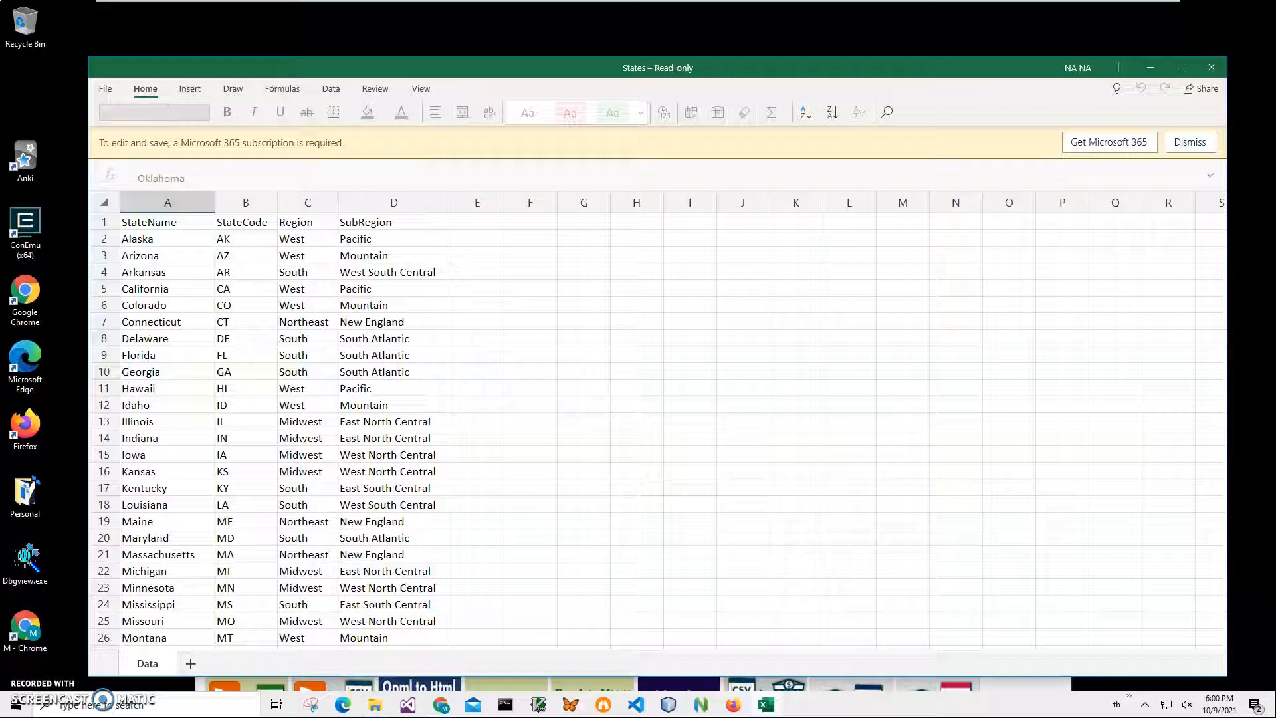
{"action": "mouse_move", "coordinate": [1030, 250]}
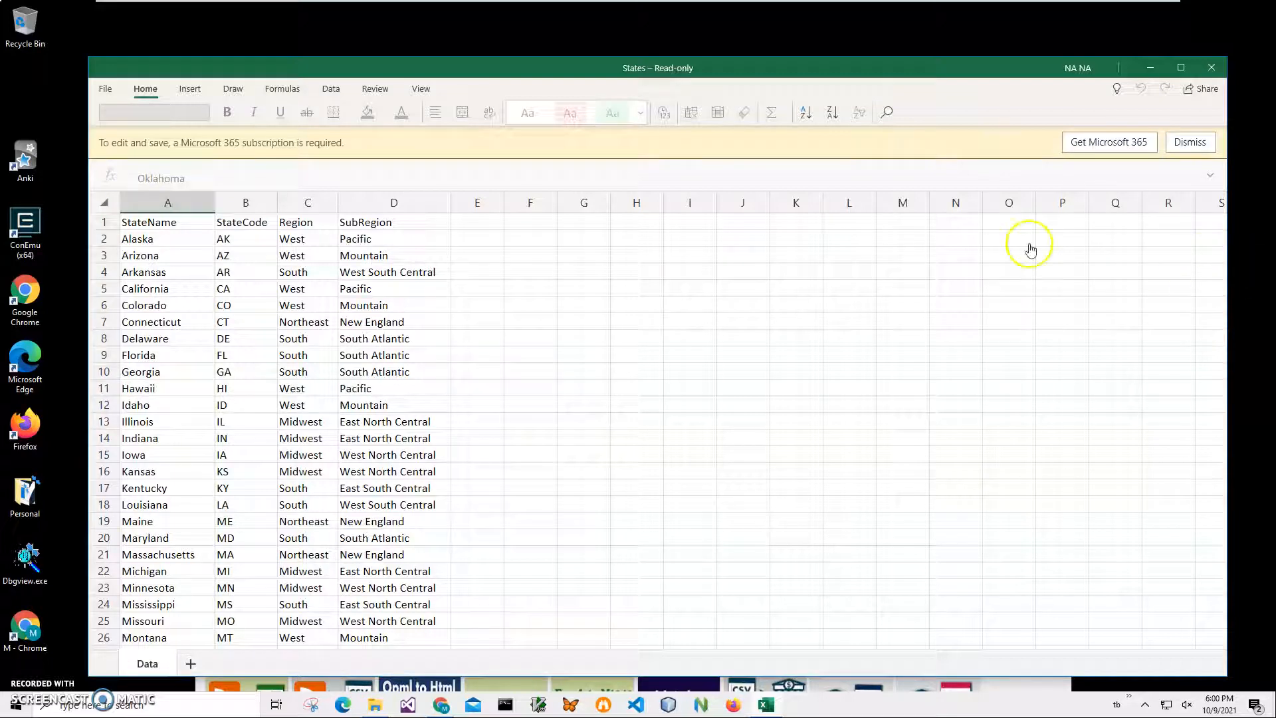
- Review the States workbook's StateName, Region and SubRegion columns and first rows (Alaska, California)
{"action": "left_click", "coordinate": [307, 222]}
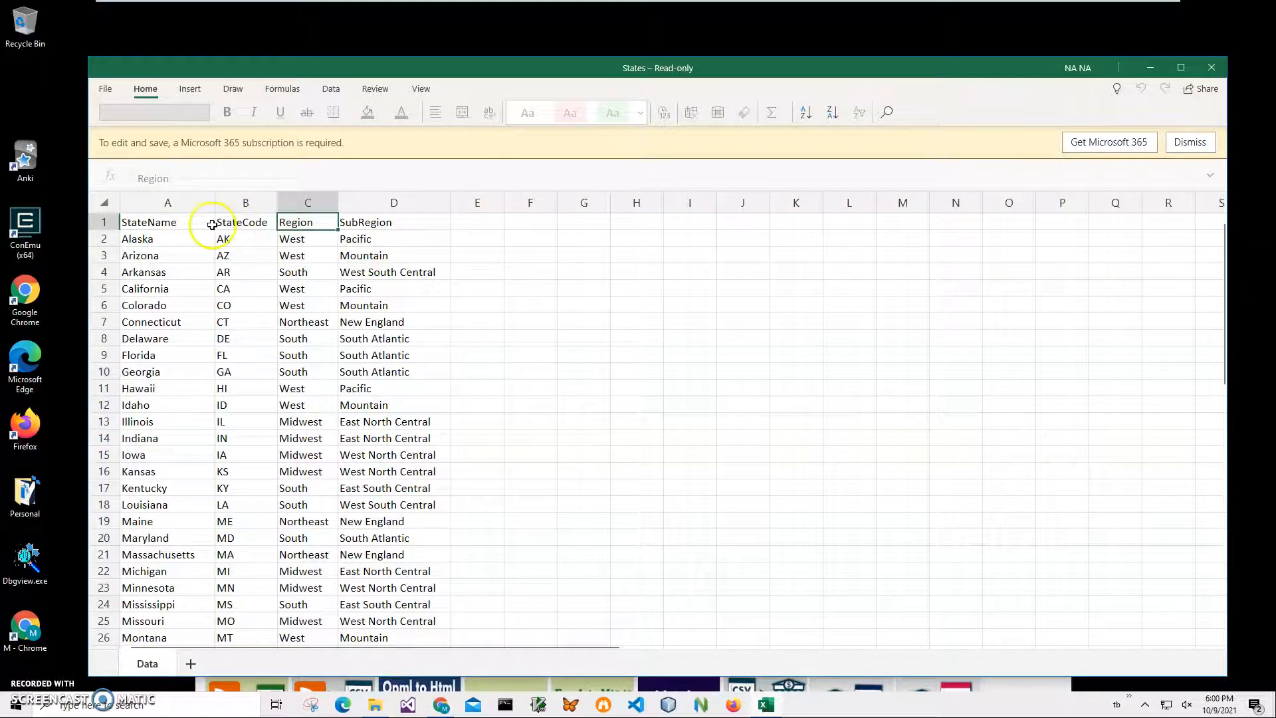
{"action": "left_click", "coordinate": [307, 238]}
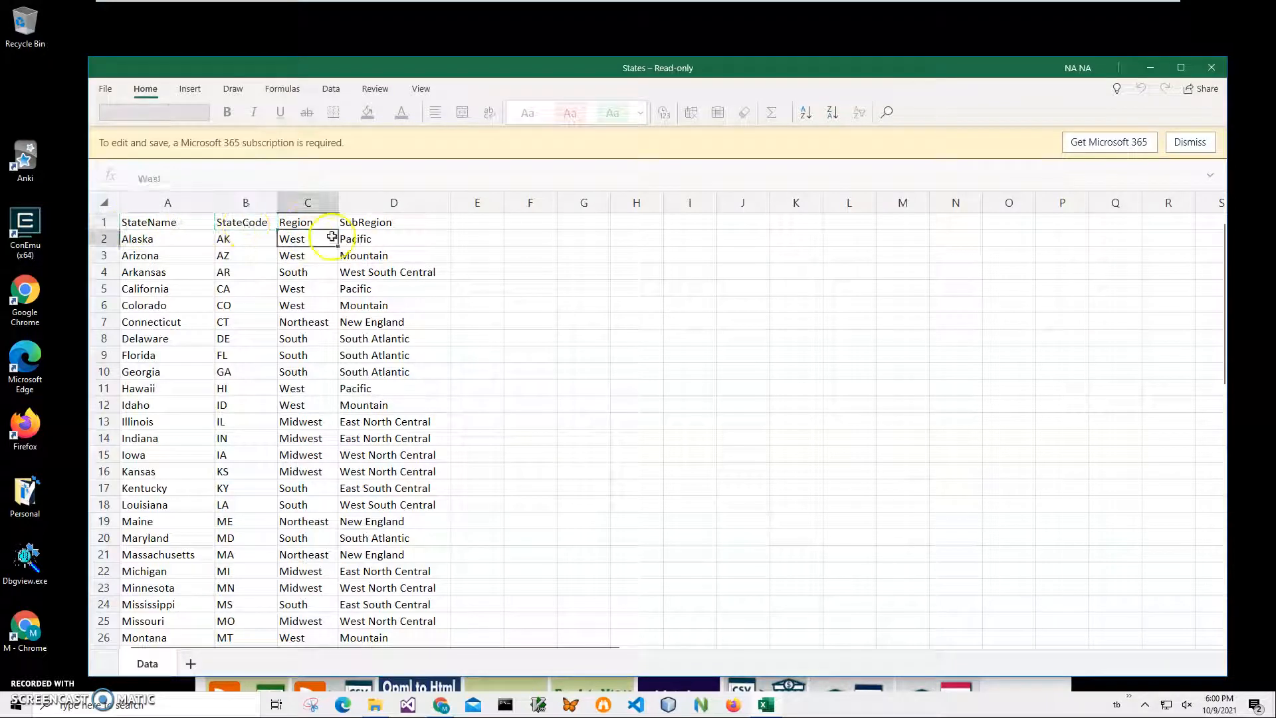
{"action": "left_click", "coordinate": [394, 222]}
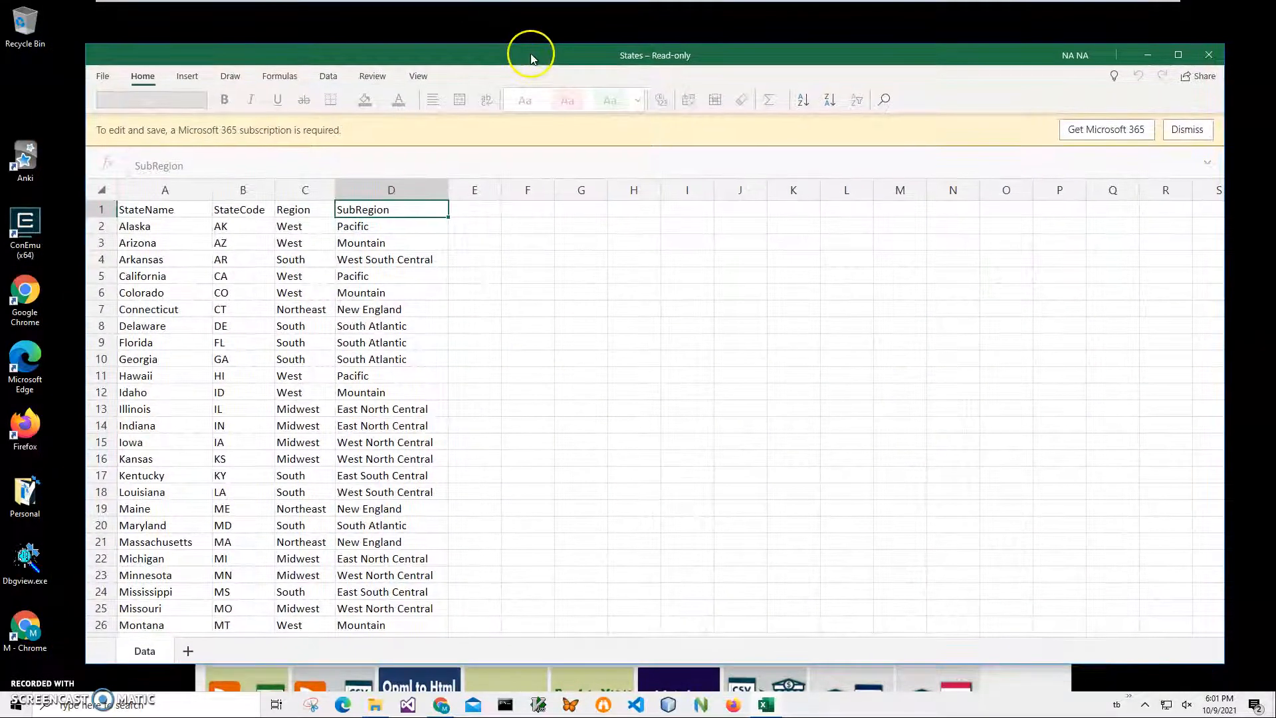
{"action": "mouse_move", "coordinate": [263, 238]}
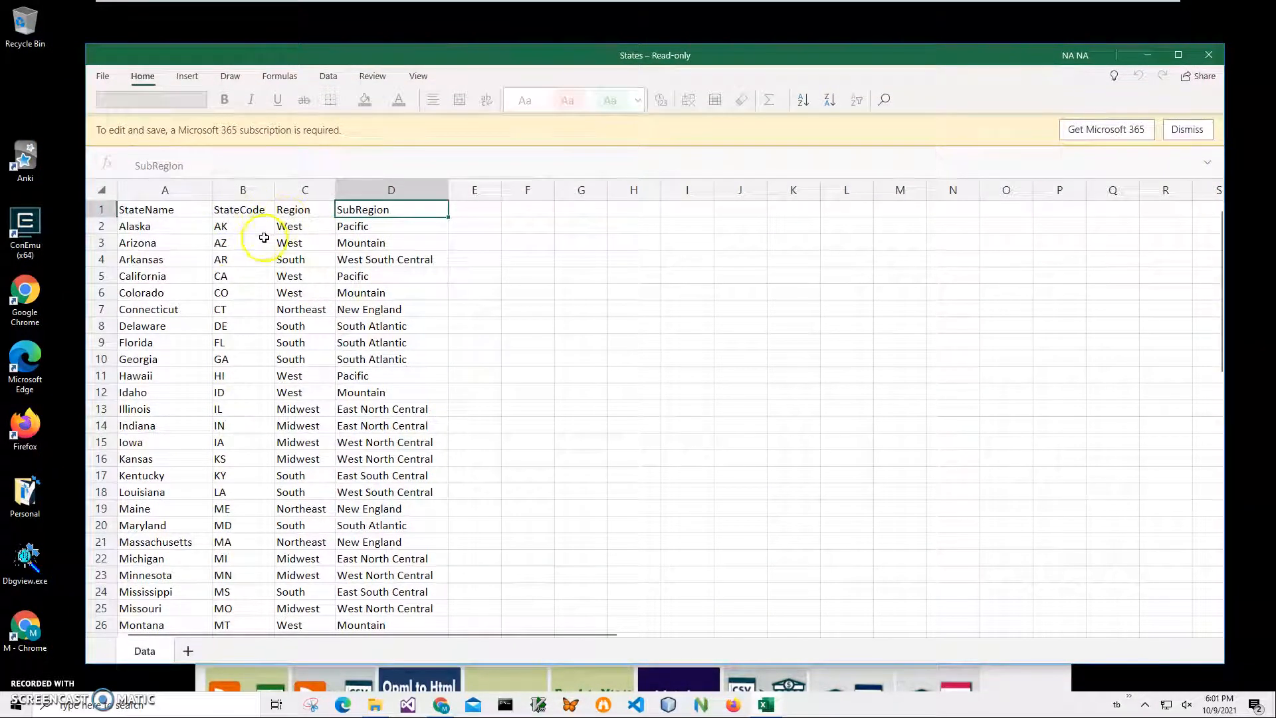
{"action": "left_click", "coordinate": [165, 275]}
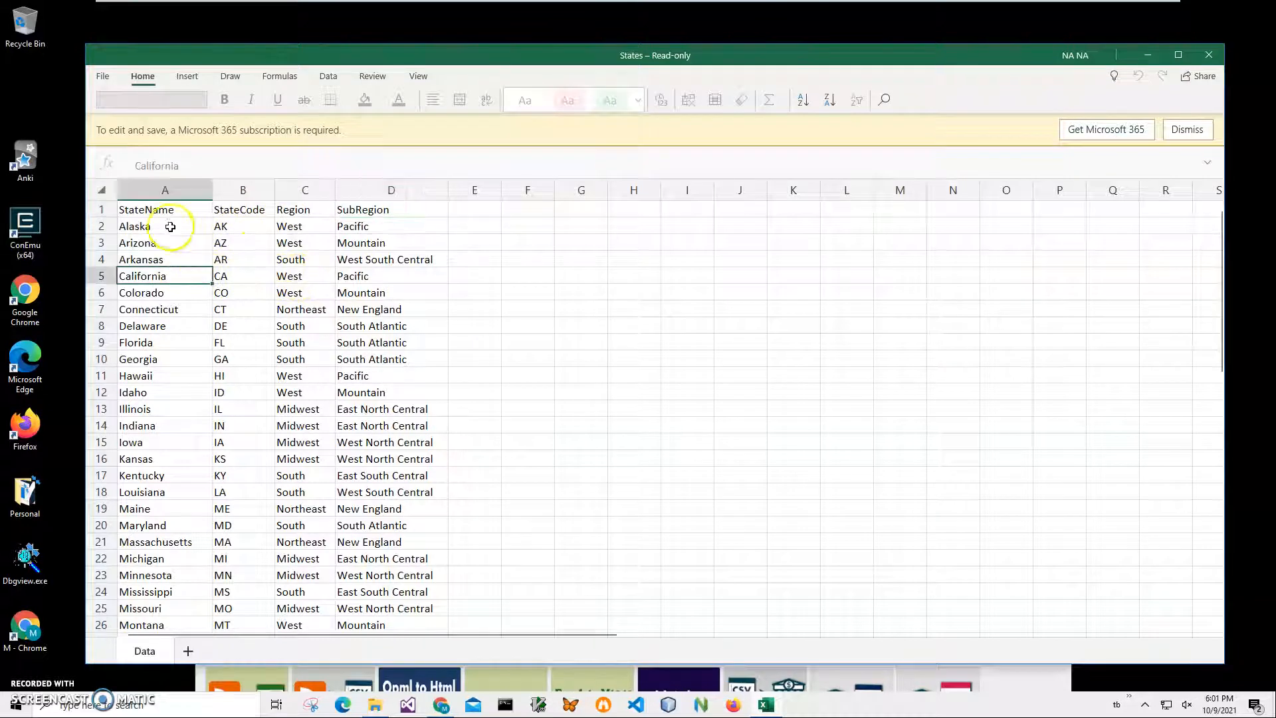
{"action": "left_click", "coordinate": [165, 209]}
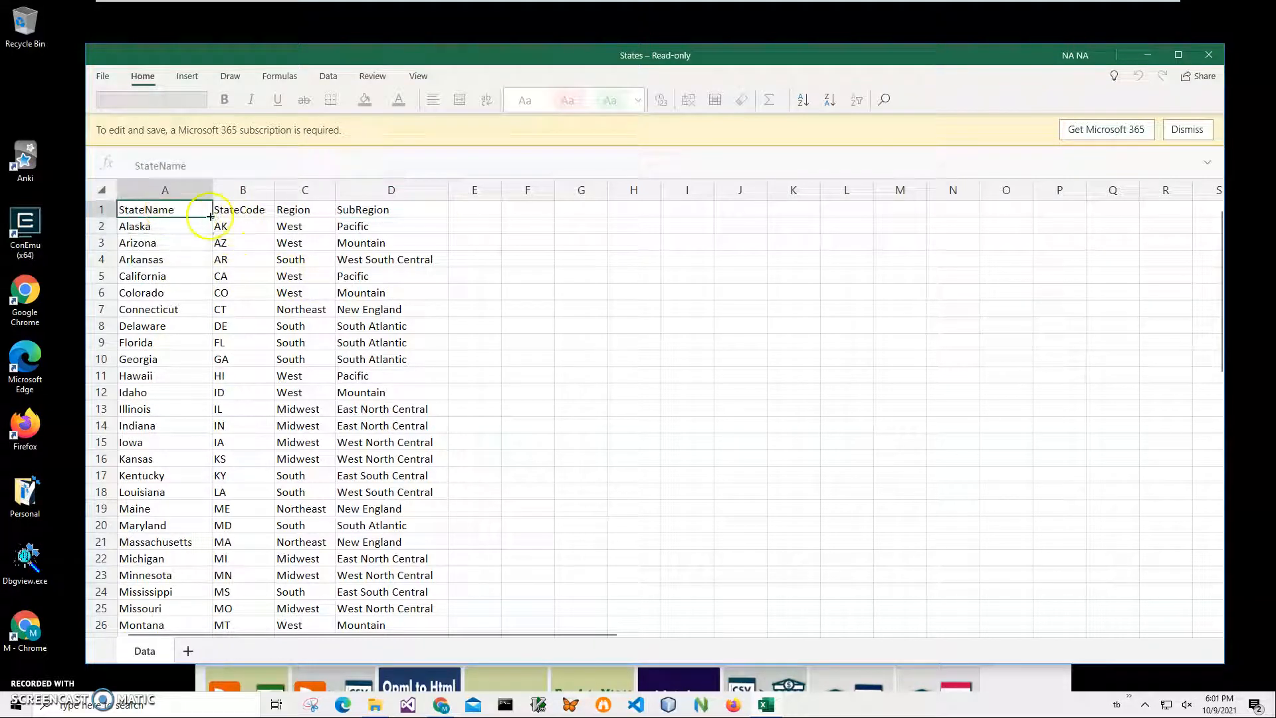
{"action": "left_click", "coordinate": [165, 226]}
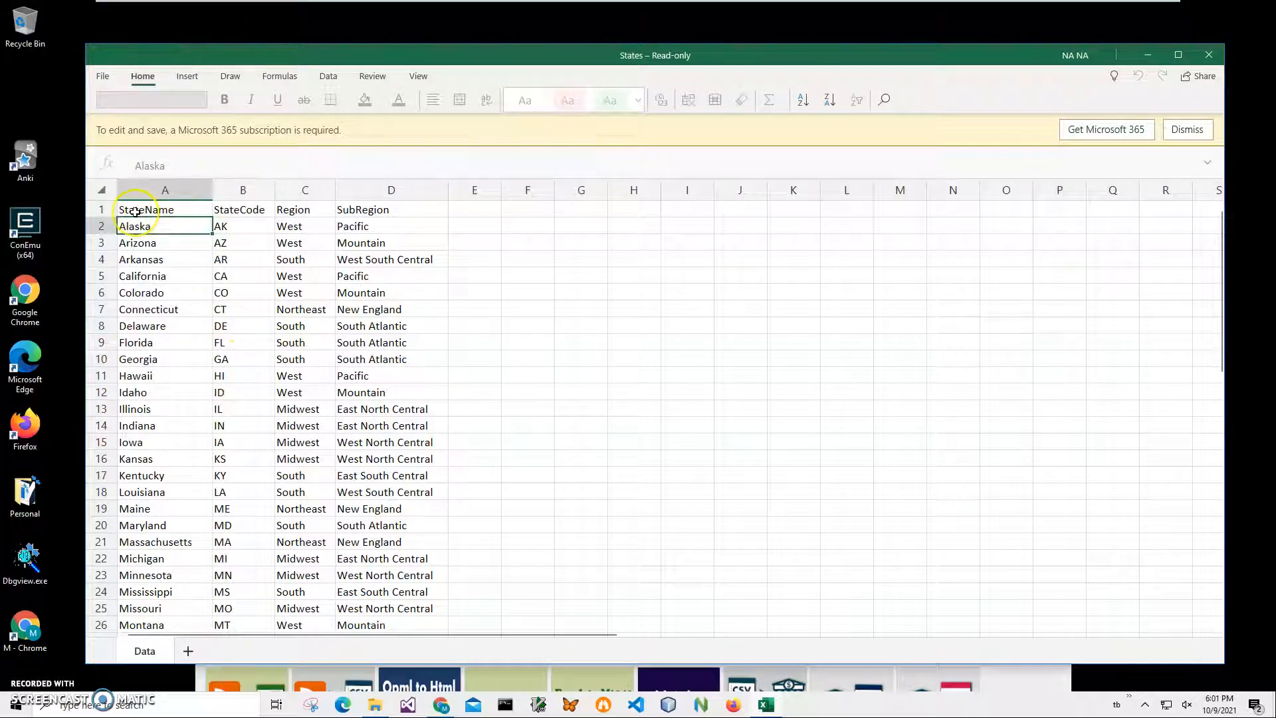
{"action": "left_click", "coordinate": [165, 208]}
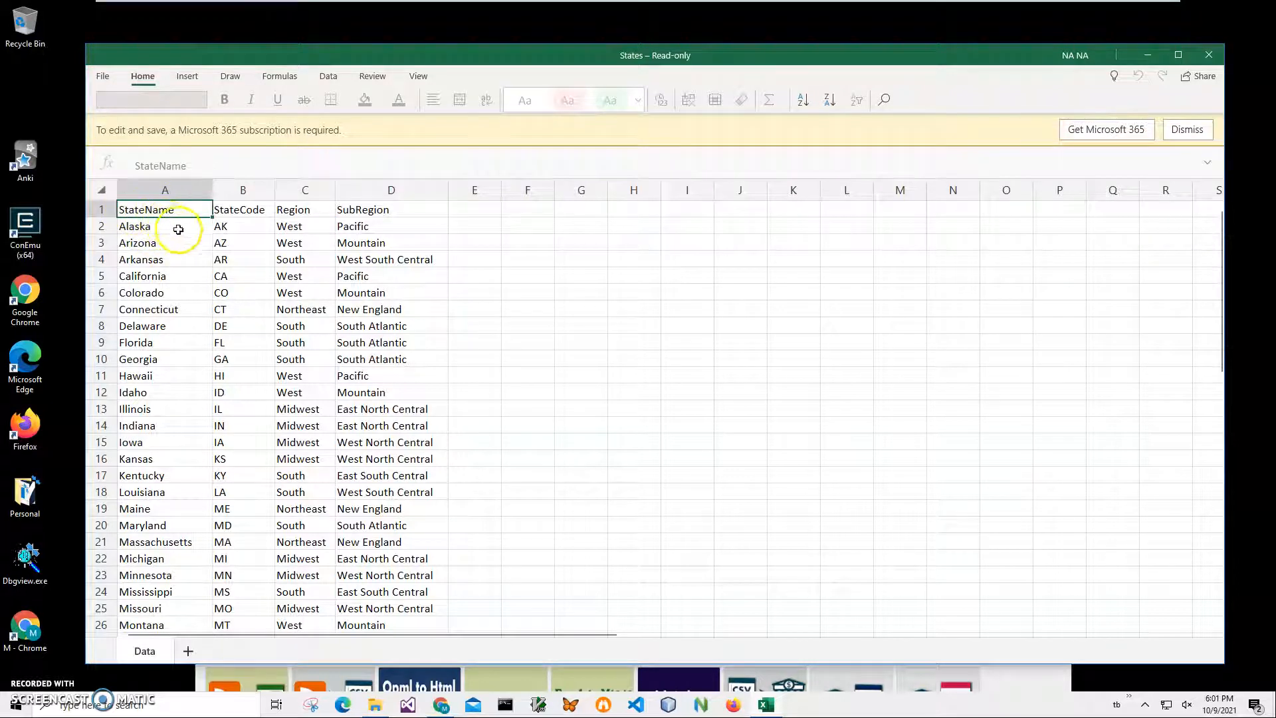
{"action": "left_click", "coordinate": [305, 209]}
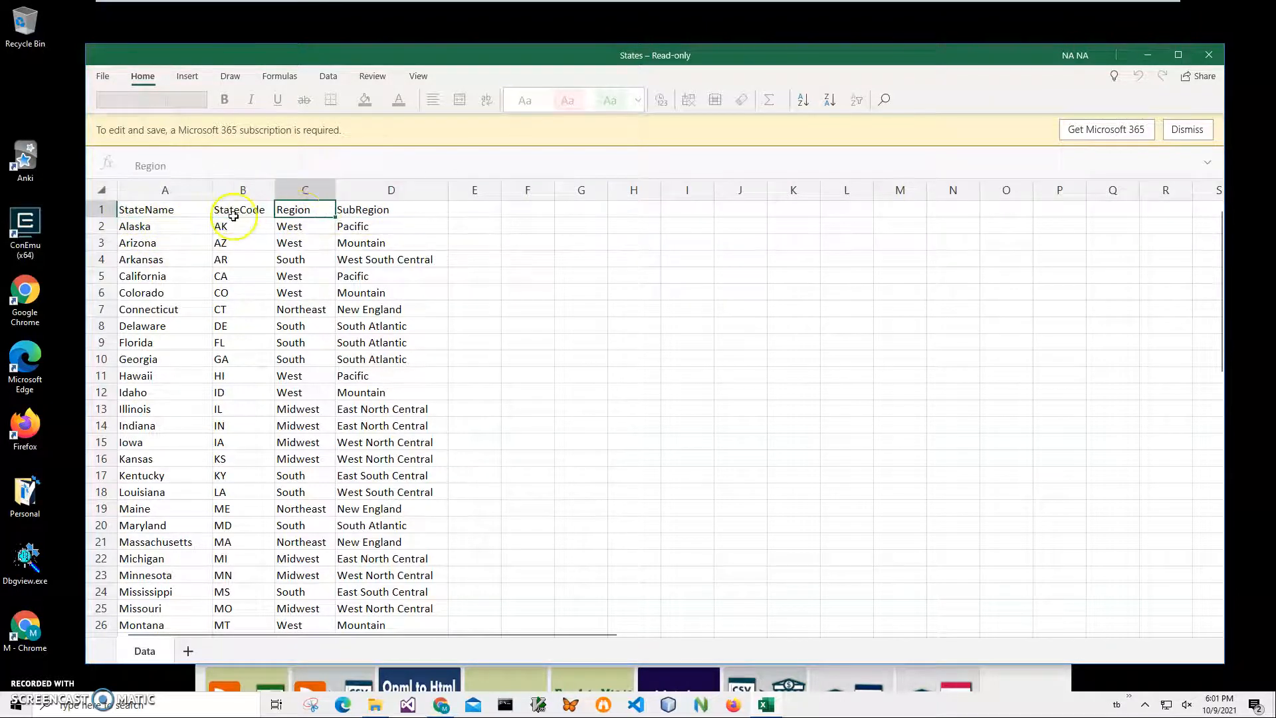
{"action": "left_click", "coordinate": [164, 226]}
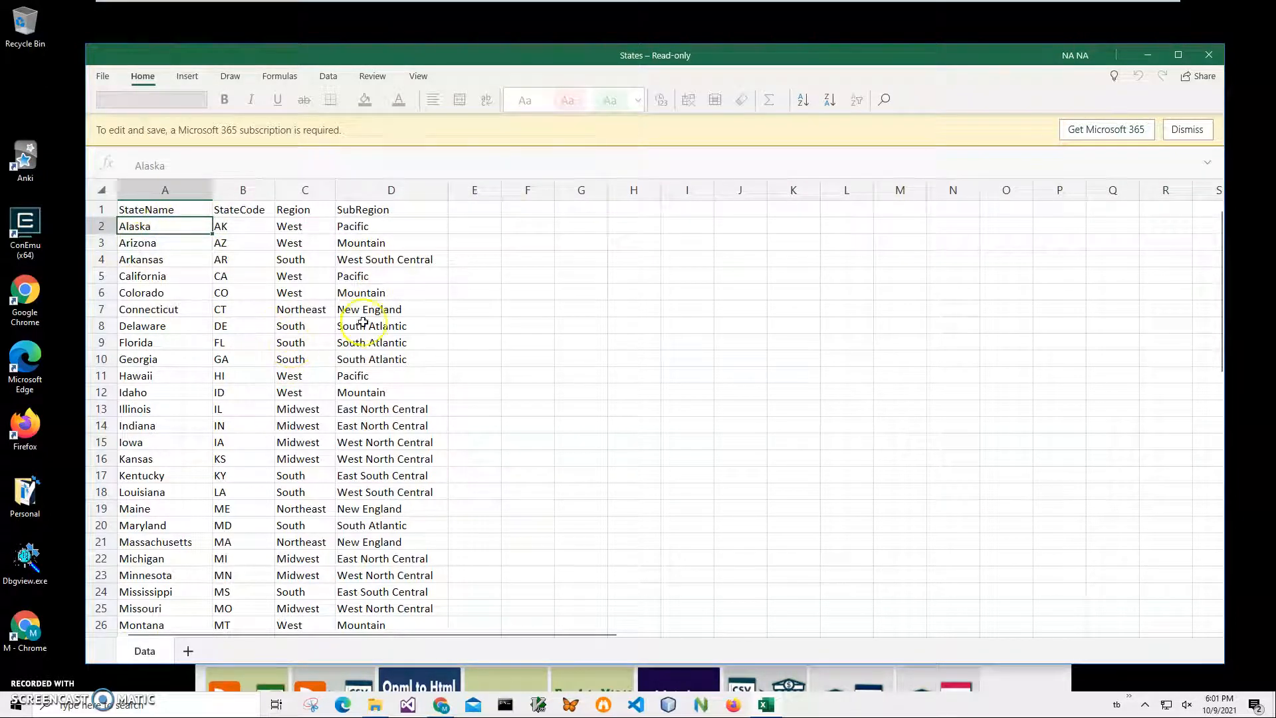
{"action": "mouse_move", "coordinate": [1210, 55]}
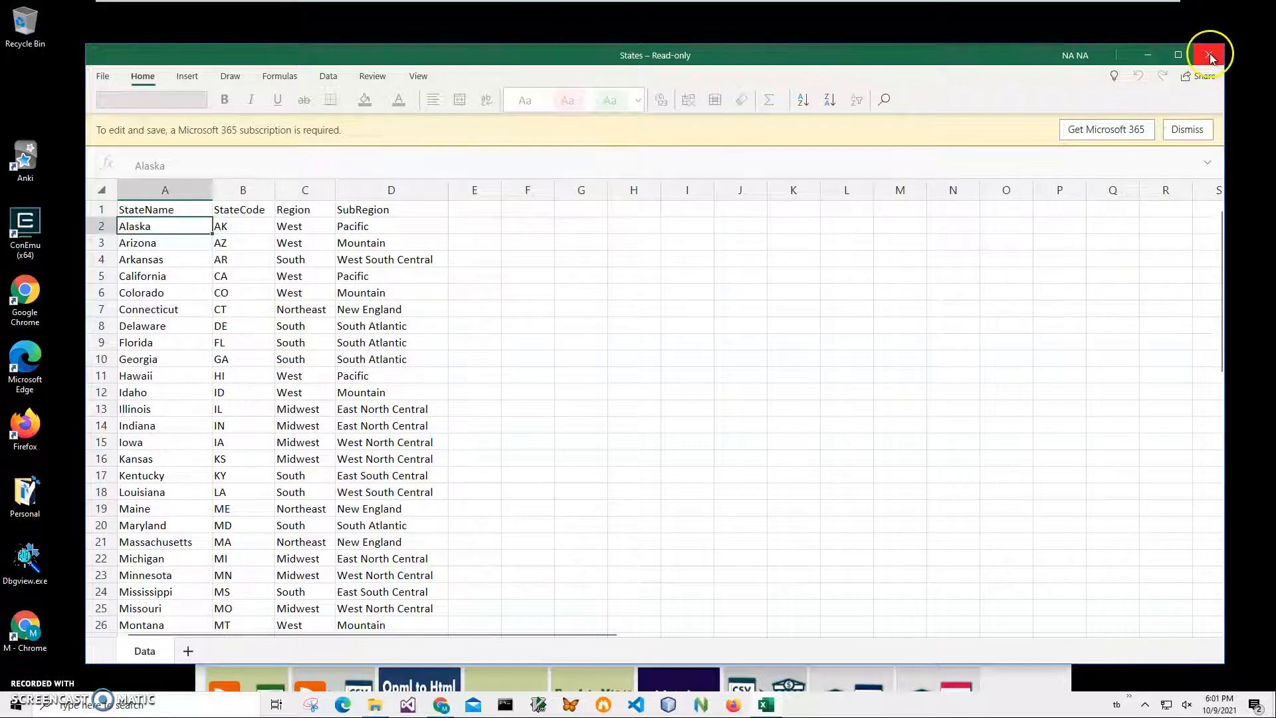
- Close the States workbook and search whiterocksoftware.com for 'xlsx'
{"action": "left_click", "coordinate": [1210, 54]}
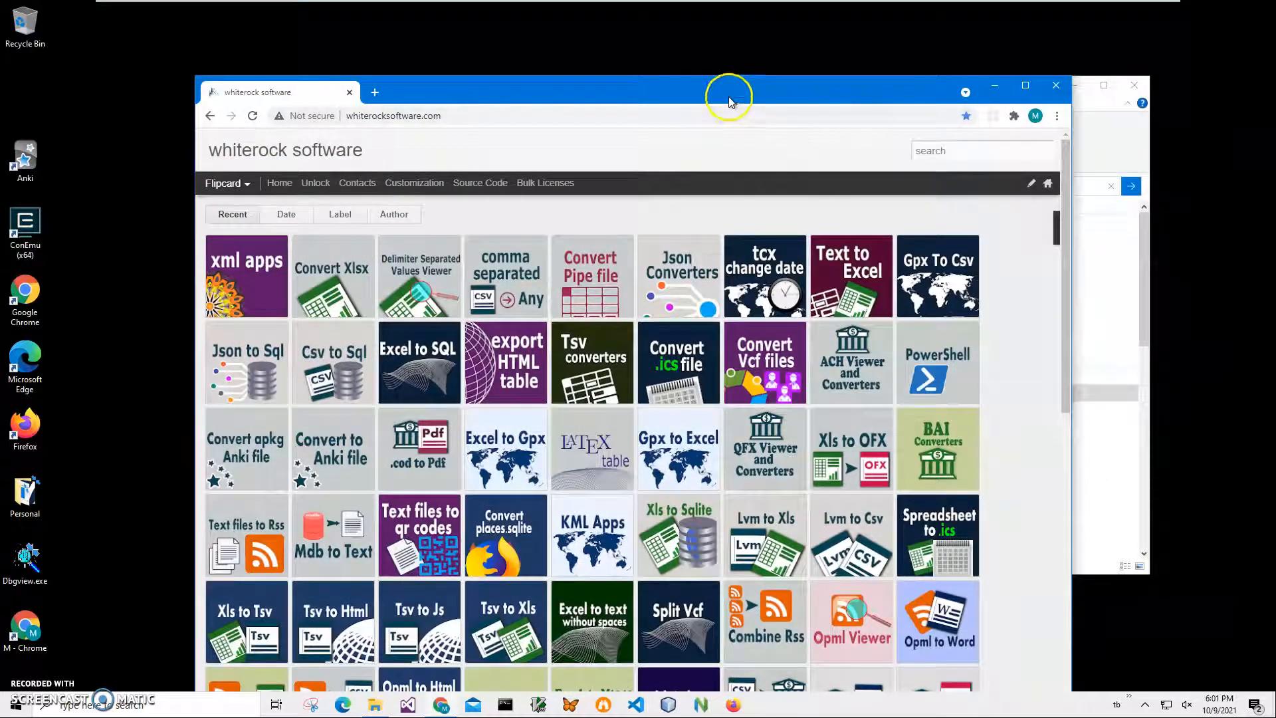
{"action": "left_click", "coordinate": [983, 150]}
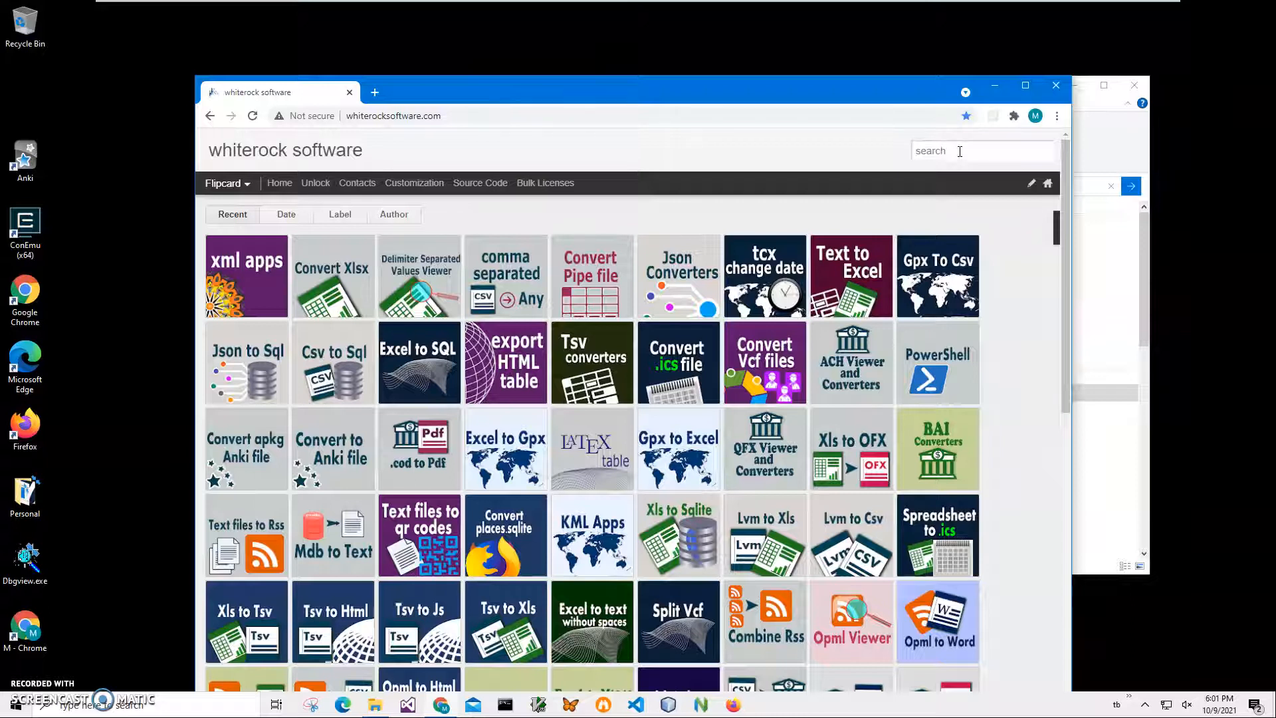
{"action": "type", "text": "xlsx"}
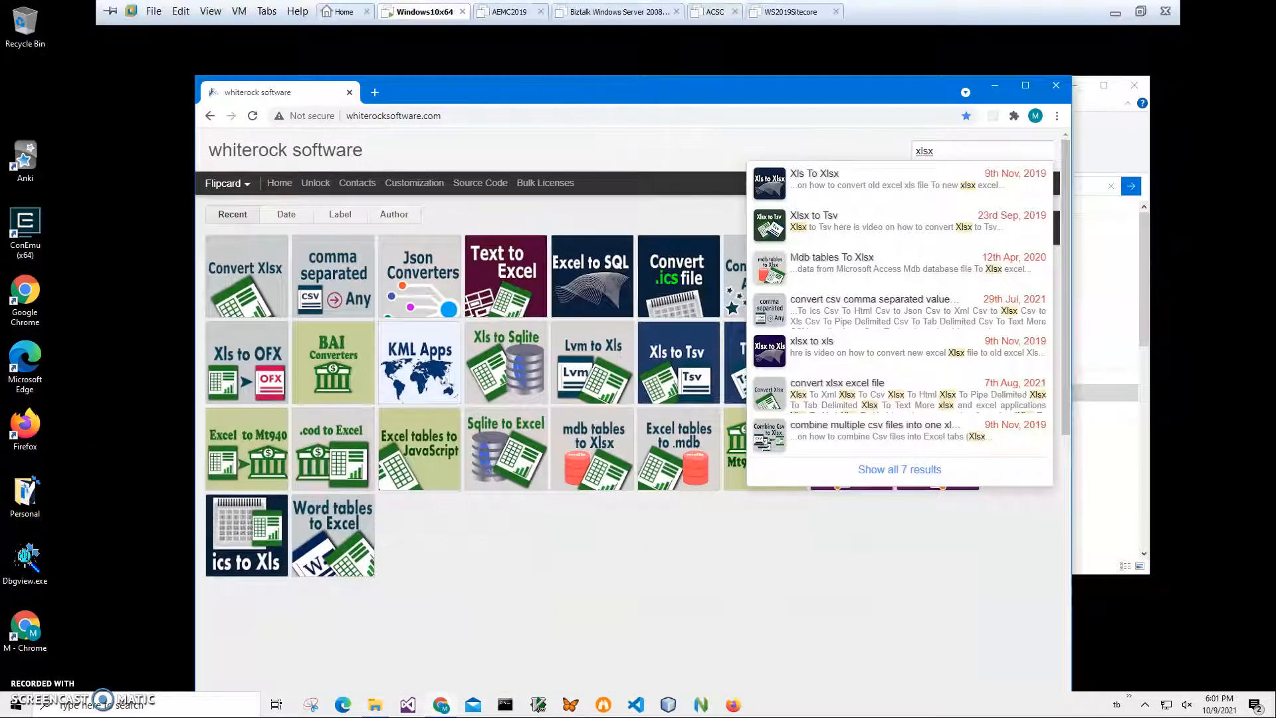
- From the 'convert xlsx excel file' post, download the Xlsx To Xml installer zip
{"action": "left_click", "coordinate": [836, 383]}
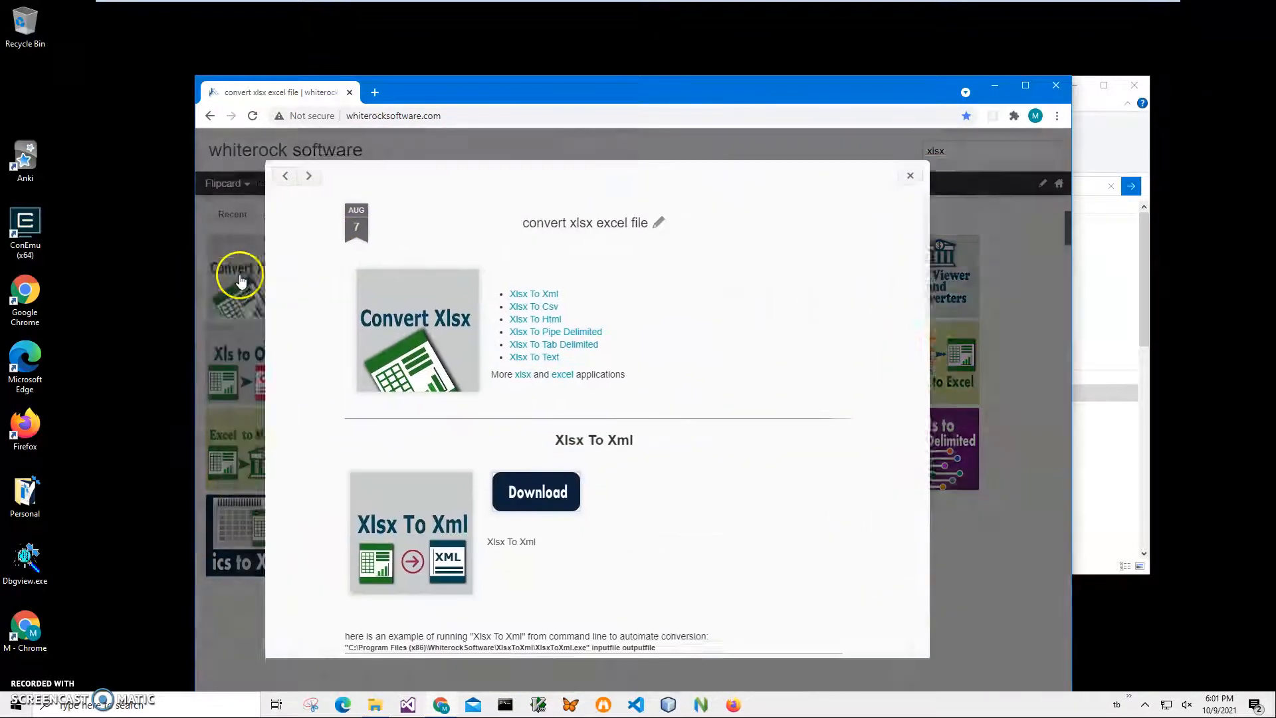
{"action": "left_click", "coordinate": [238, 272]}
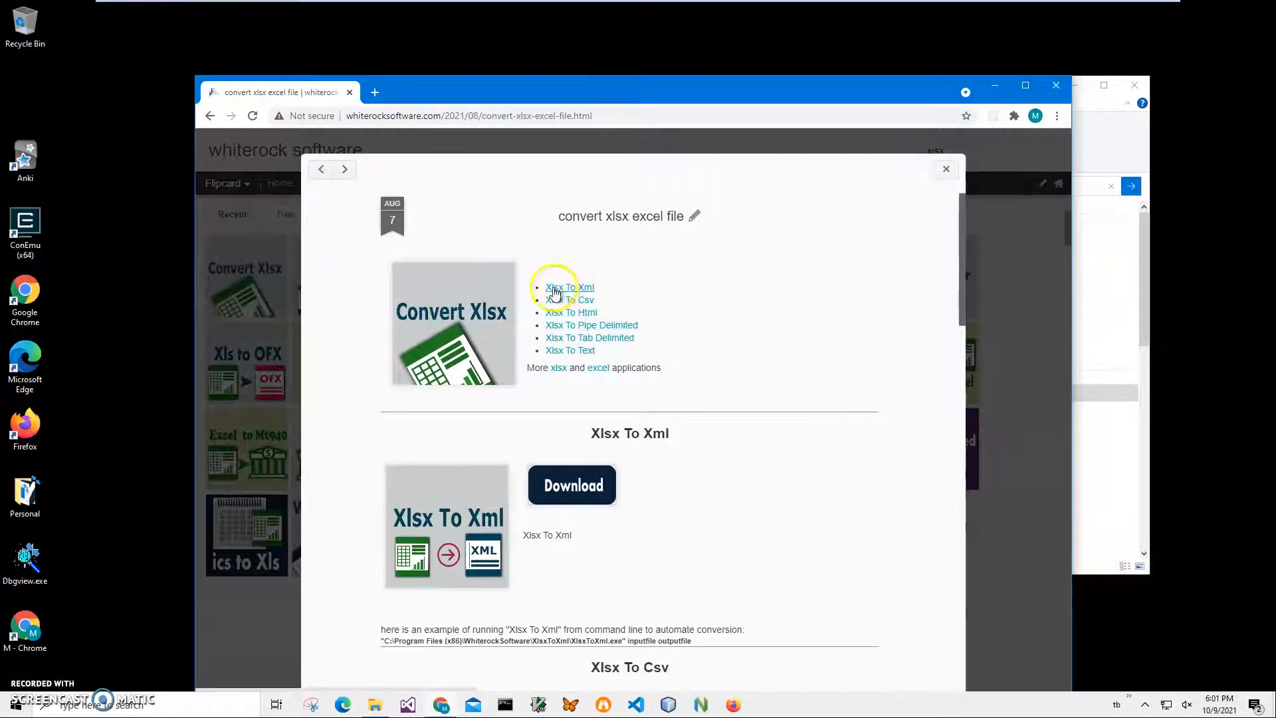
{"action": "left_click", "coordinate": [570, 288]}
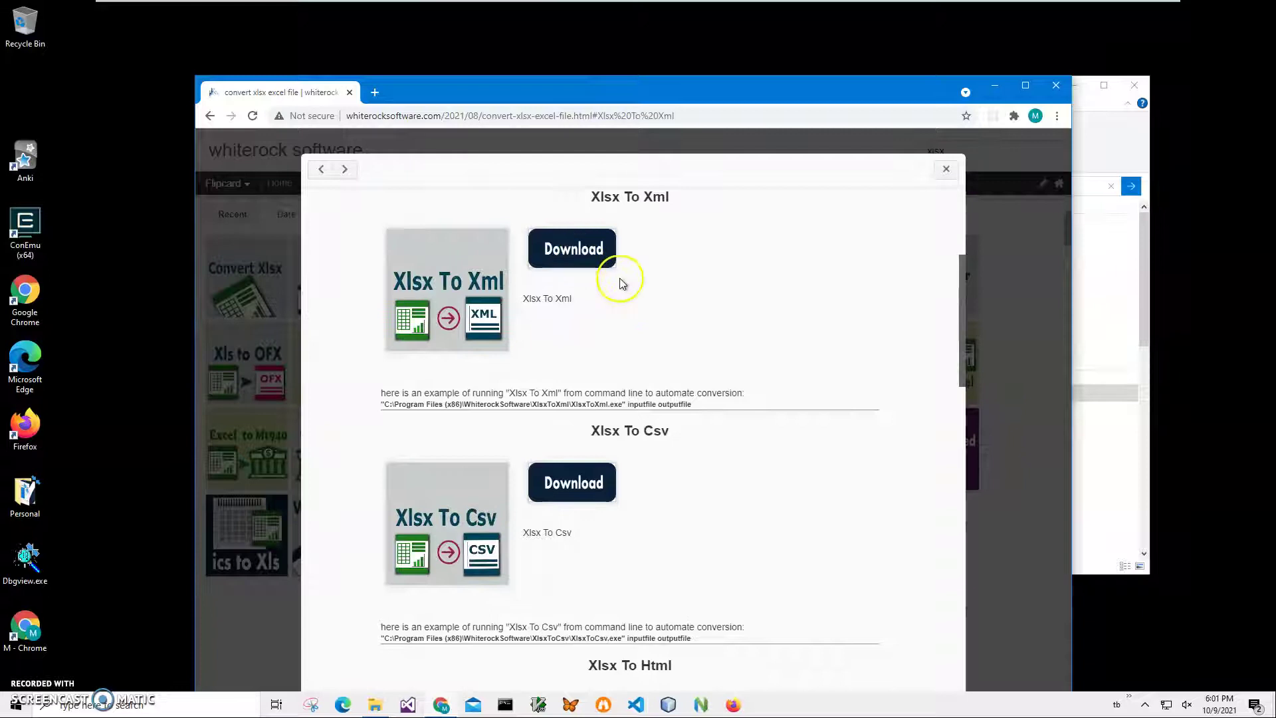
{"action": "left_click", "coordinate": [571, 248]}
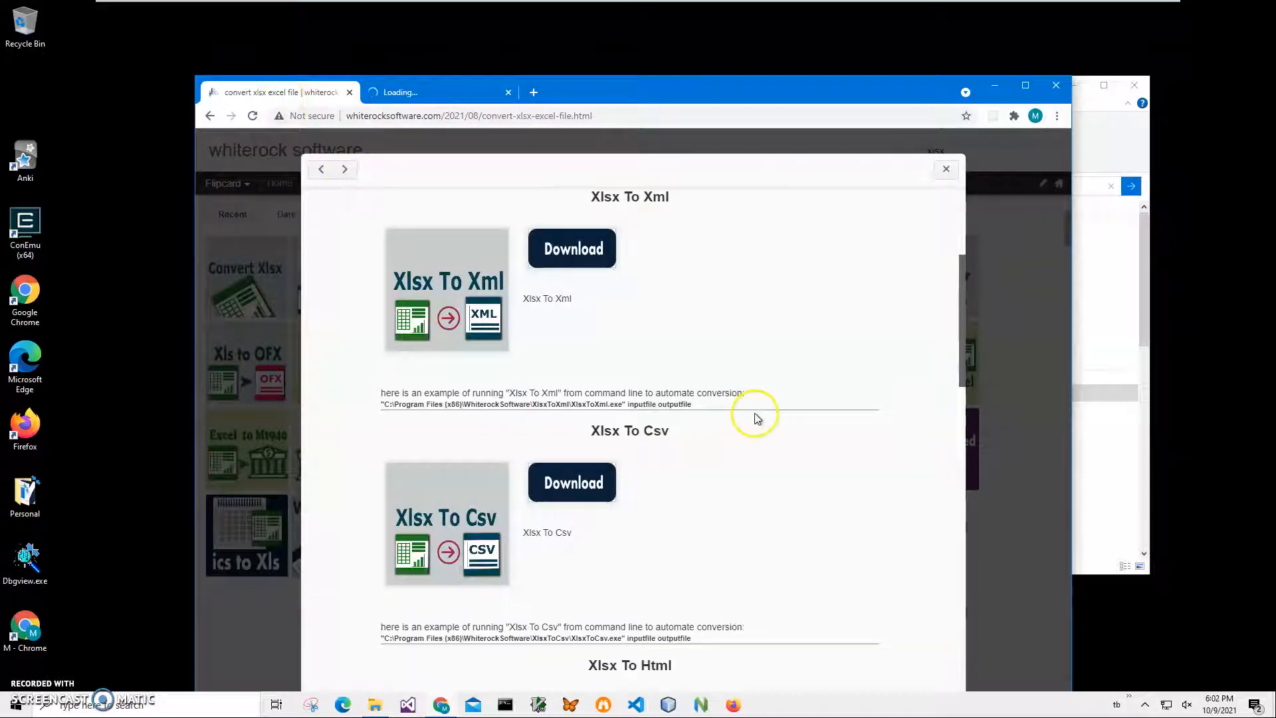
{"action": "mouse_move", "coordinate": [702, 410]}
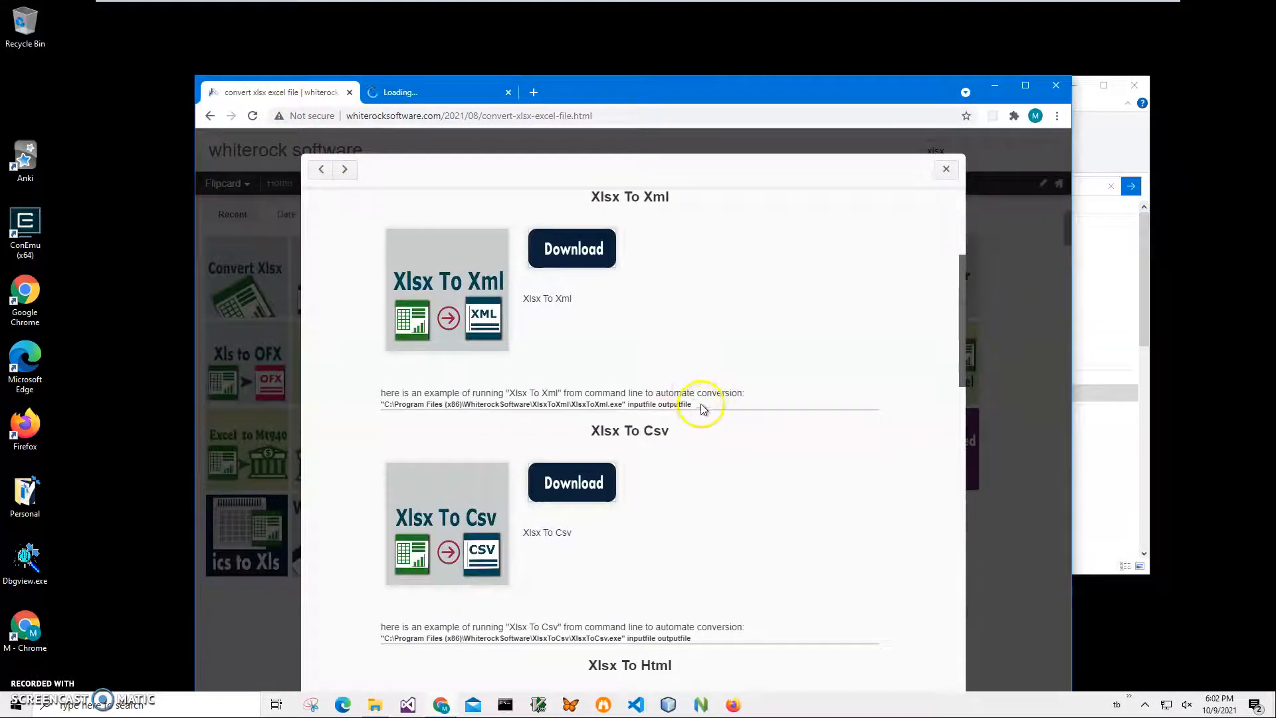
{"action": "mouse_move", "coordinate": [383, 404]}
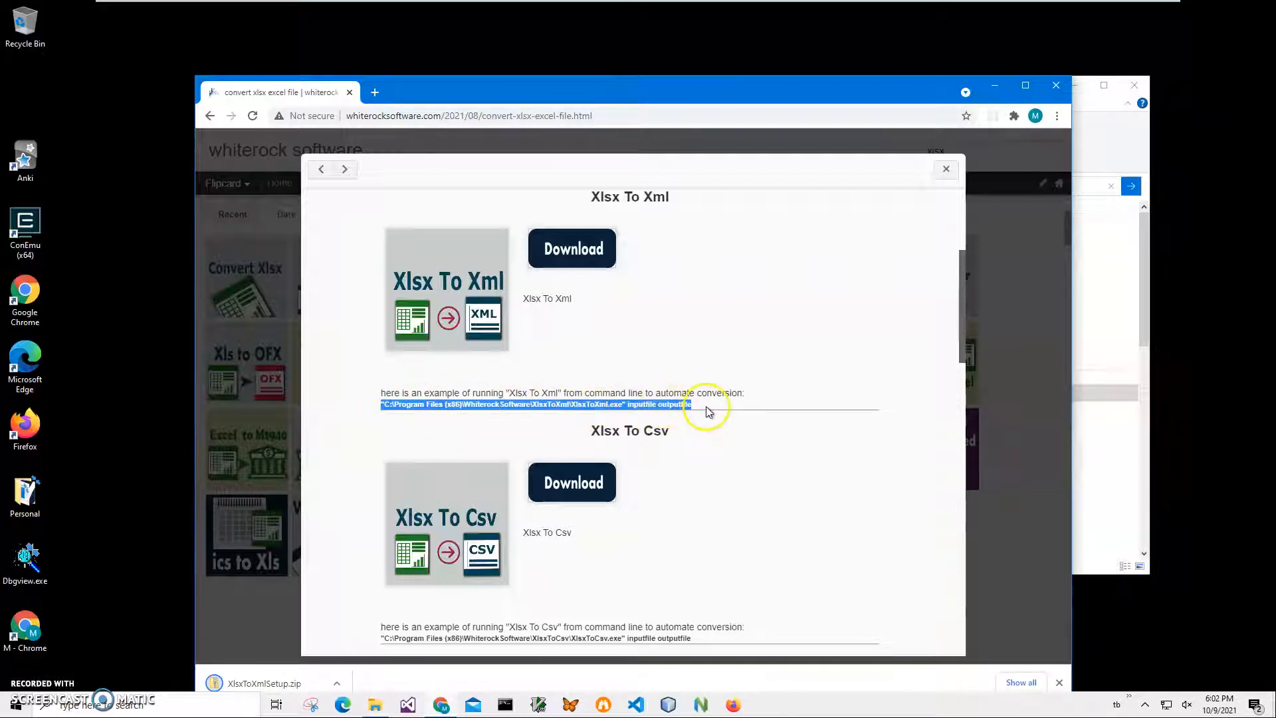
- Examine the post's command-line example and its program path
{"action": "double_click", "coordinate": [641, 405]}
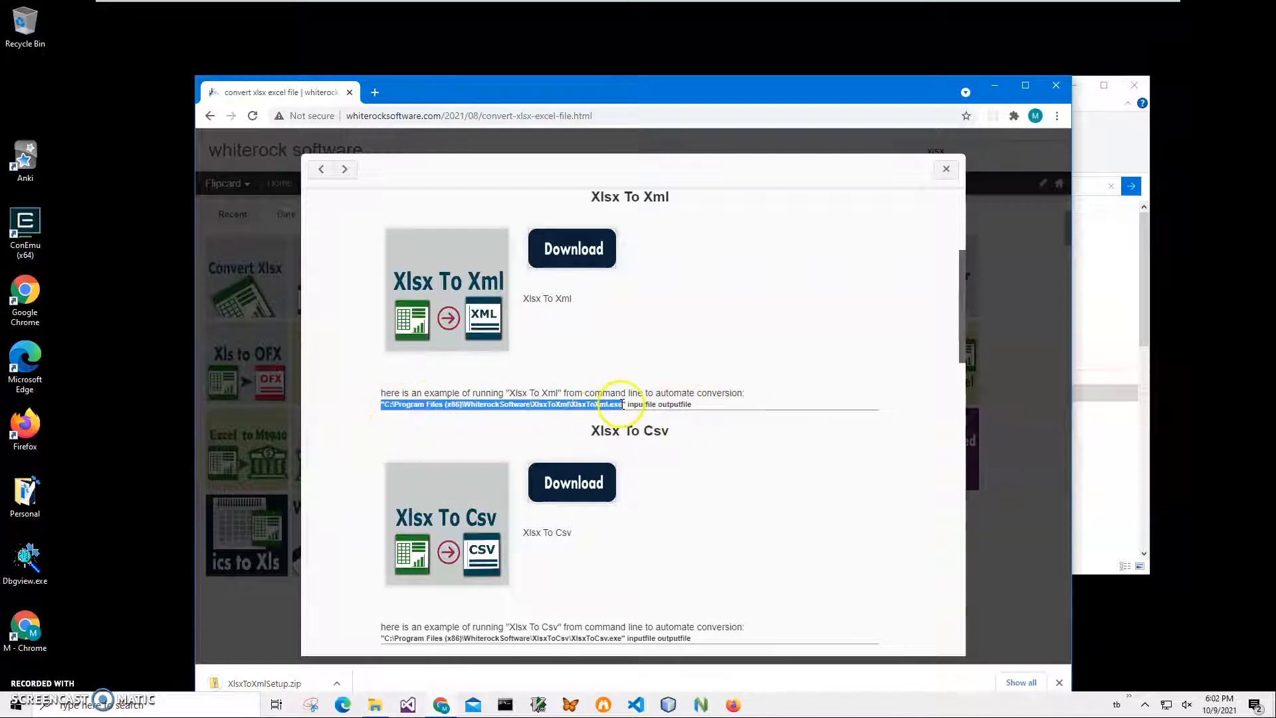
{"action": "double_click", "coordinate": [641, 404]}
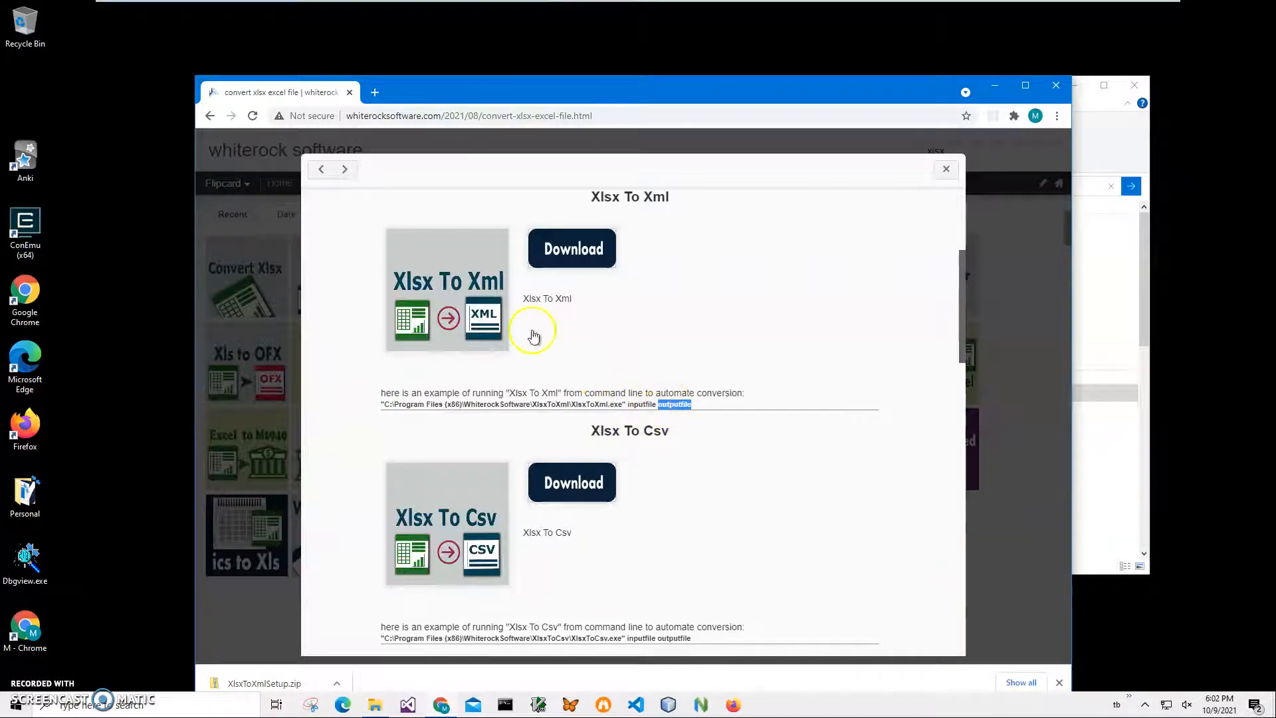
{"action": "mouse_move", "coordinate": [330, 635]}
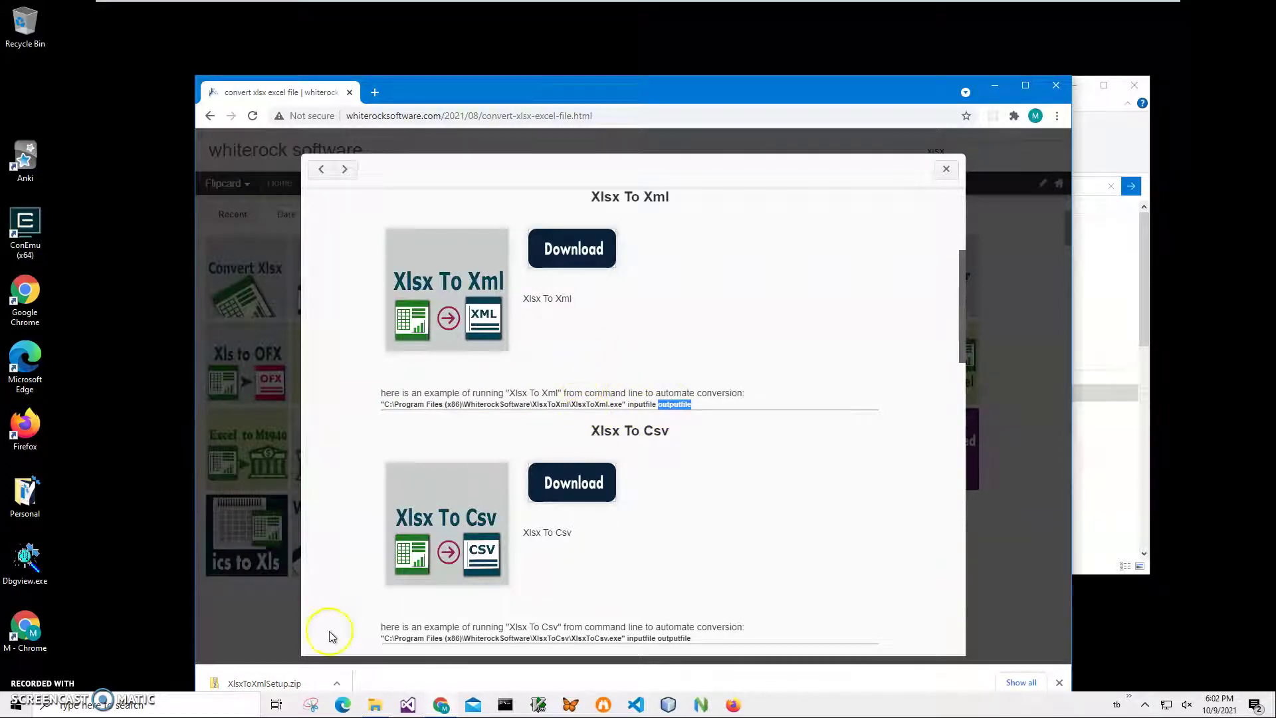
{"action": "mouse_move", "coordinate": [291, 683]}
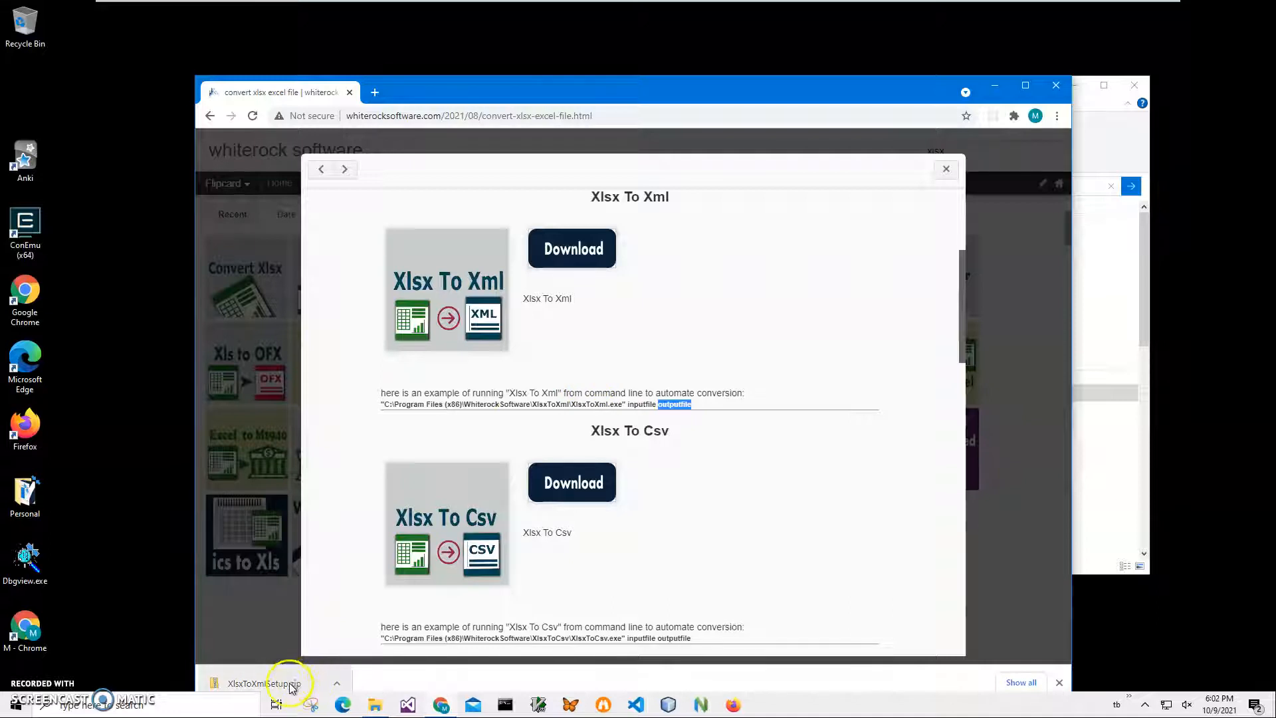
- Open XlsxToXmlSetup.zip to reveal the XlsxToXmlSetup.msi installer inside
{"action": "left_click", "coordinate": [268, 684]}
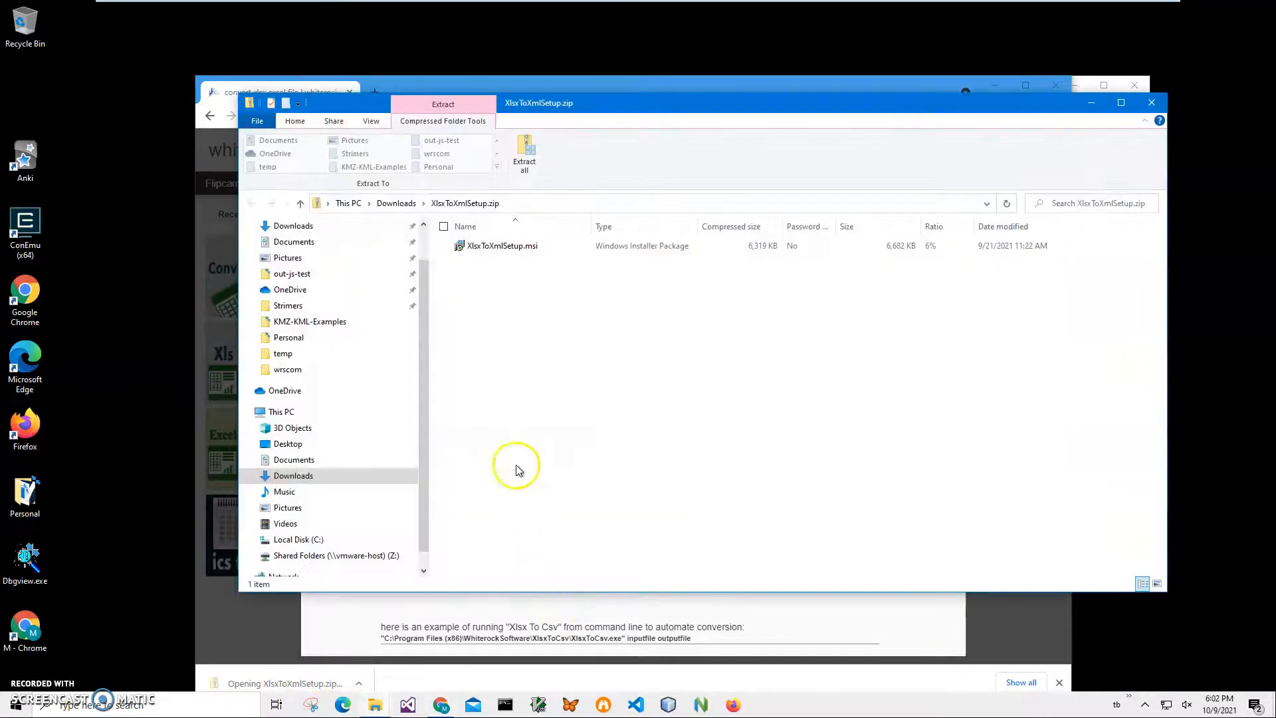
{"action": "left_click", "coordinate": [501, 244]}
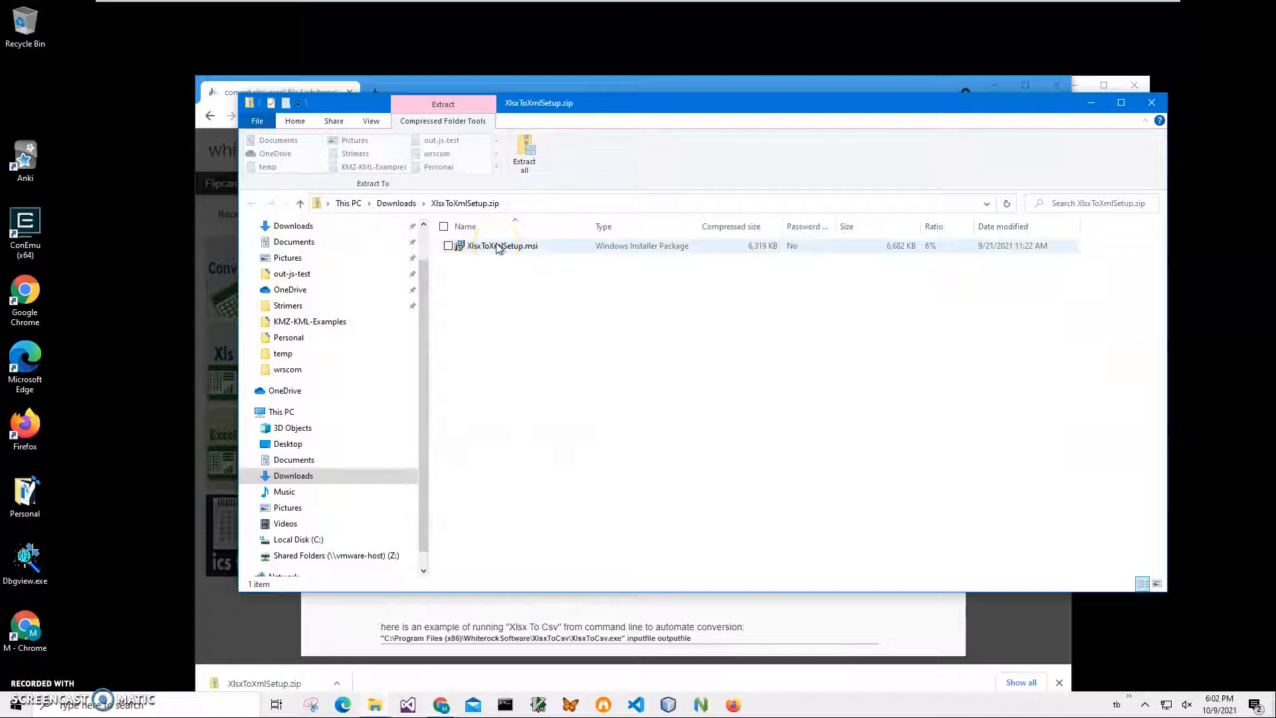
{"action": "mouse_move", "coordinate": [751, 257]}
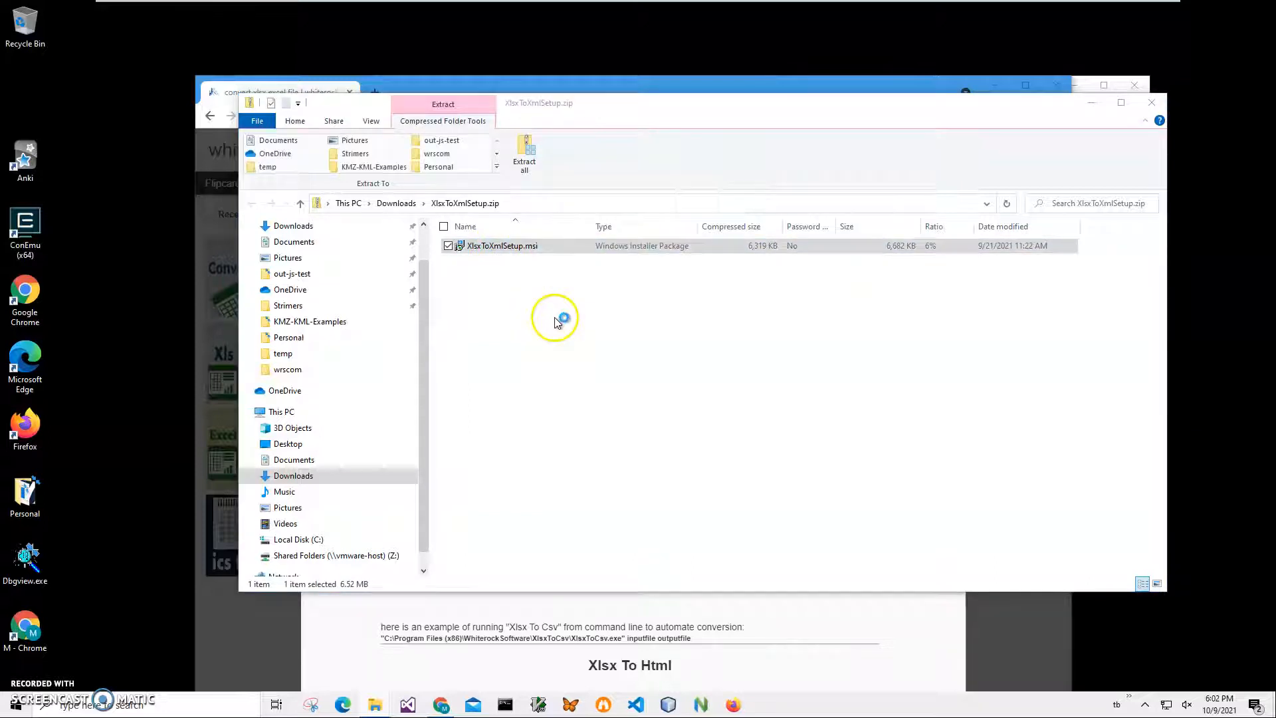
- Run XlsxToXmlSetup.msi, approve the UAC prompt and finish the XlsxToXml installation
{"action": "double_click", "coordinate": [502, 244]}
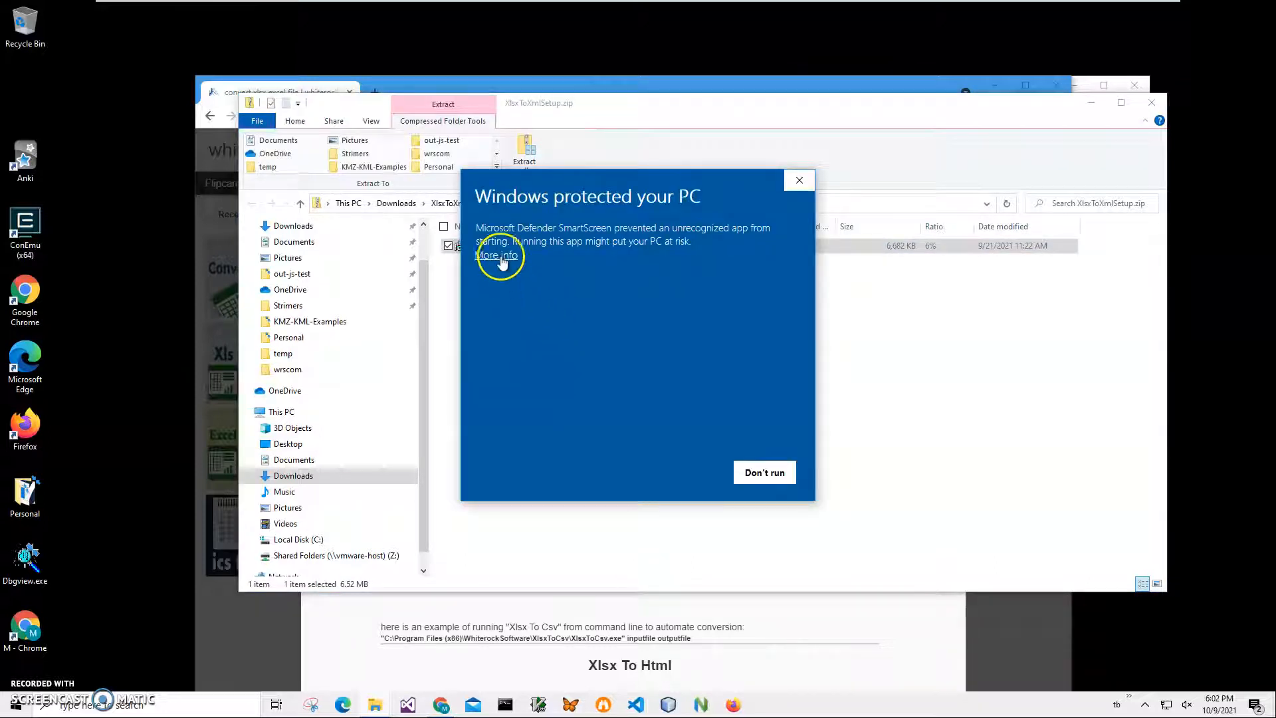
{"action": "left_click", "coordinate": [496, 255]}
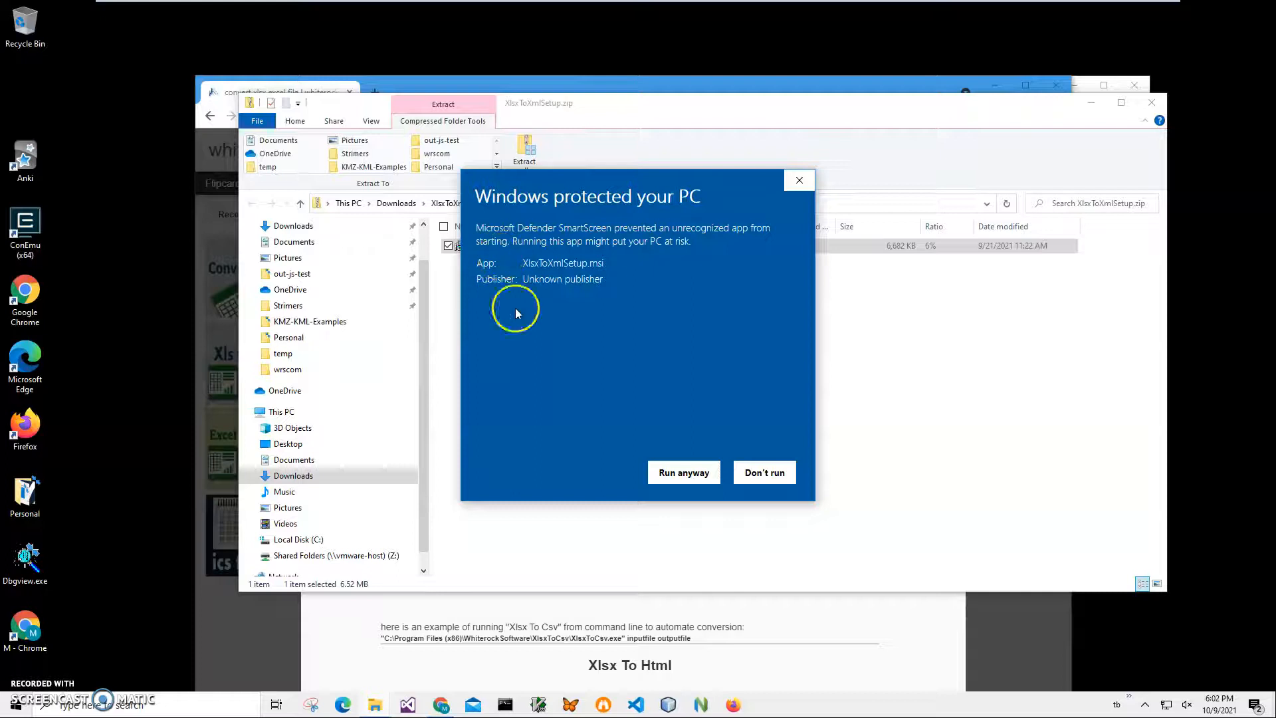
{"action": "mouse_move", "coordinate": [605, 285]}
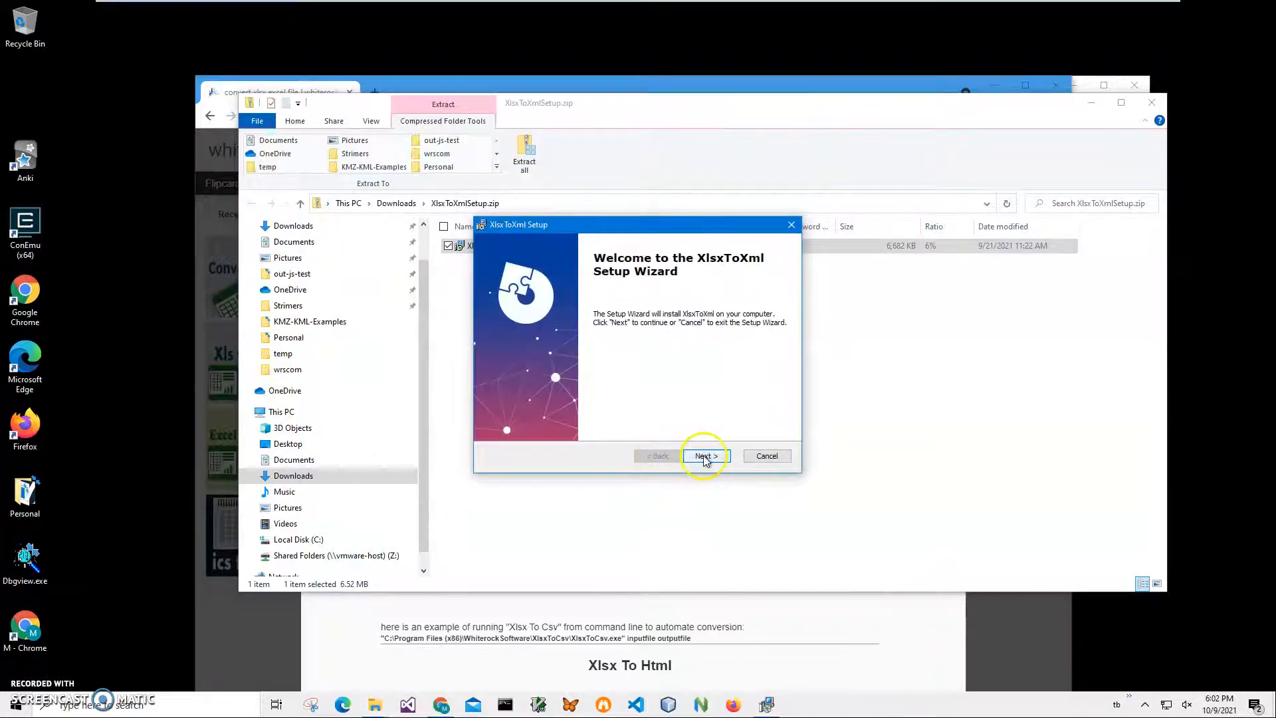
{"action": "left_click", "coordinate": [704, 456]}
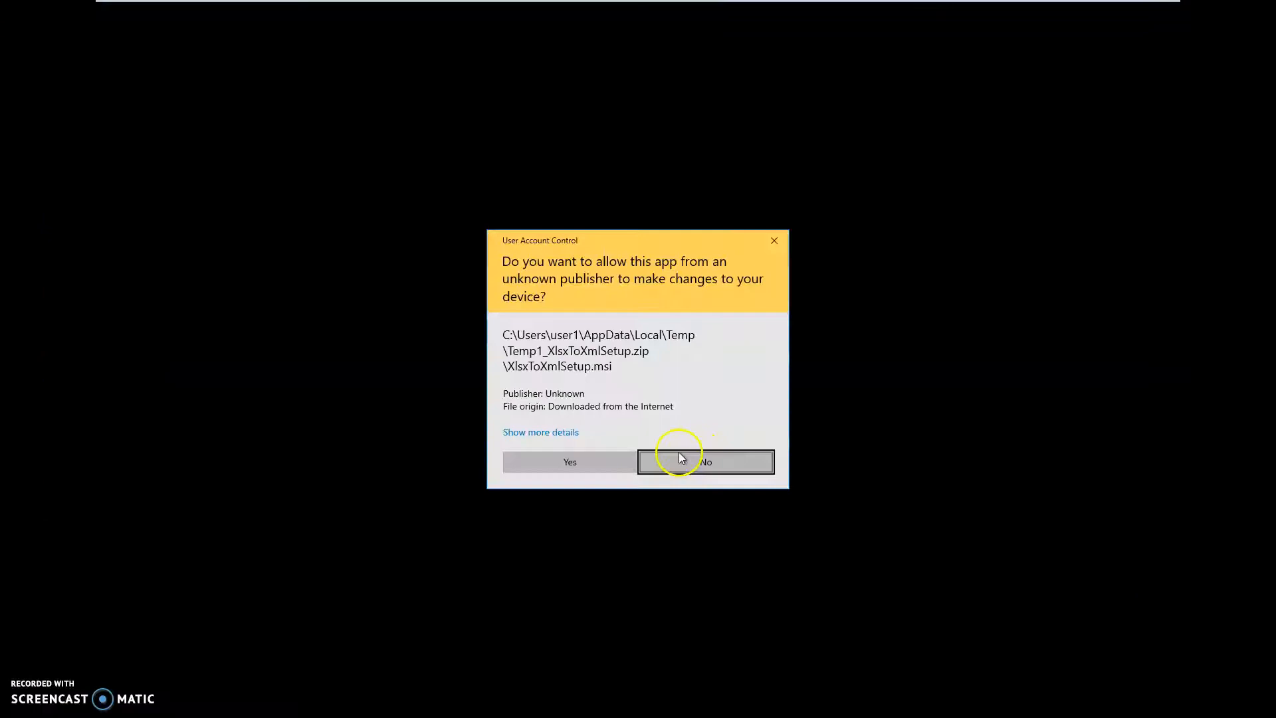
{"action": "left_click", "coordinate": [570, 461]}
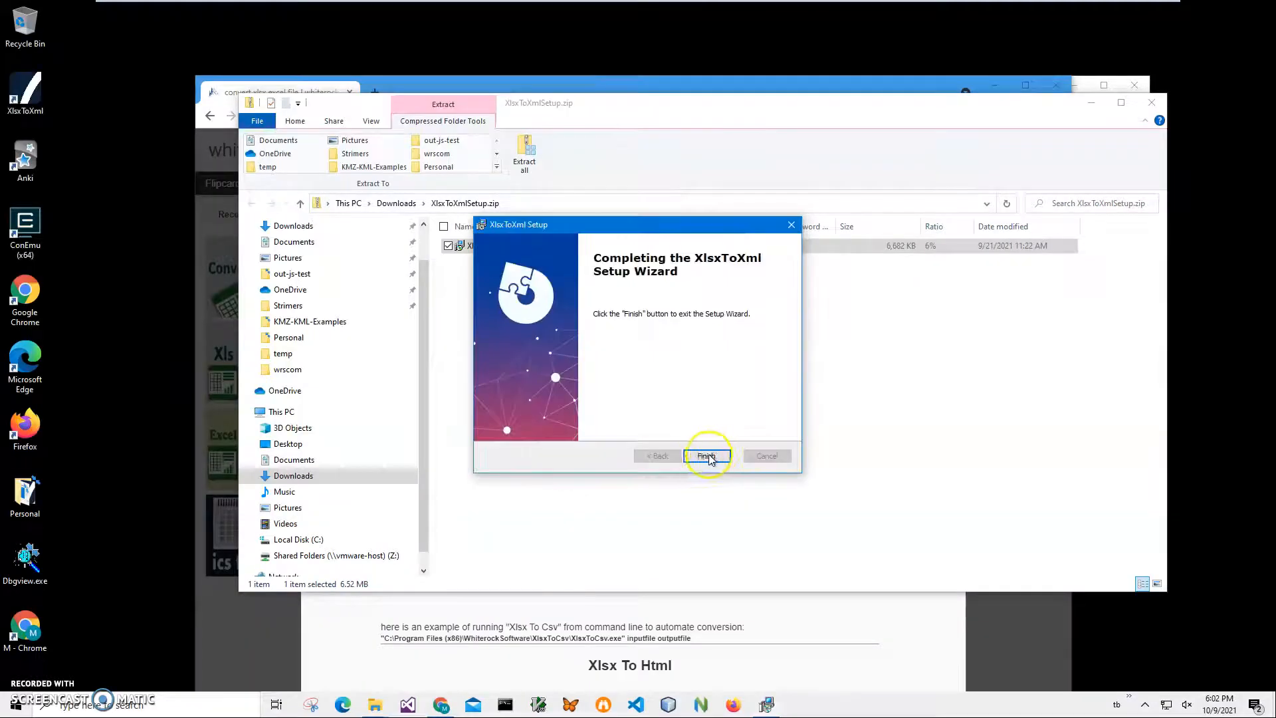
{"action": "left_click", "coordinate": [706, 455]}
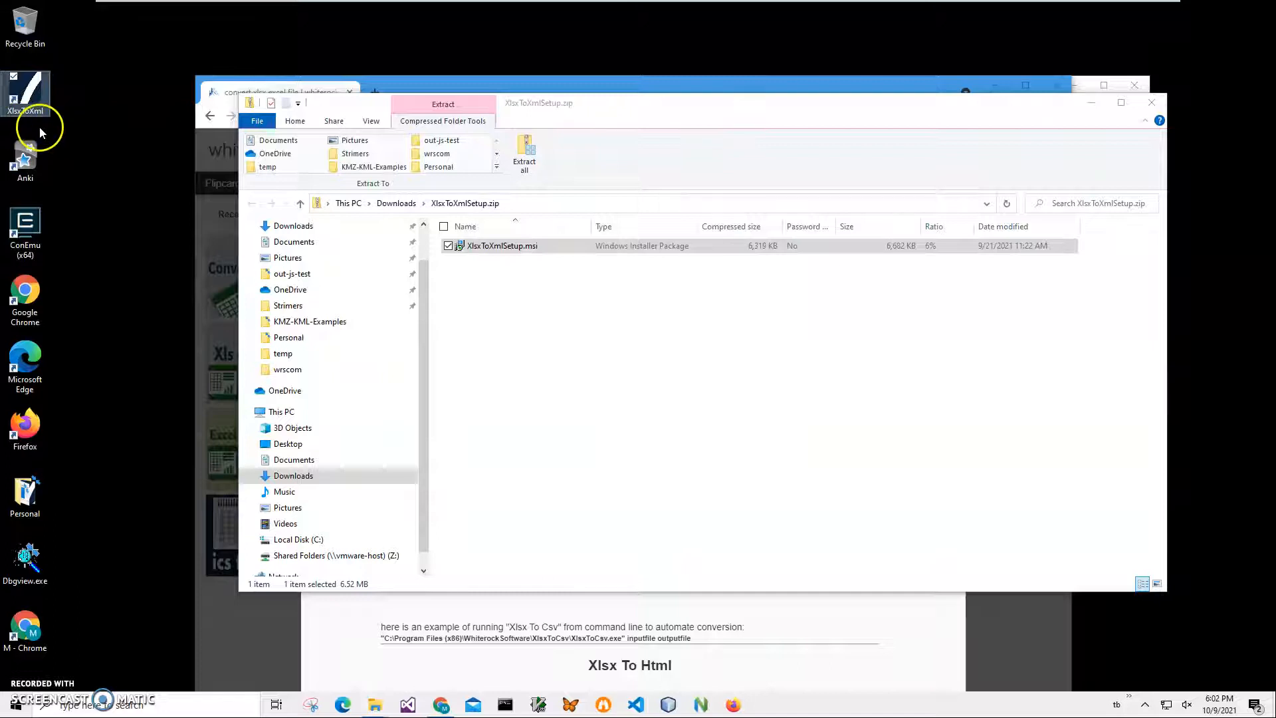
{"action": "mouse_move", "coordinate": [1152, 106]}
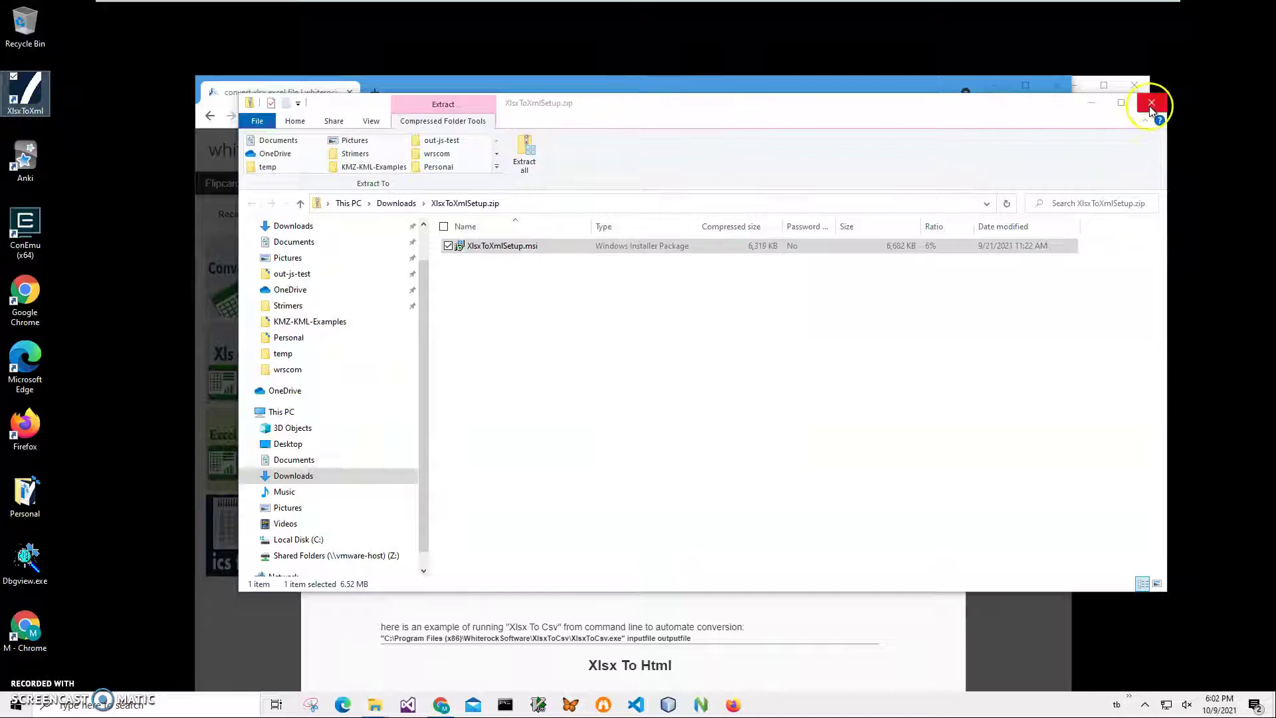
- Close the downloaded setup folder, leaving the desktop showing
{"action": "left_click", "coordinate": [1152, 104]}
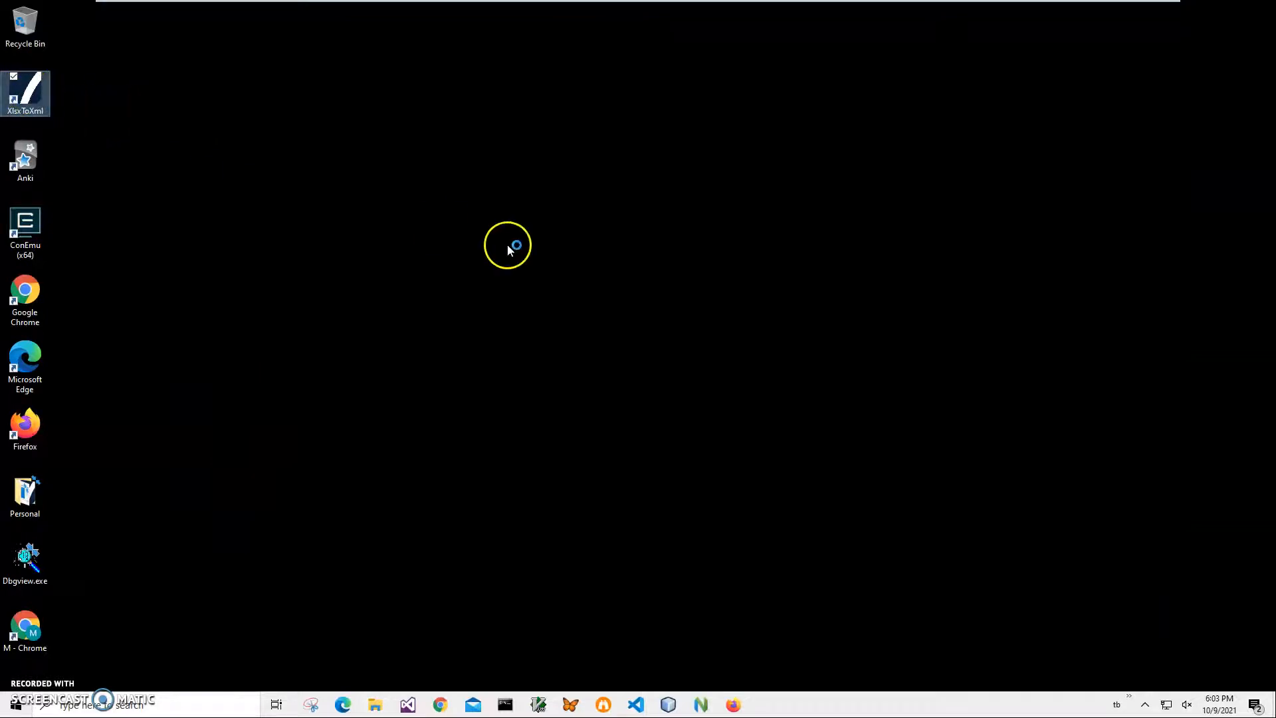
- Launch XlsxToXml from its desktop shortcut and start selecting an input file
{"action": "double_click", "coordinate": [25, 93]}
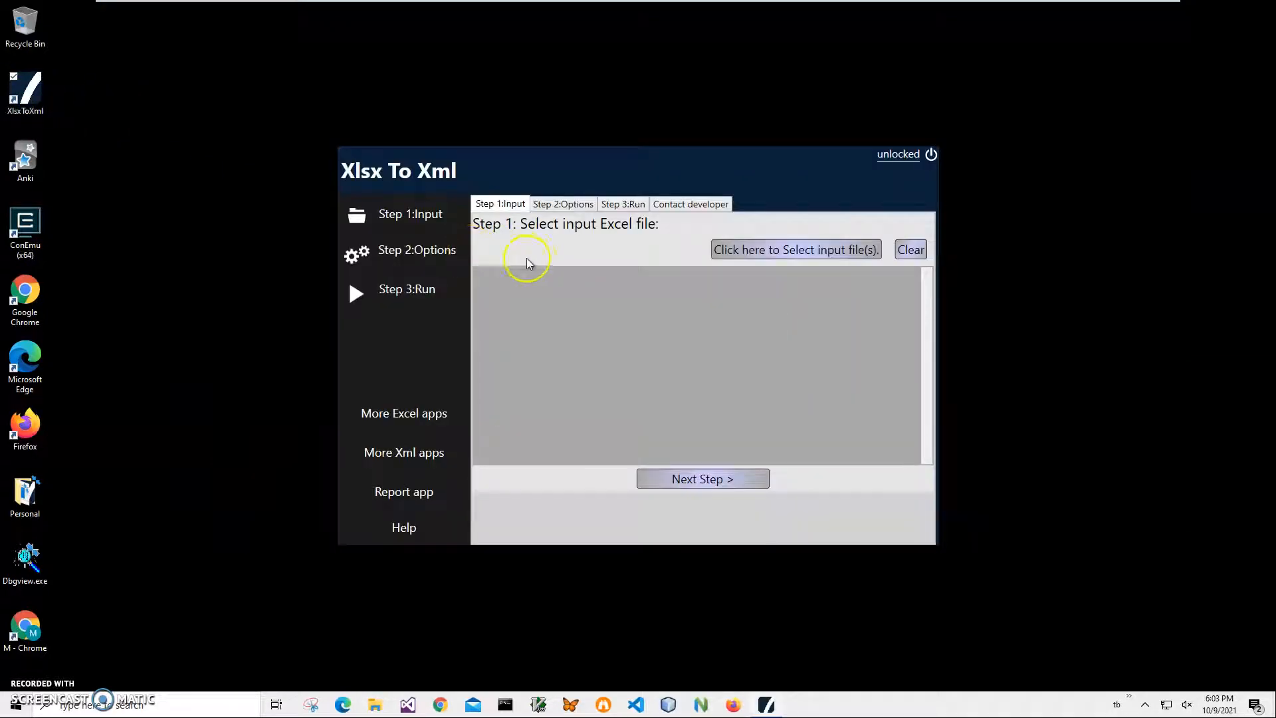
{"action": "mouse_move", "coordinate": [720, 338]}
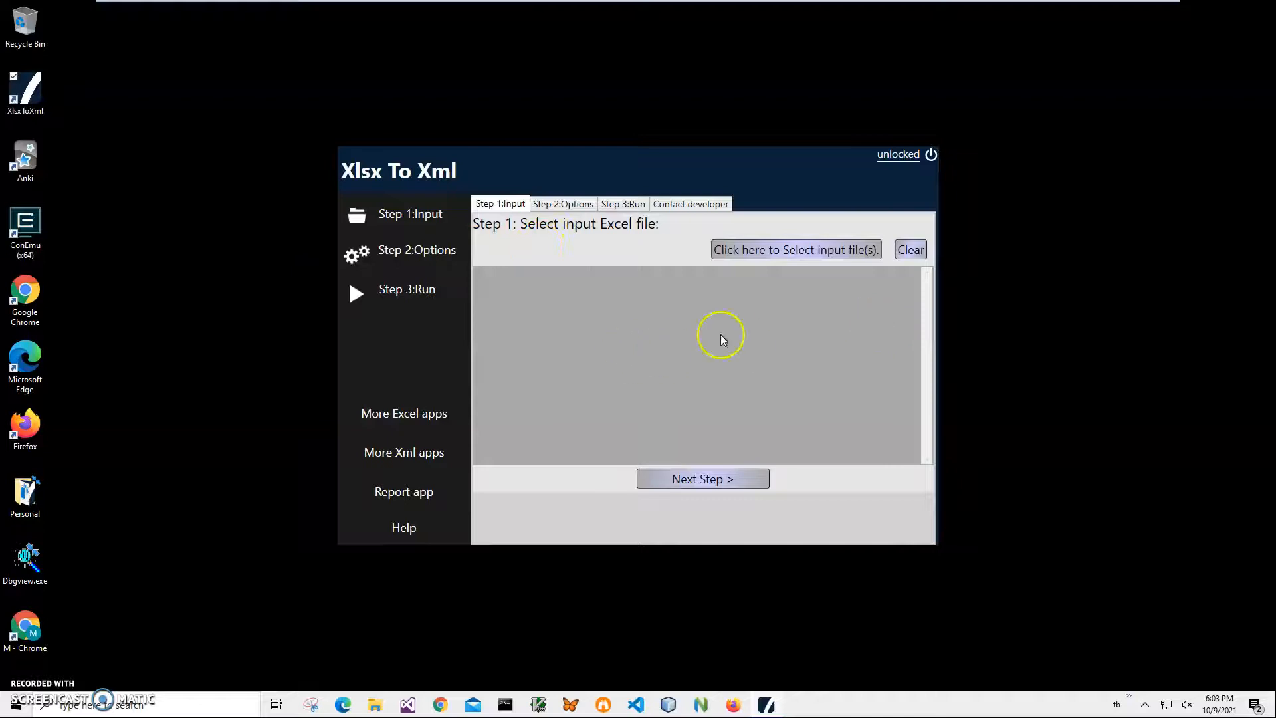
{"action": "mouse_move", "coordinate": [521, 247]}
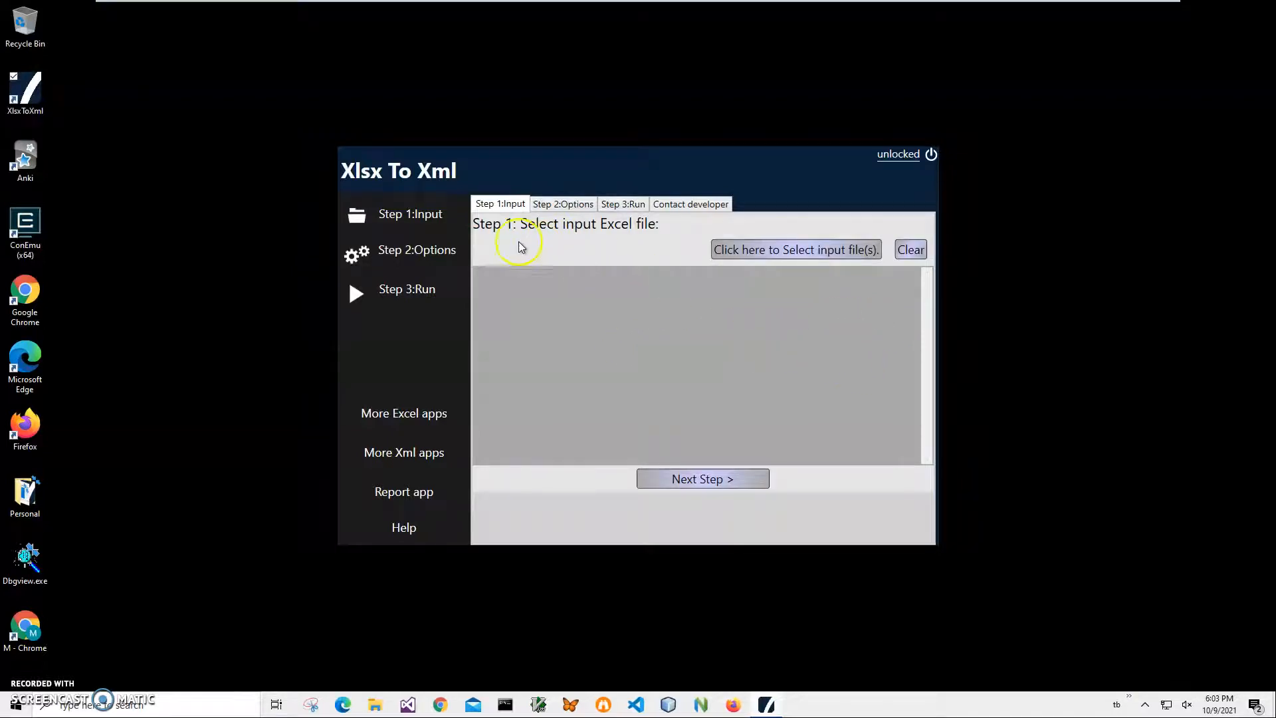
{"action": "mouse_move", "coordinate": [749, 249]}
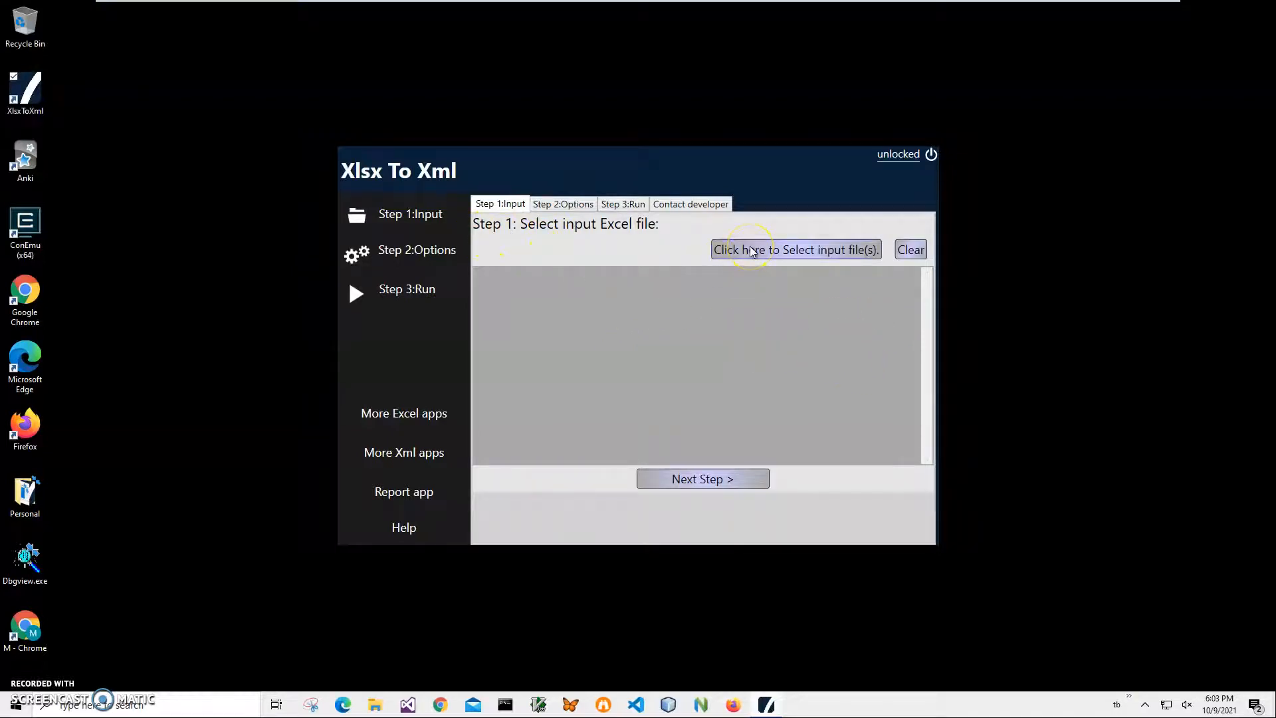
{"action": "mouse_move", "coordinate": [821, 267]}
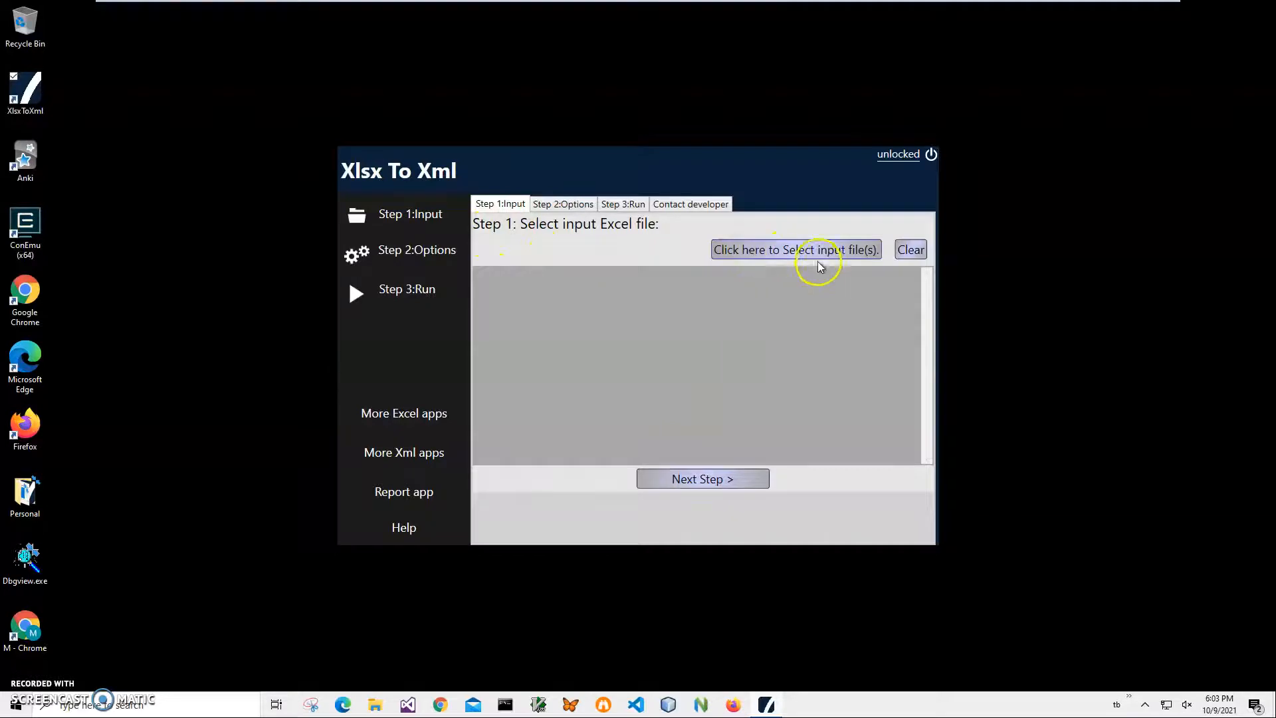
{"action": "left_click", "coordinate": [795, 249]}
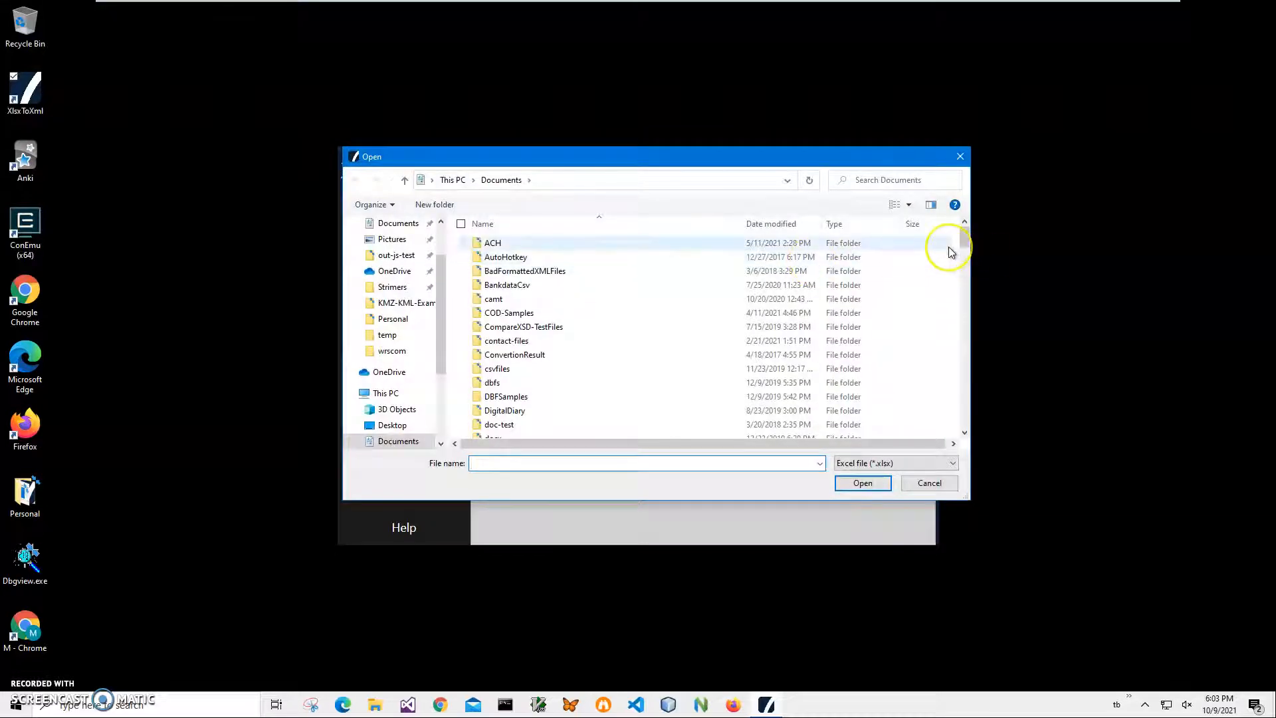
- Choose States.xlsx from Documents as the input Excel file
{"action": "type", "text": "States."}
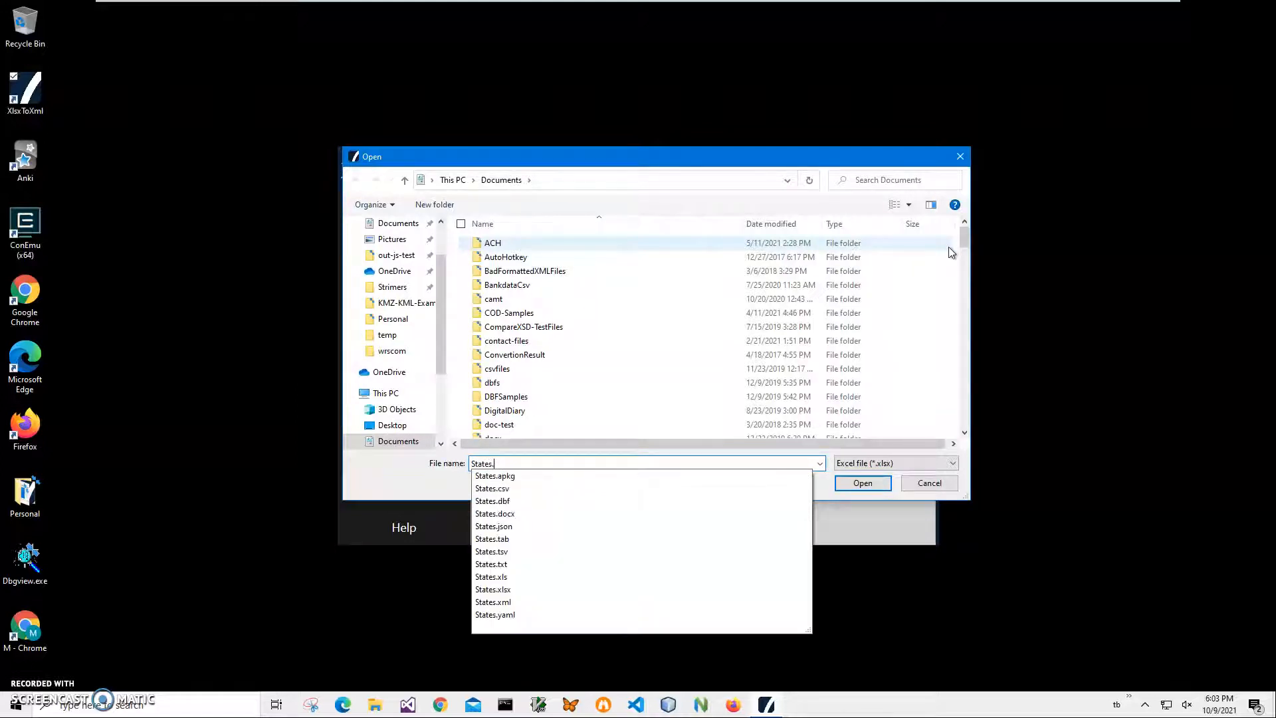
{"action": "left_click", "coordinate": [493, 589]}
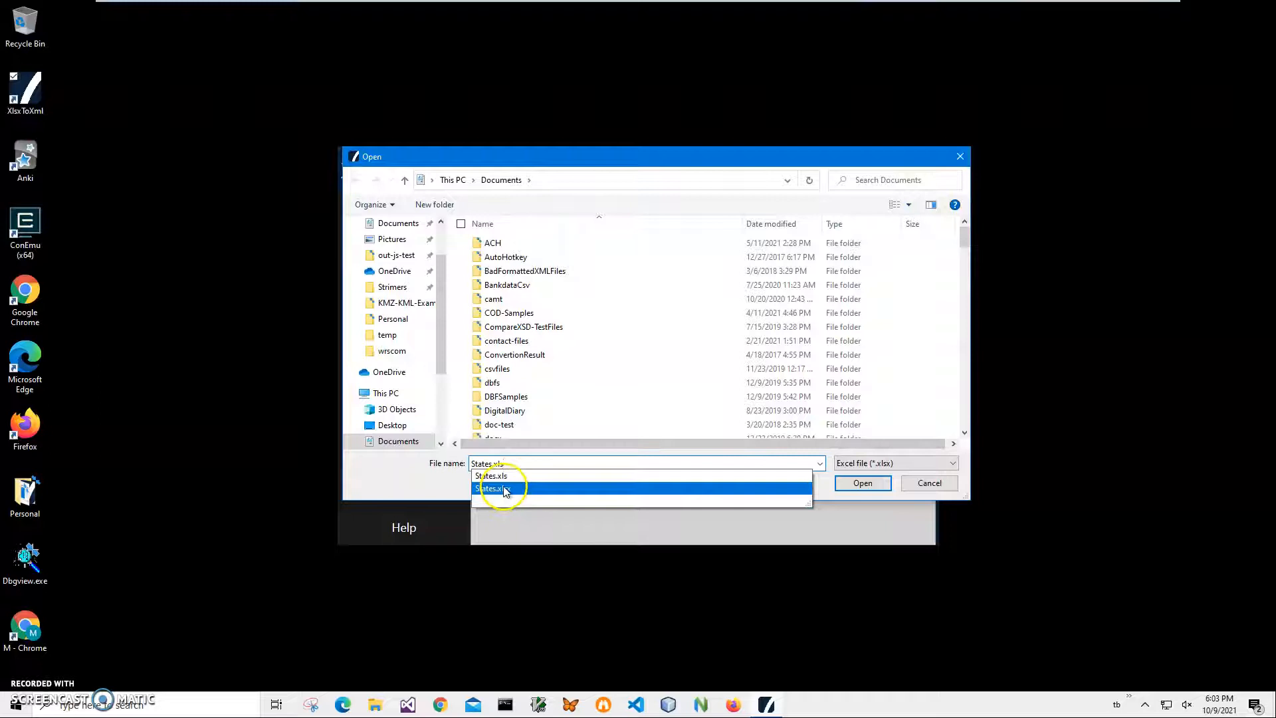
{"action": "left_click", "coordinate": [494, 488]}
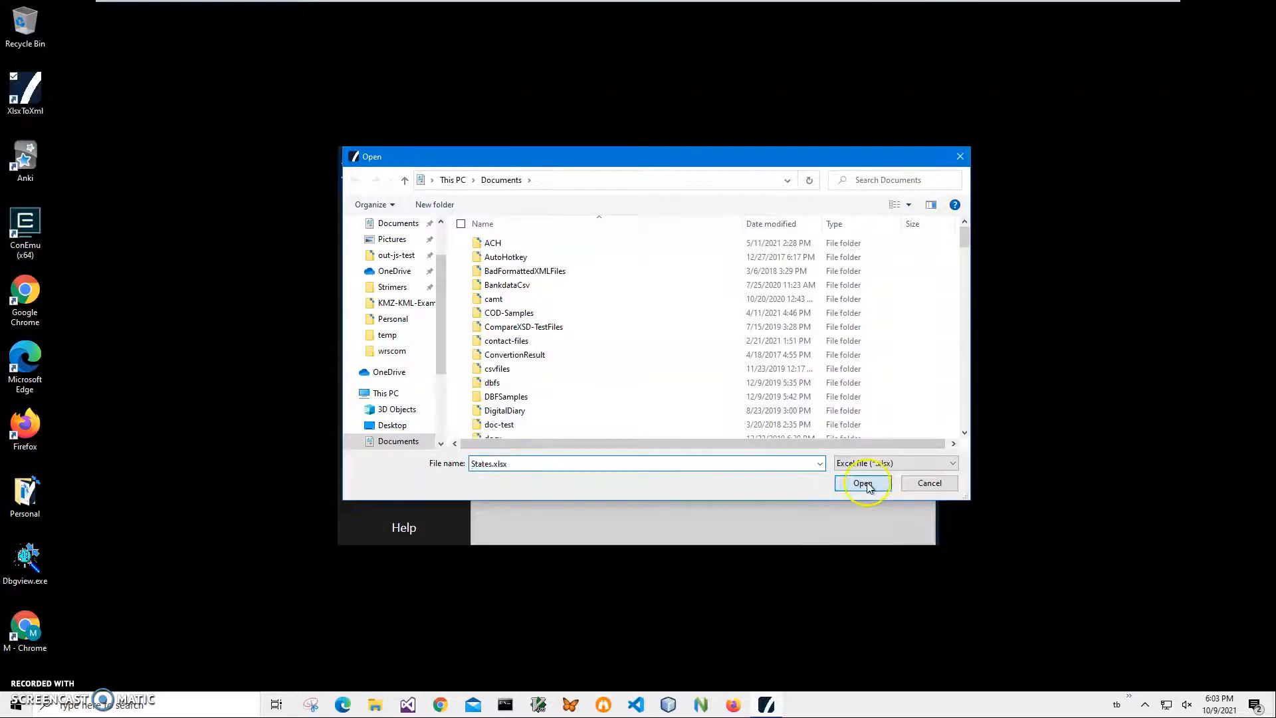
{"action": "left_click", "coordinate": [864, 483]}
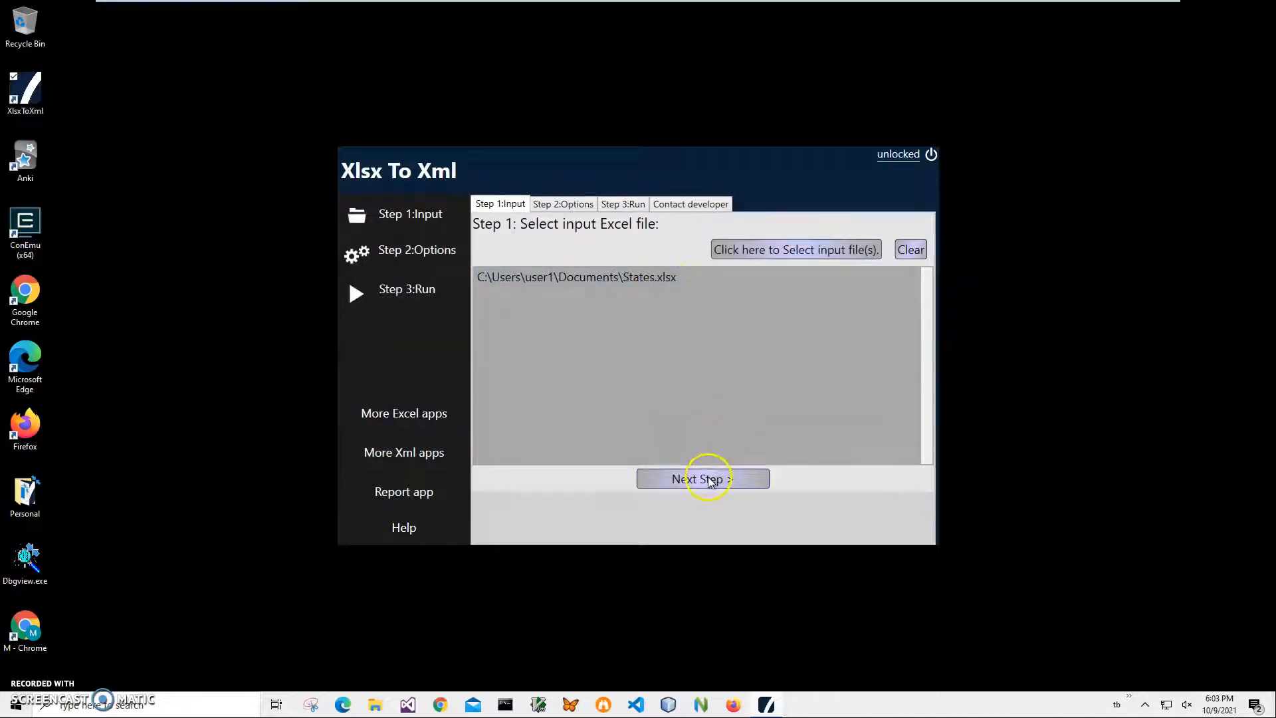
{"action": "mouse_move", "coordinate": [609, 299]}
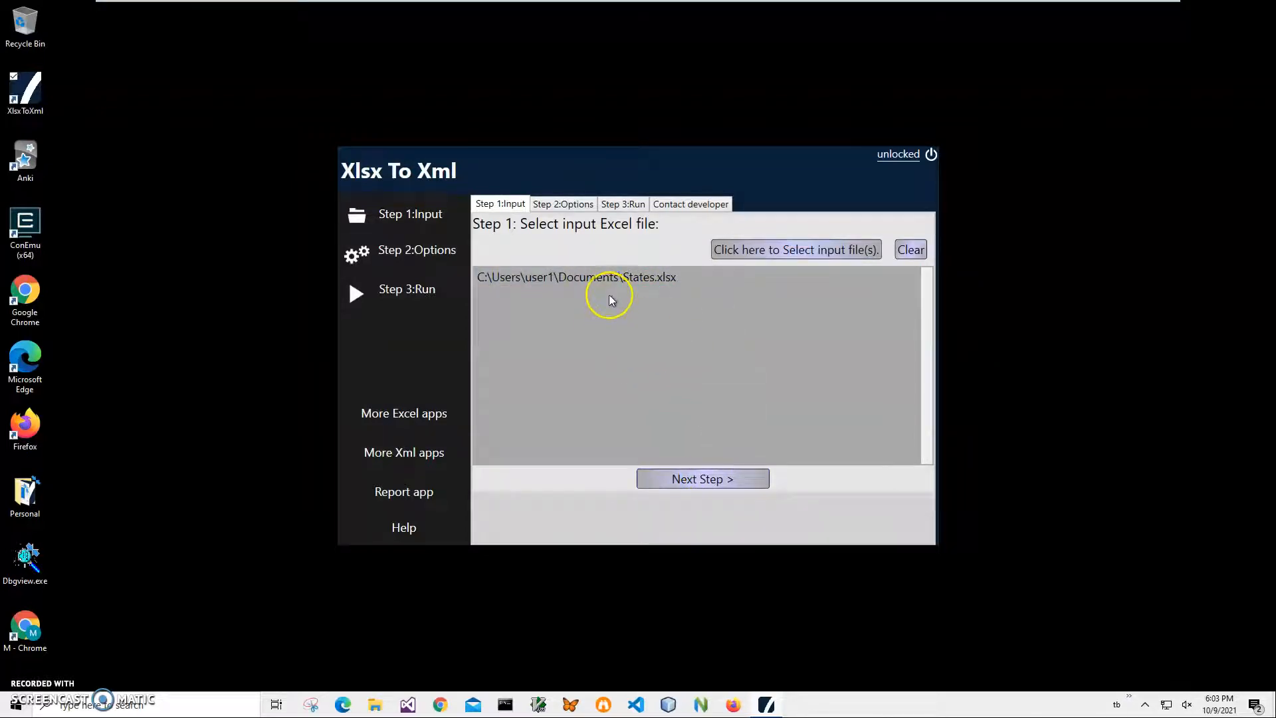
{"action": "mouse_move", "coordinate": [611, 299]}
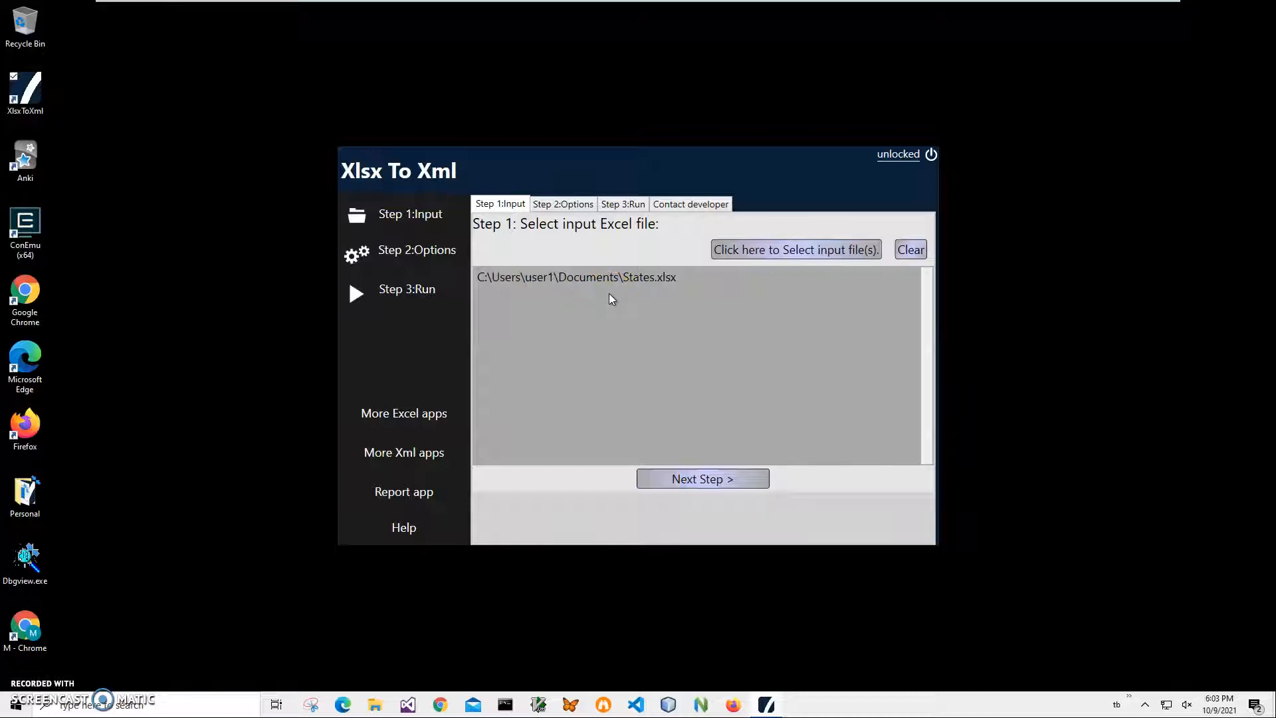
{"action": "mouse_move", "coordinate": [693, 405]}
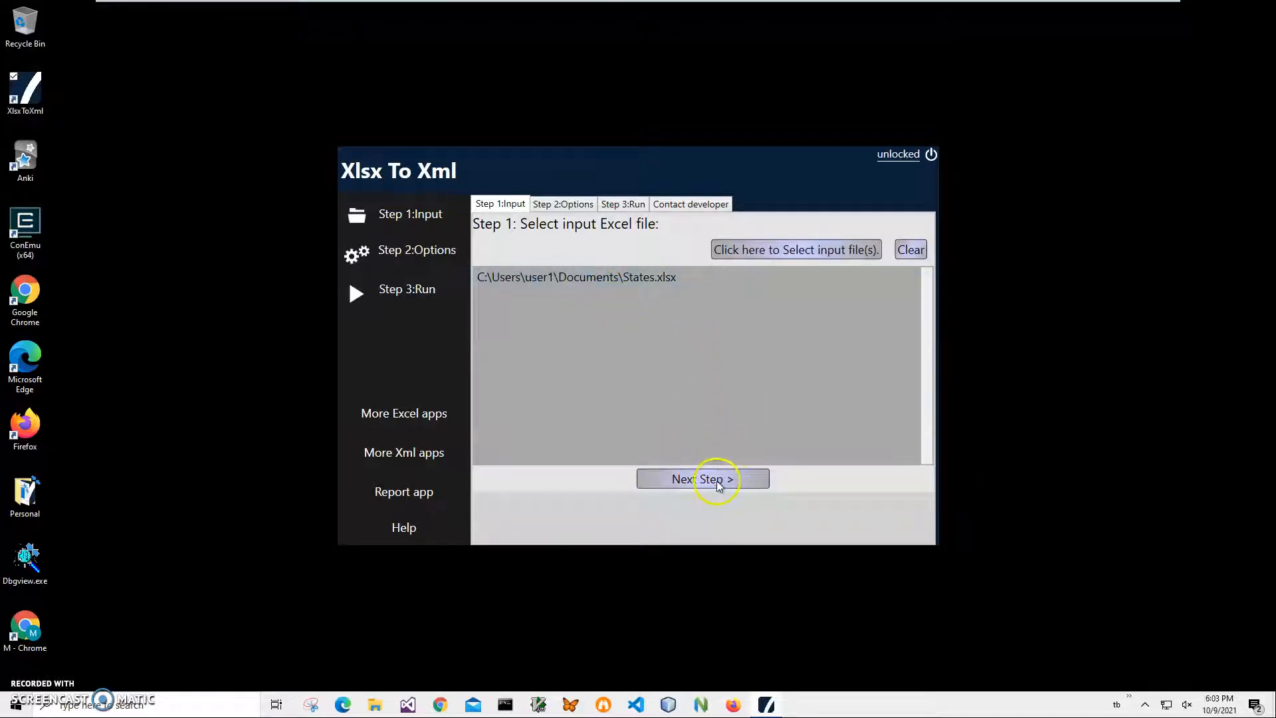
- Continue to Conversion Options with the first row kept as column names
{"action": "left_click", "coordinate": [702, 478]}
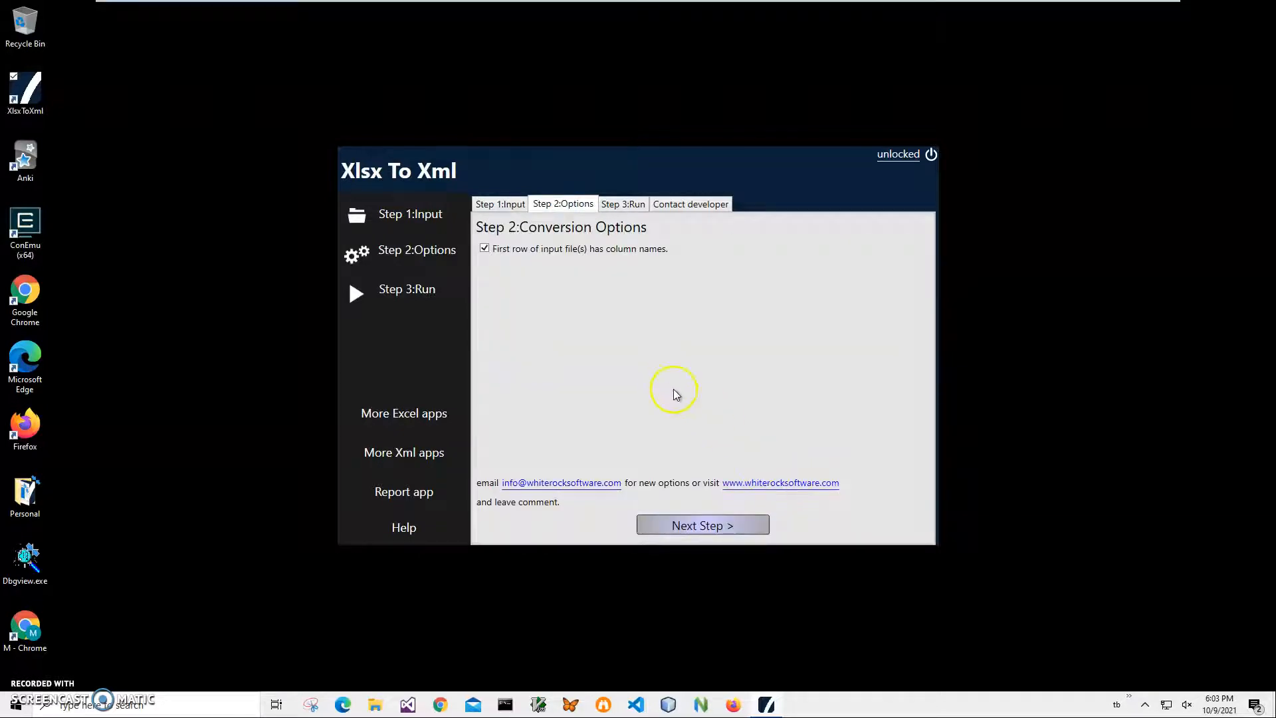
{"action": "mouse_move", "coordinate": [492, 261]}
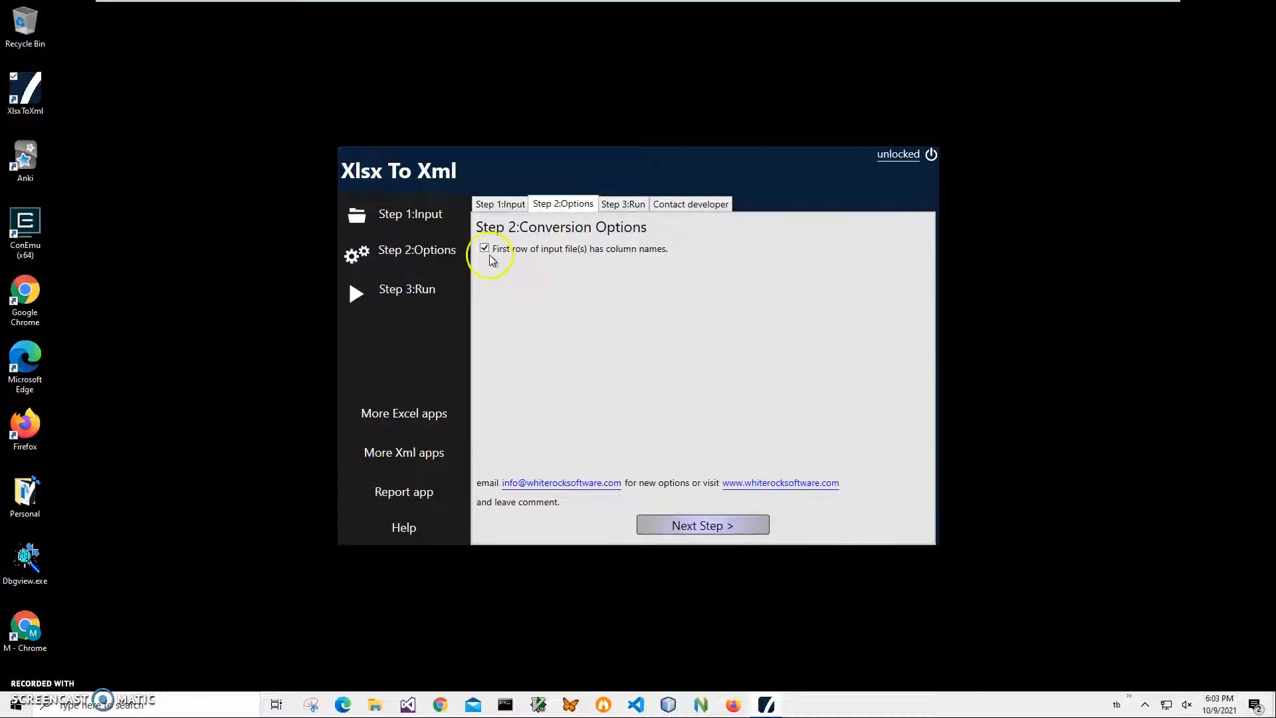
{"action": "mouse_move", "coordinate": [648, 259]}
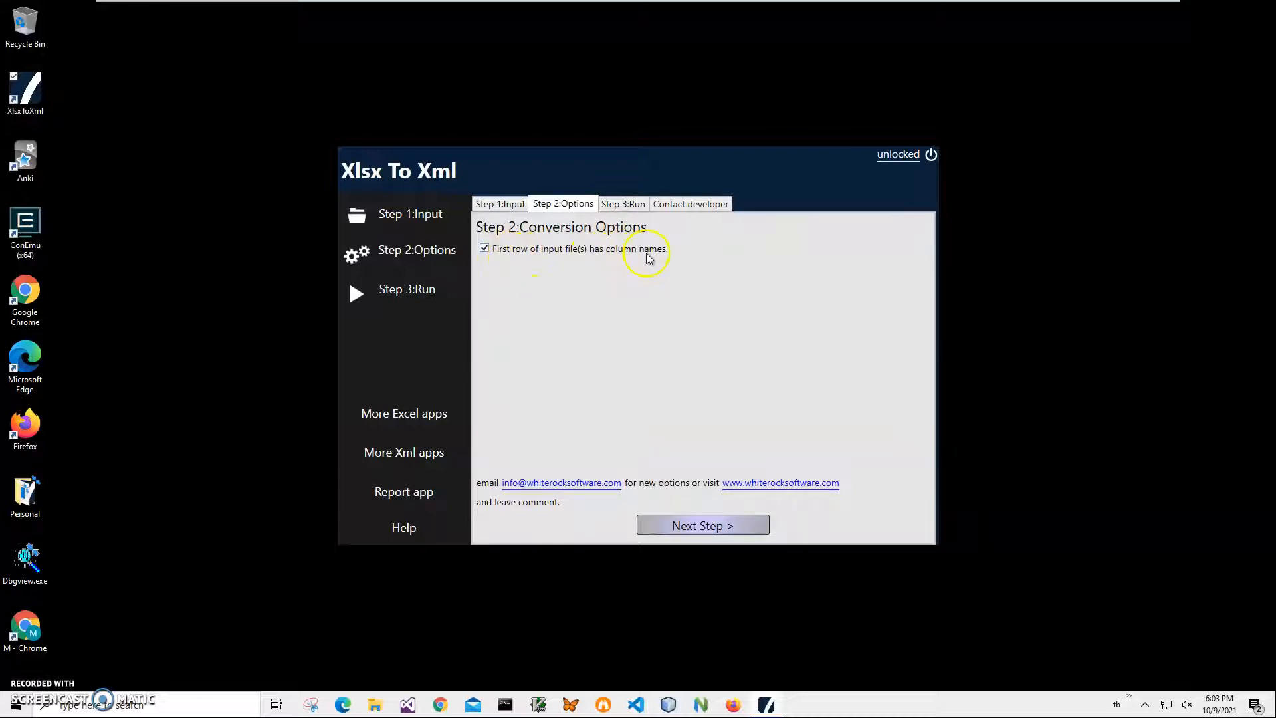
{"action": "mouse_move", "coordinate": [683, 306]}
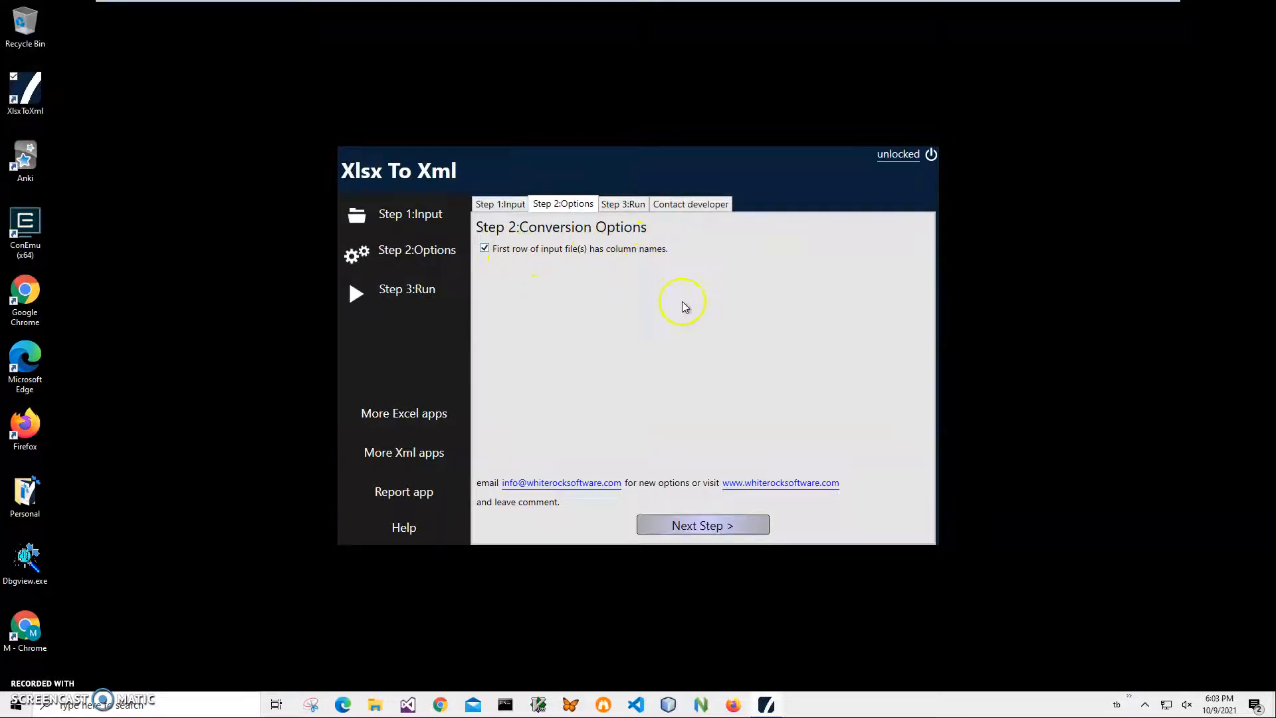
{"action": "mouse_move", "coordinate": [658, 325]}
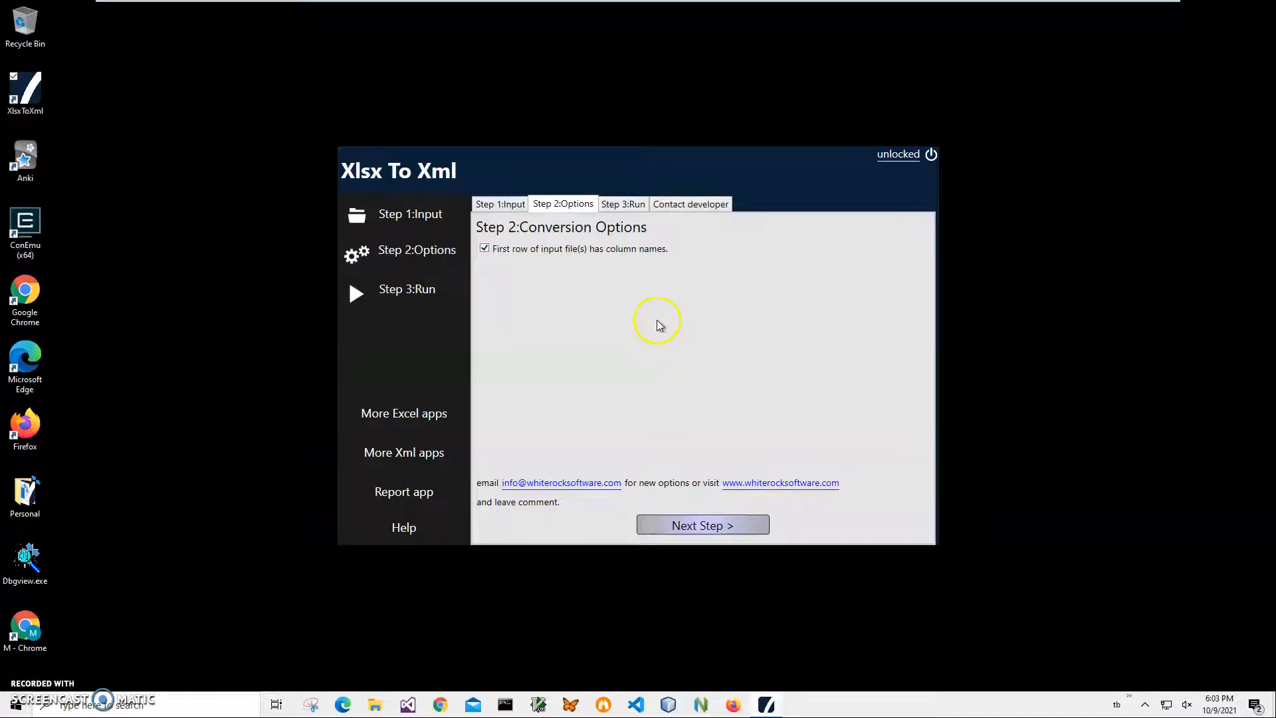
{"action": "mouse_move", "coordinate": [670, 356]}
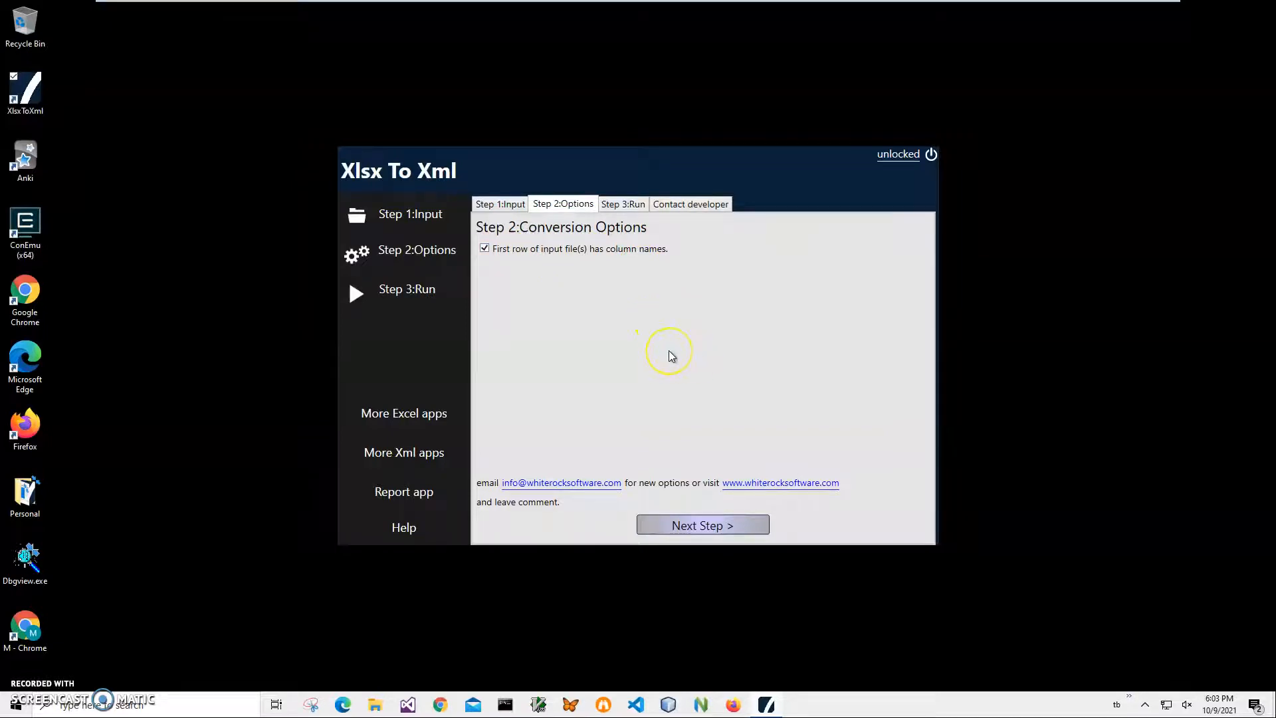
{"action": "mouse_move", "coordinate": [552, 272]}
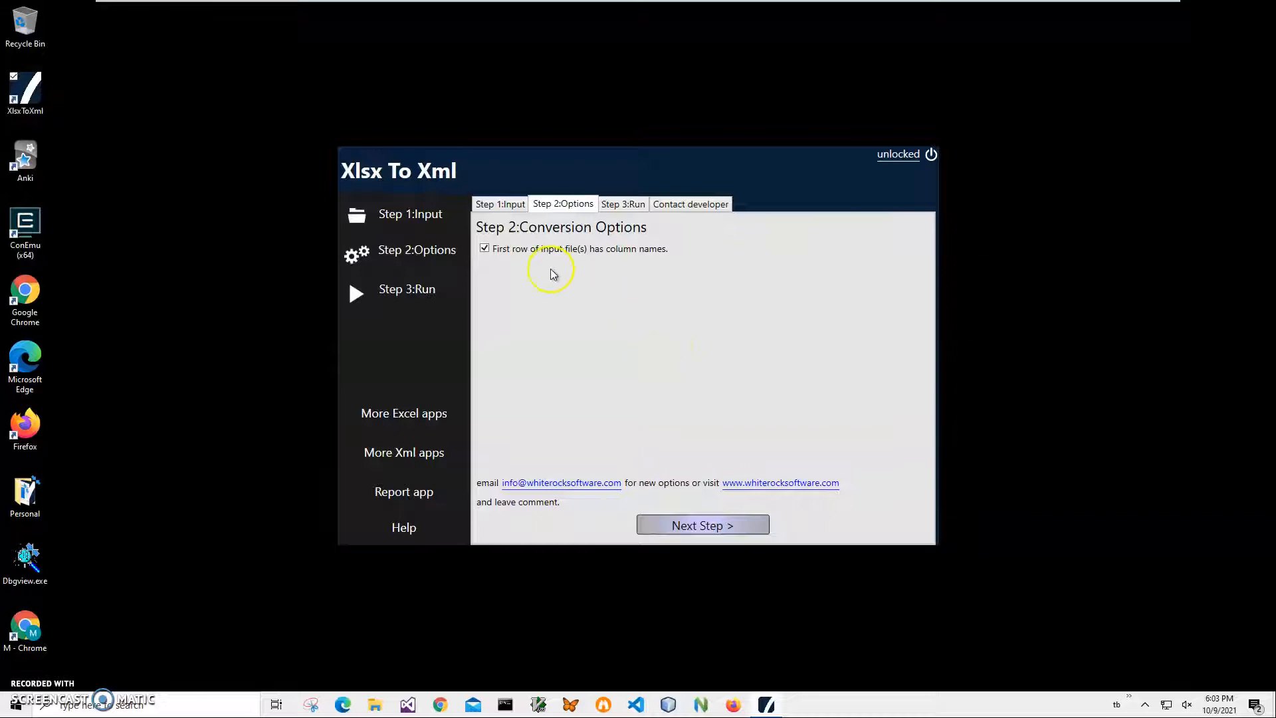
{"action": "mouse_move", "coordinate": [478, 269]}
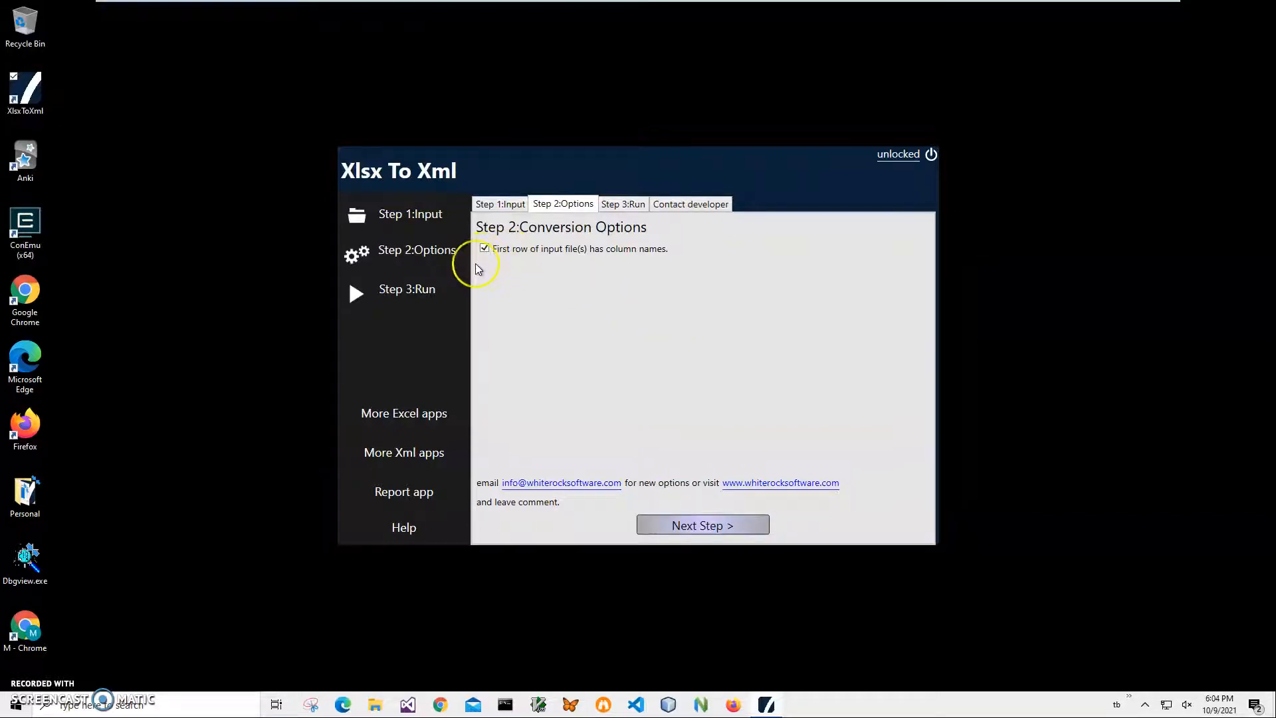
{"action": "mouse_move", "coordinate": [720, 440]}
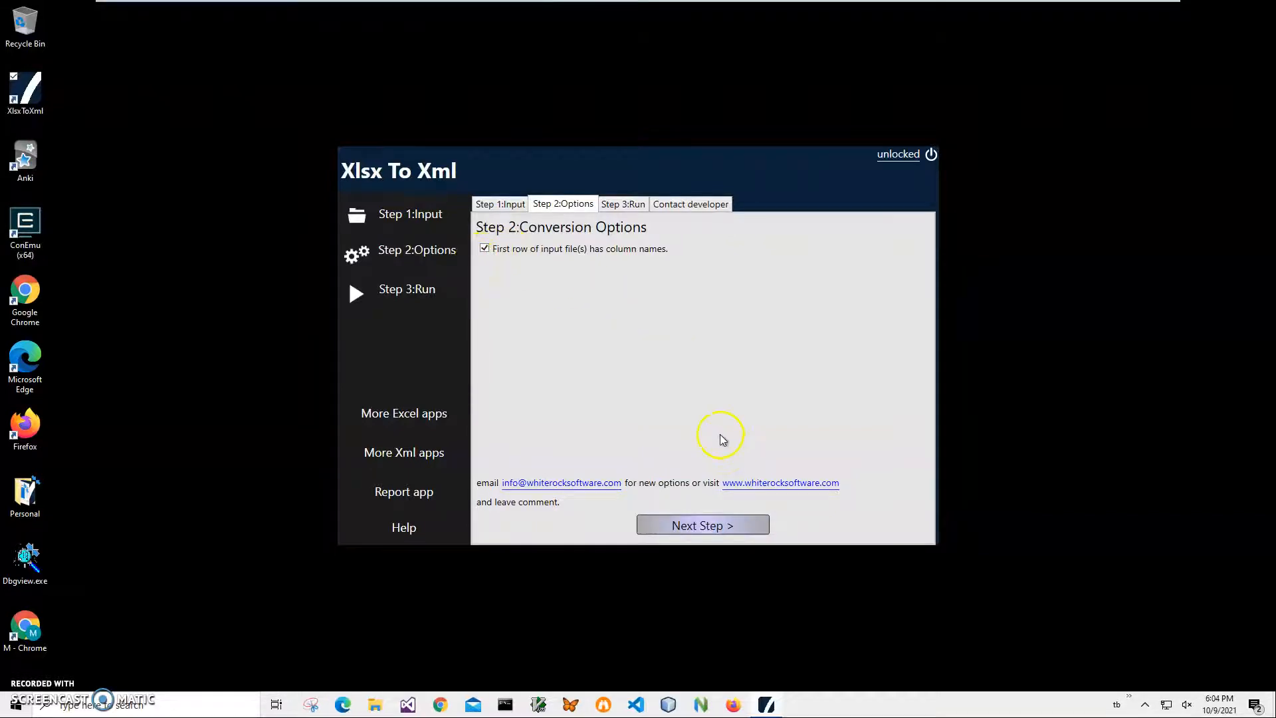
{"action": "mouse_move", "coordinate": [702, 525]}
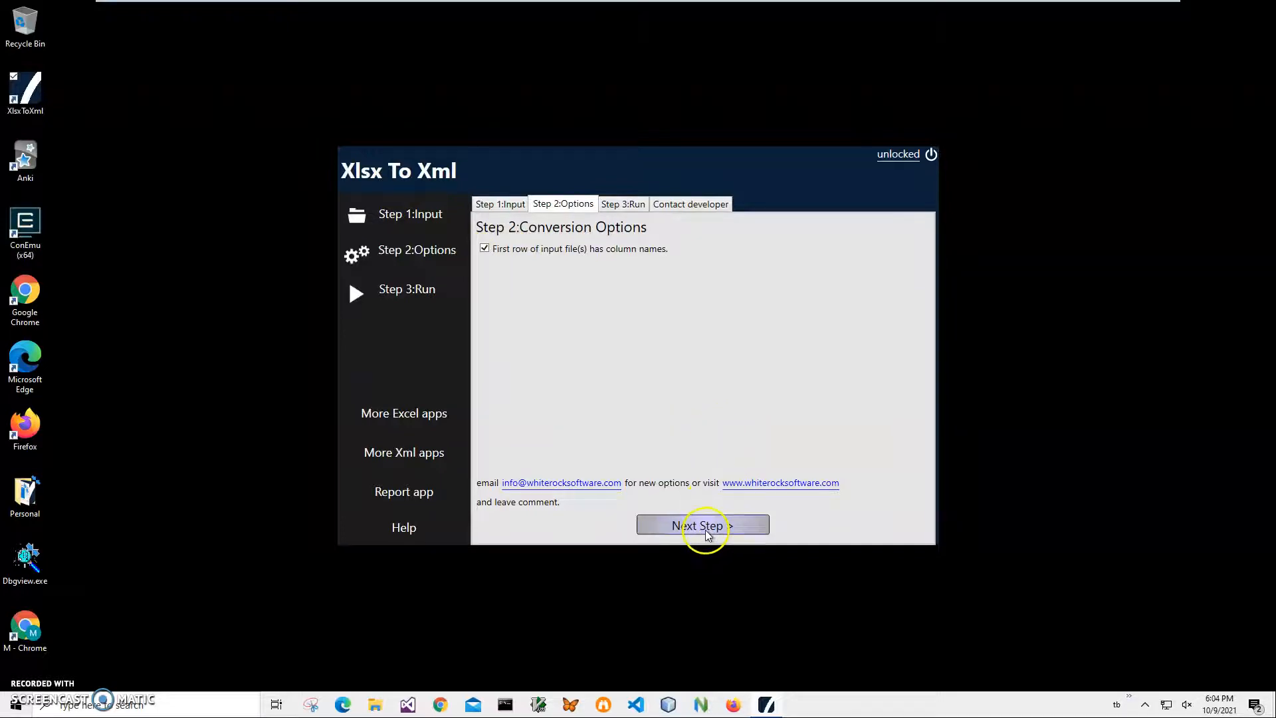
{"action": "left_click", "coordinate": [702, 525]}
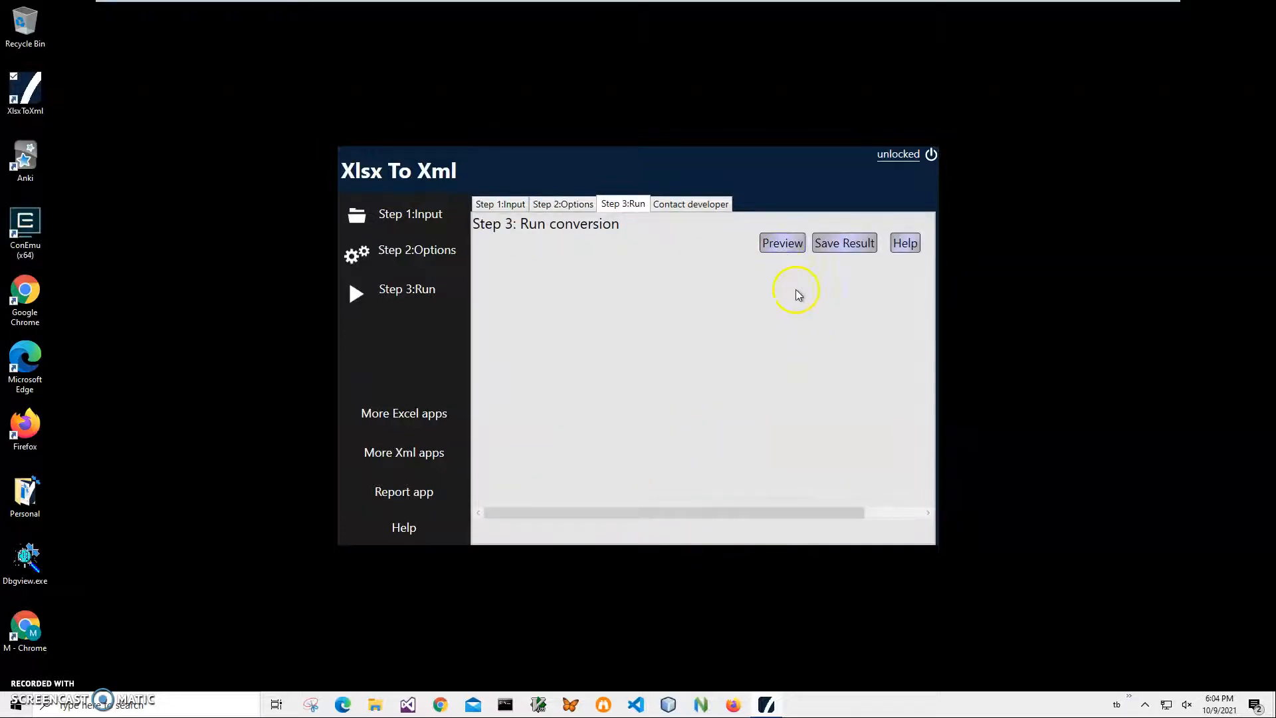
{"action": "left_click", "coordinate": [781, 242]}
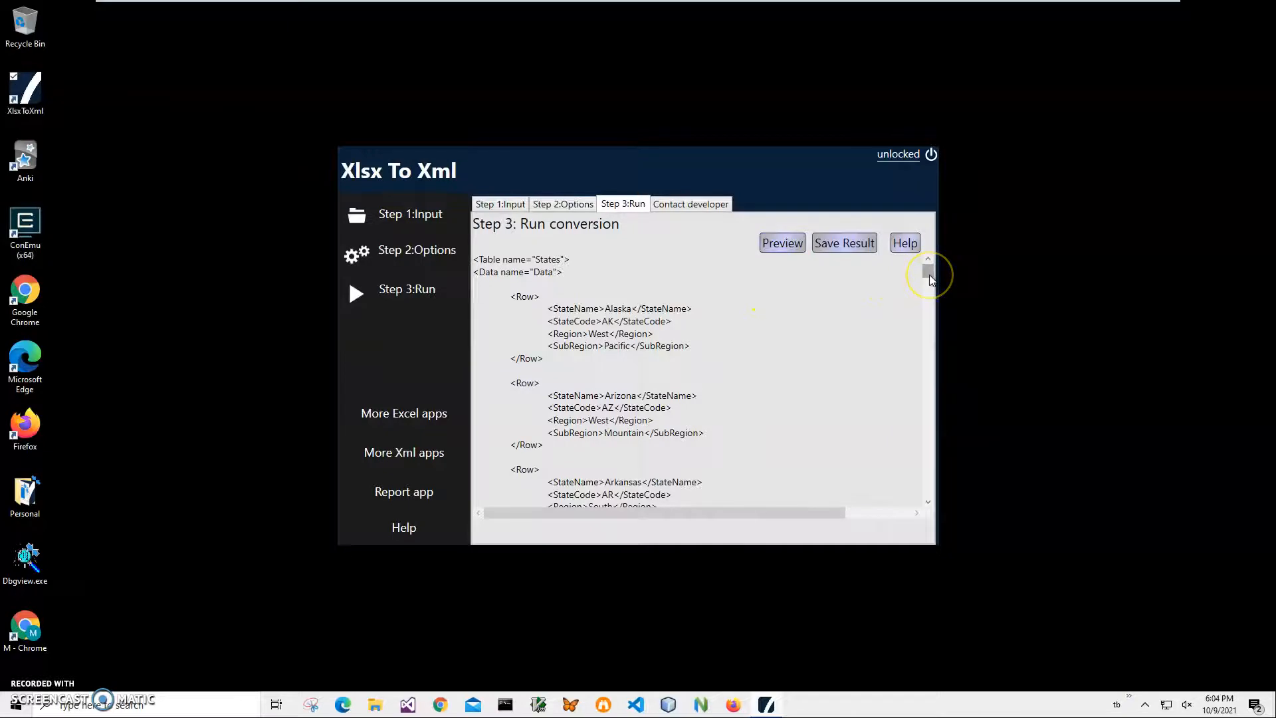
{"action": "mouse_move", "coordinate": [477, 268]}
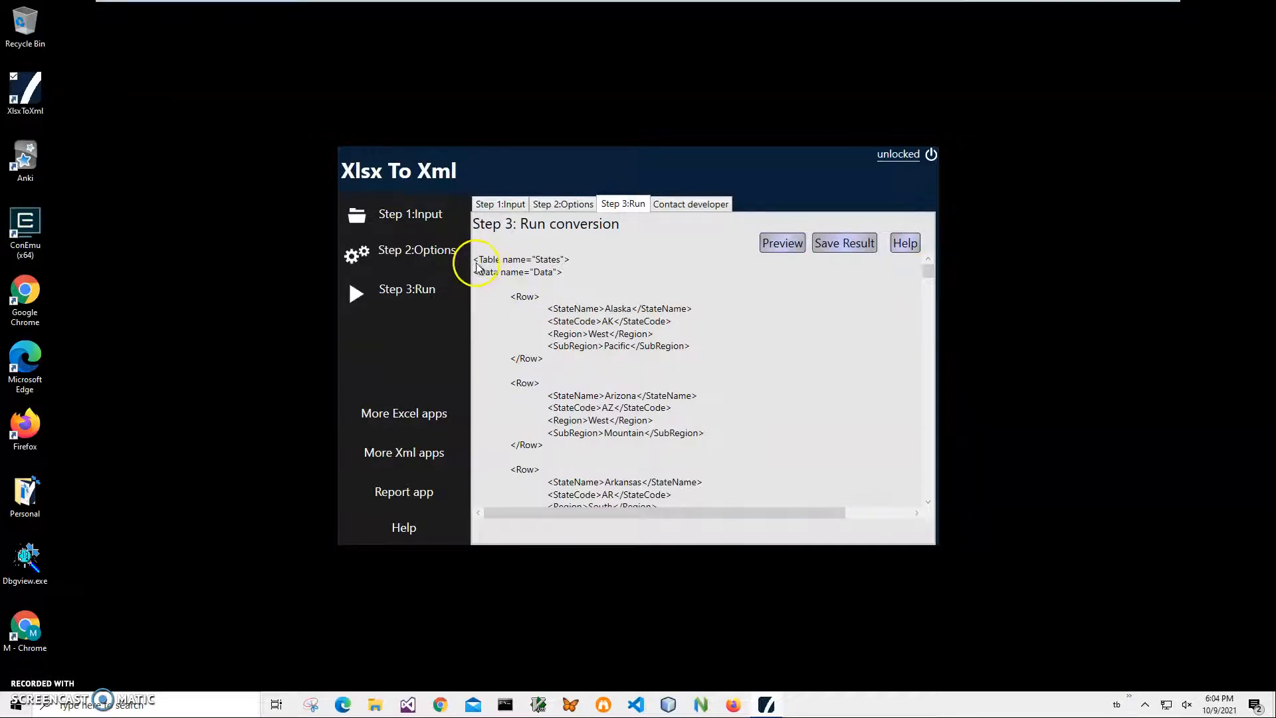
{"action": "mouse_move", "coordinate": [564, 286]}
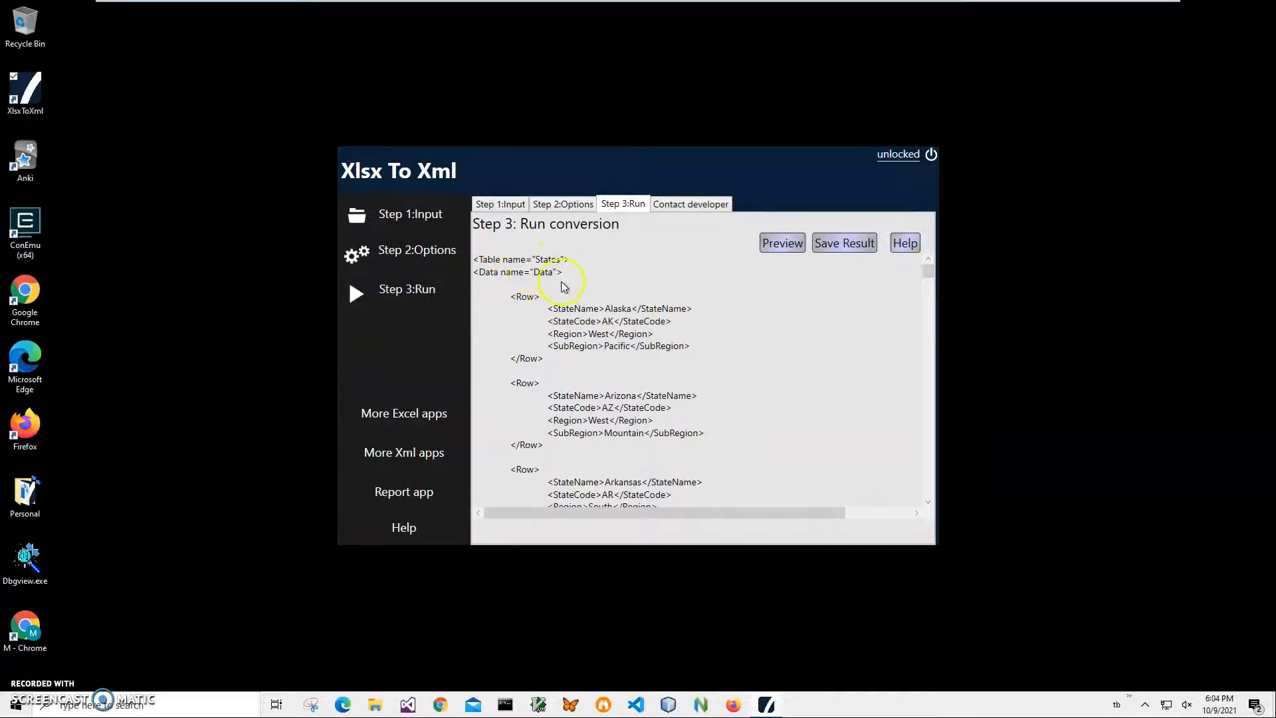
{"action": "mouse_move", "coordinate": [561, 326]}
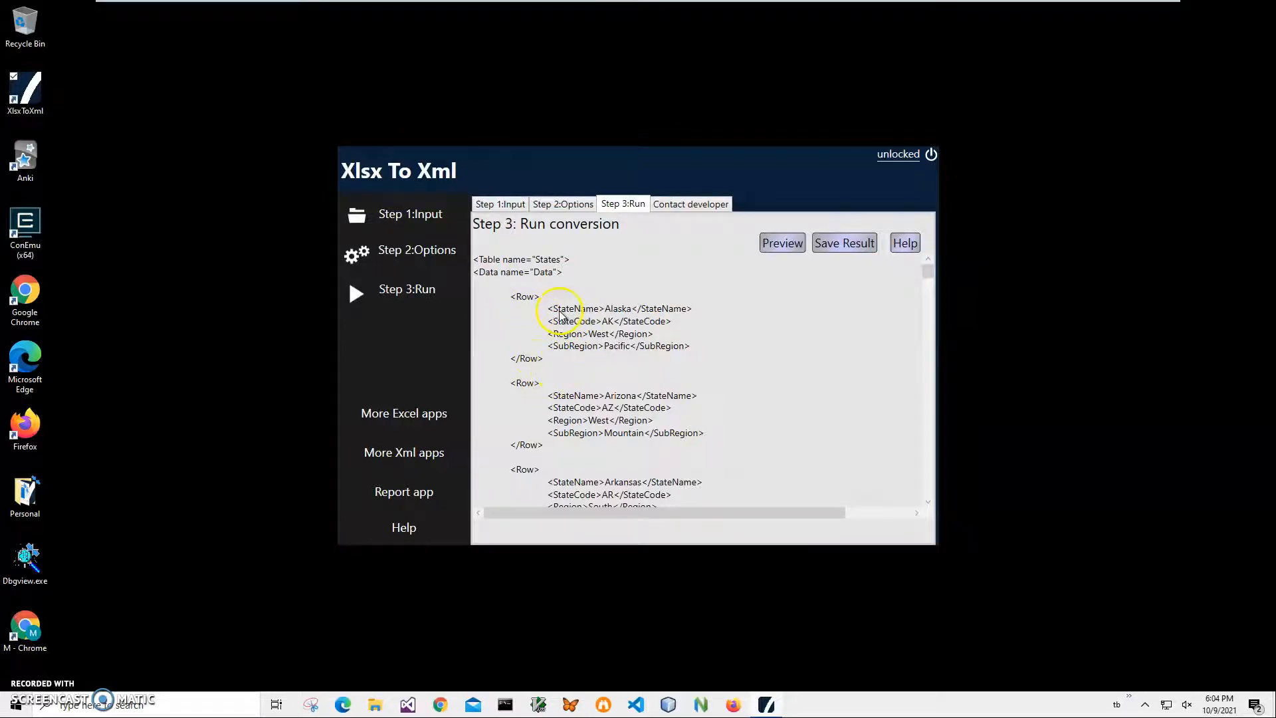
{"action": "mouse_move", "coordinate": [593, 376]}
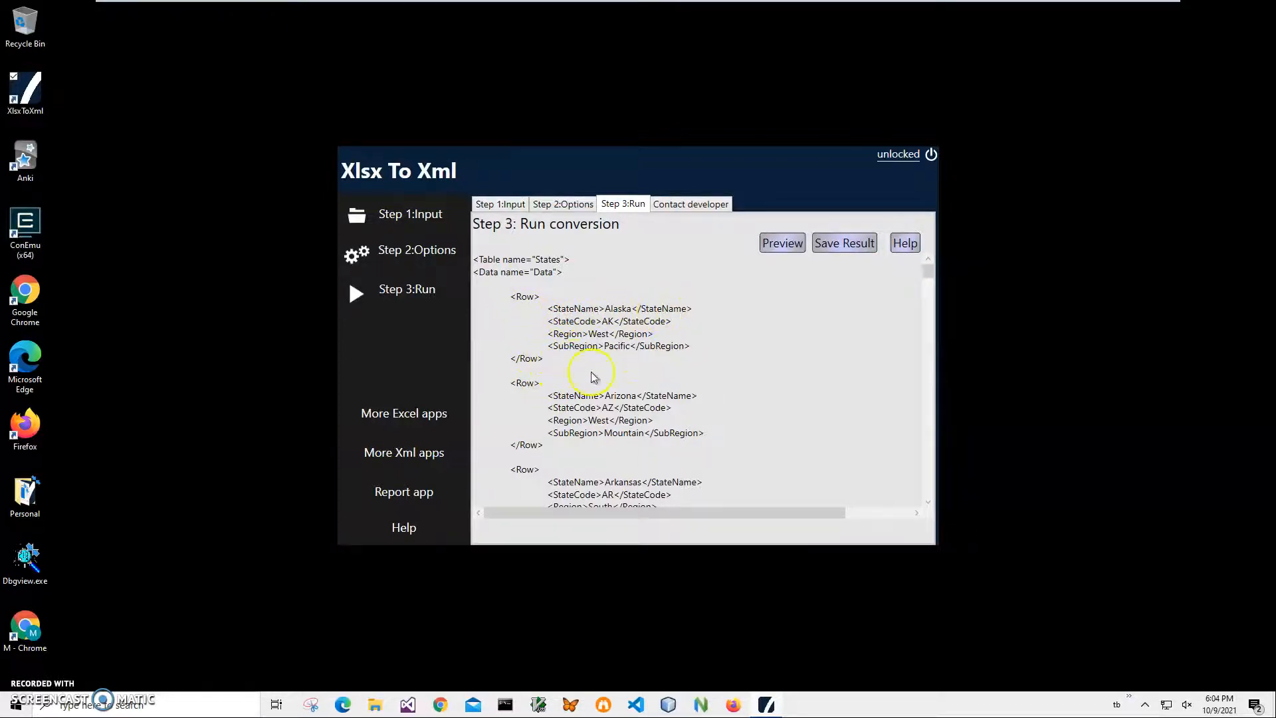
{"action": "left_click", "coordinate": [844, 242]}
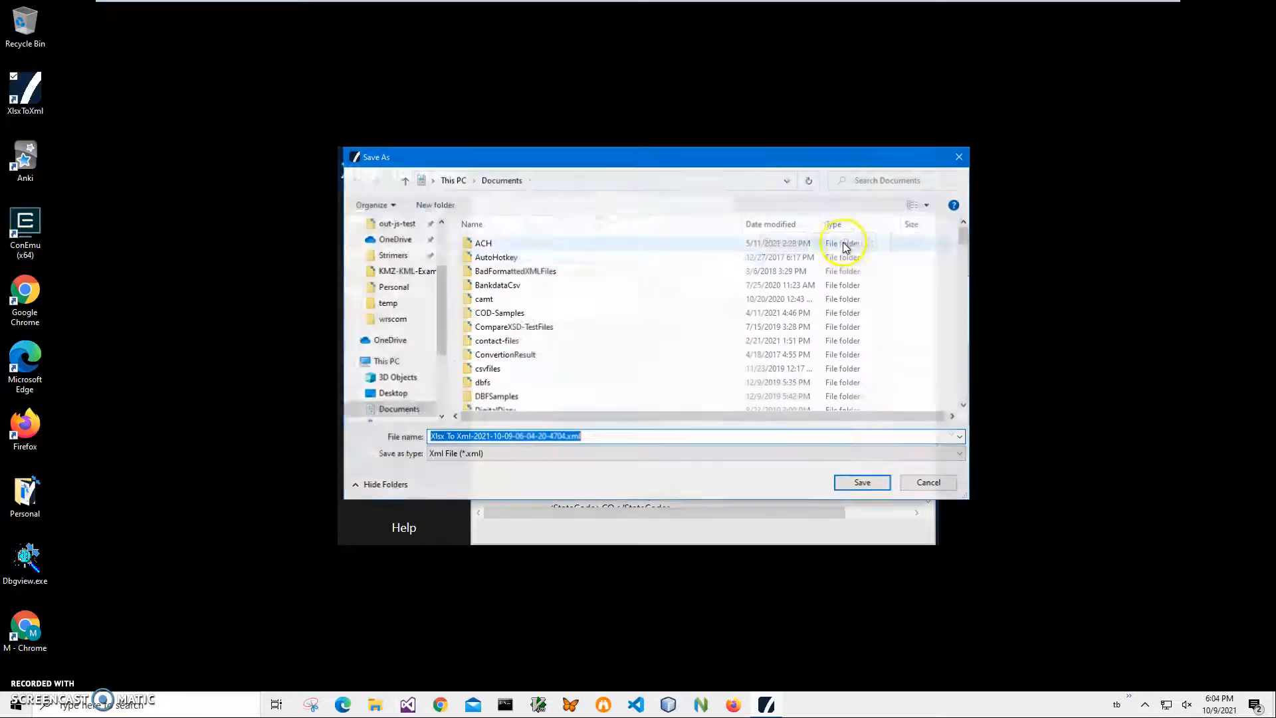
{"action": "mouse_move", "coordinate": [616, 379]}
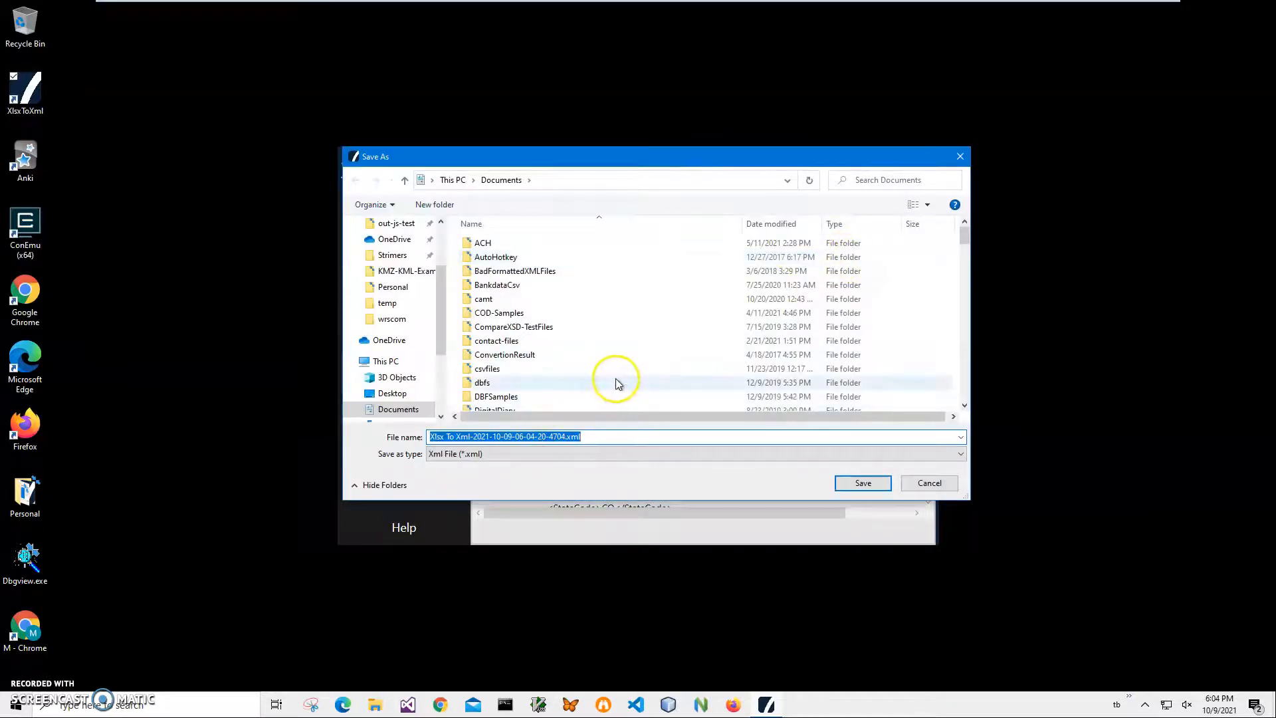
{"action": "mouse_move", "coordinate": [520, 157]}
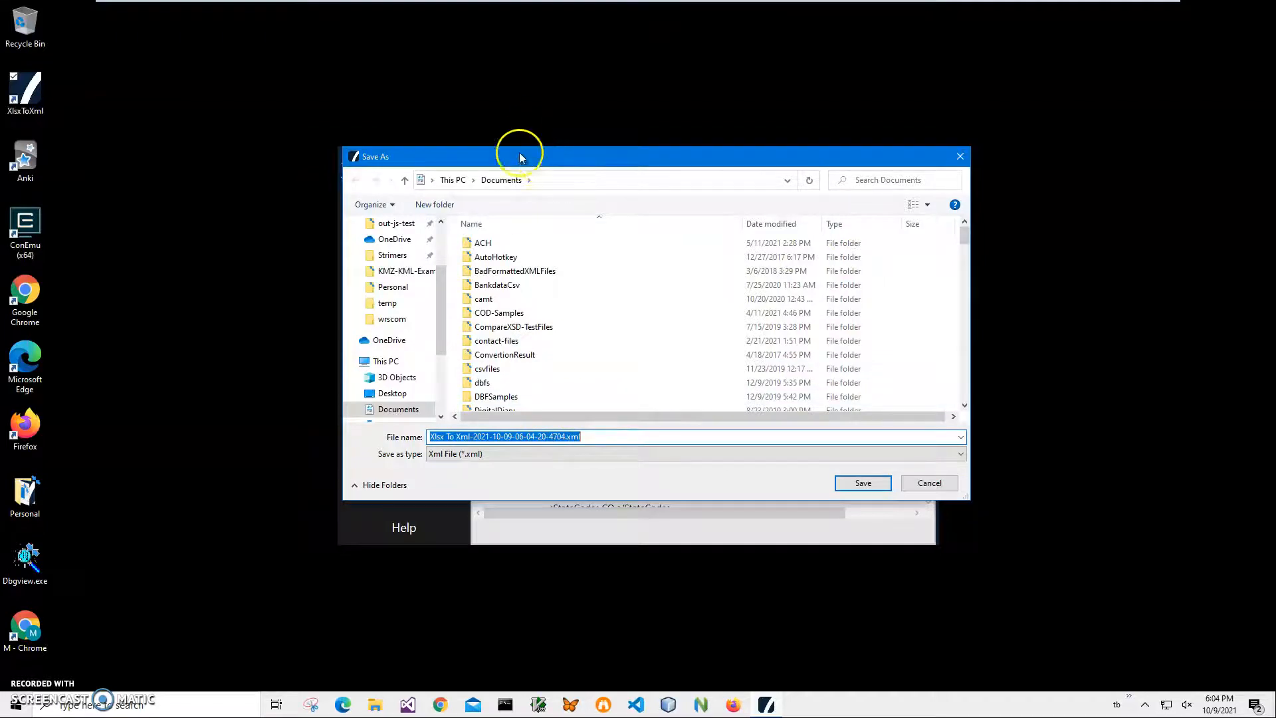
{"action": "mouse_move", "coordinate": [630, 242]}
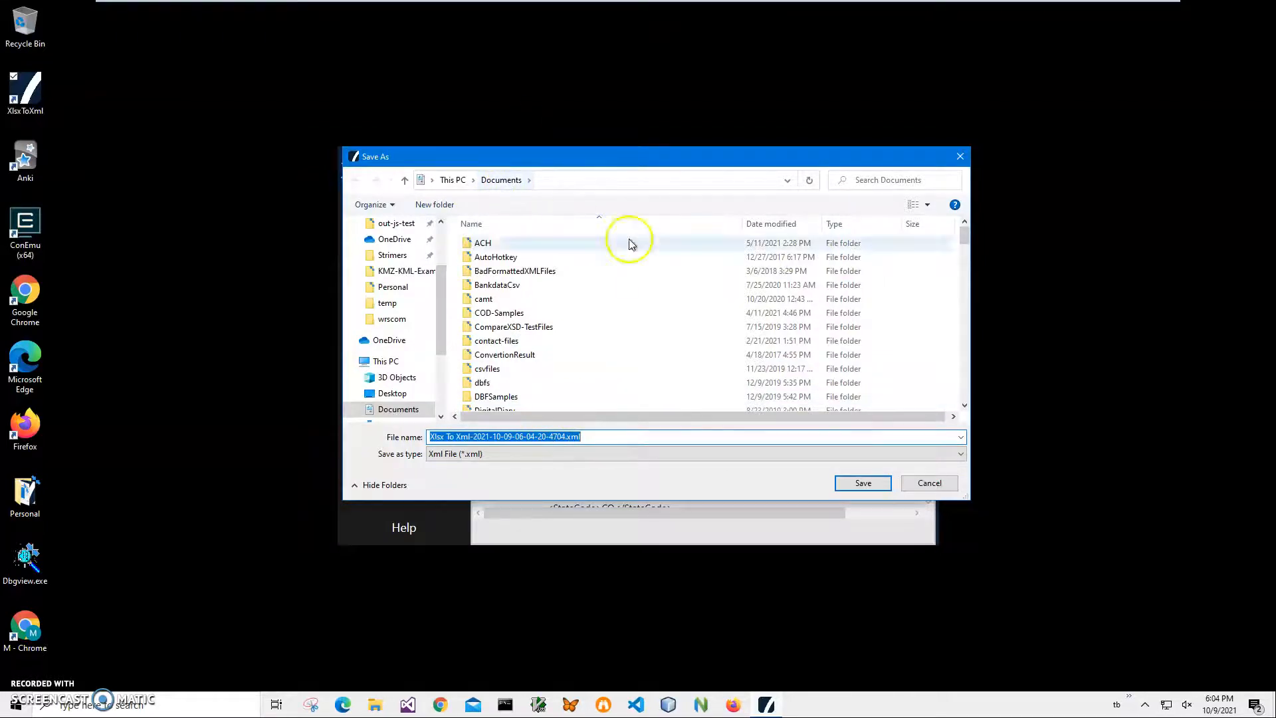
{"action": "left_click", "coordinate": [862, 482]}
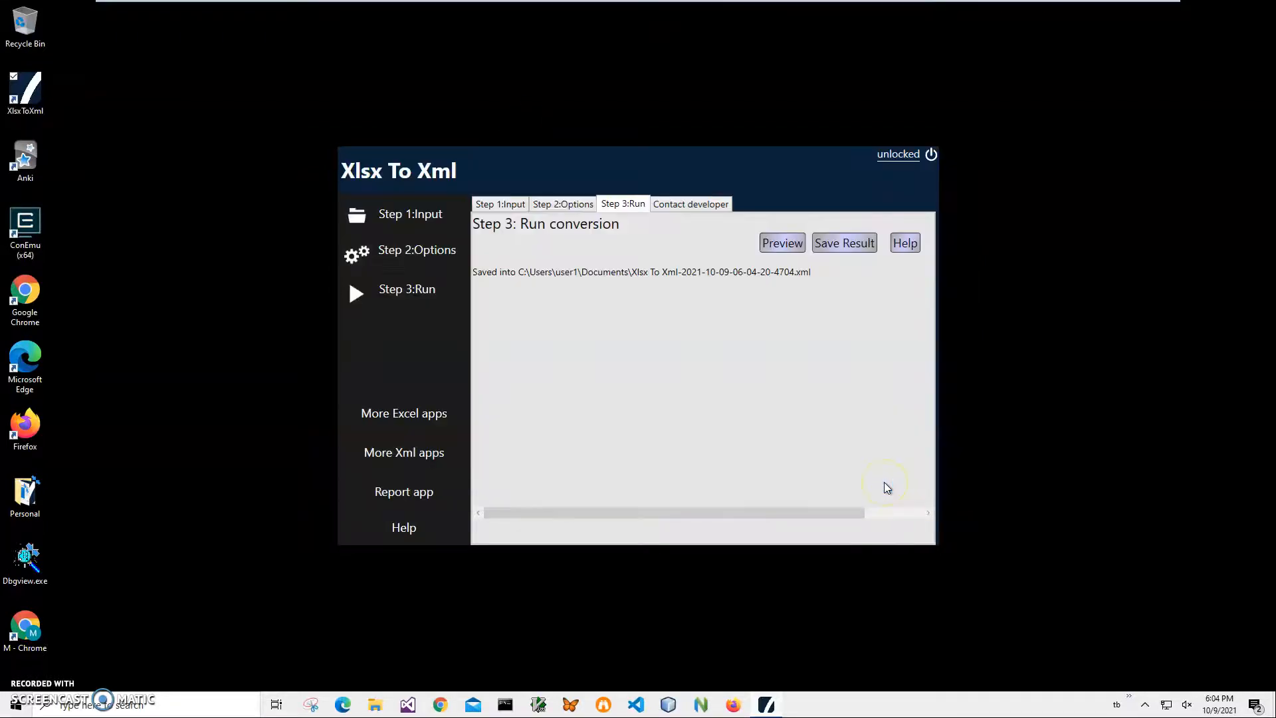
{"action": "mouse_move", "coordinate": [382, 705]}
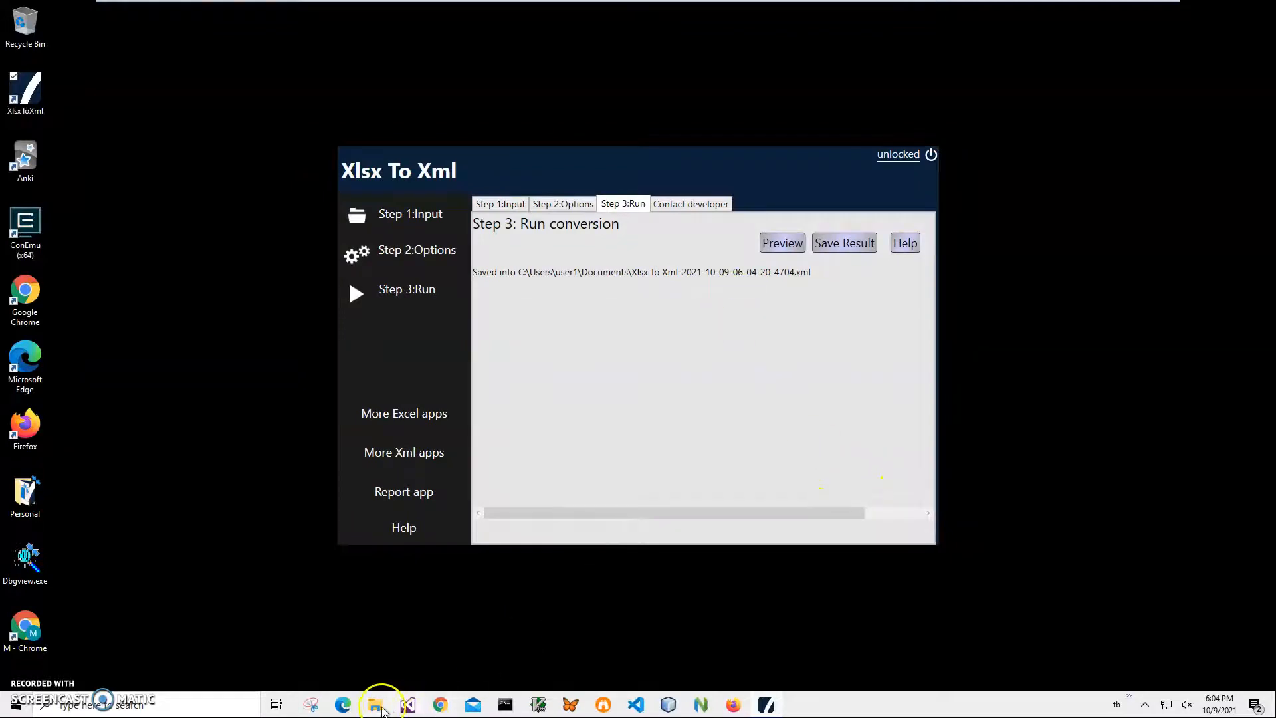
- Locate the saved XML under Recent files and bring up its Open with choices
{"action": "left_click", "coordinate": [375, 705]}
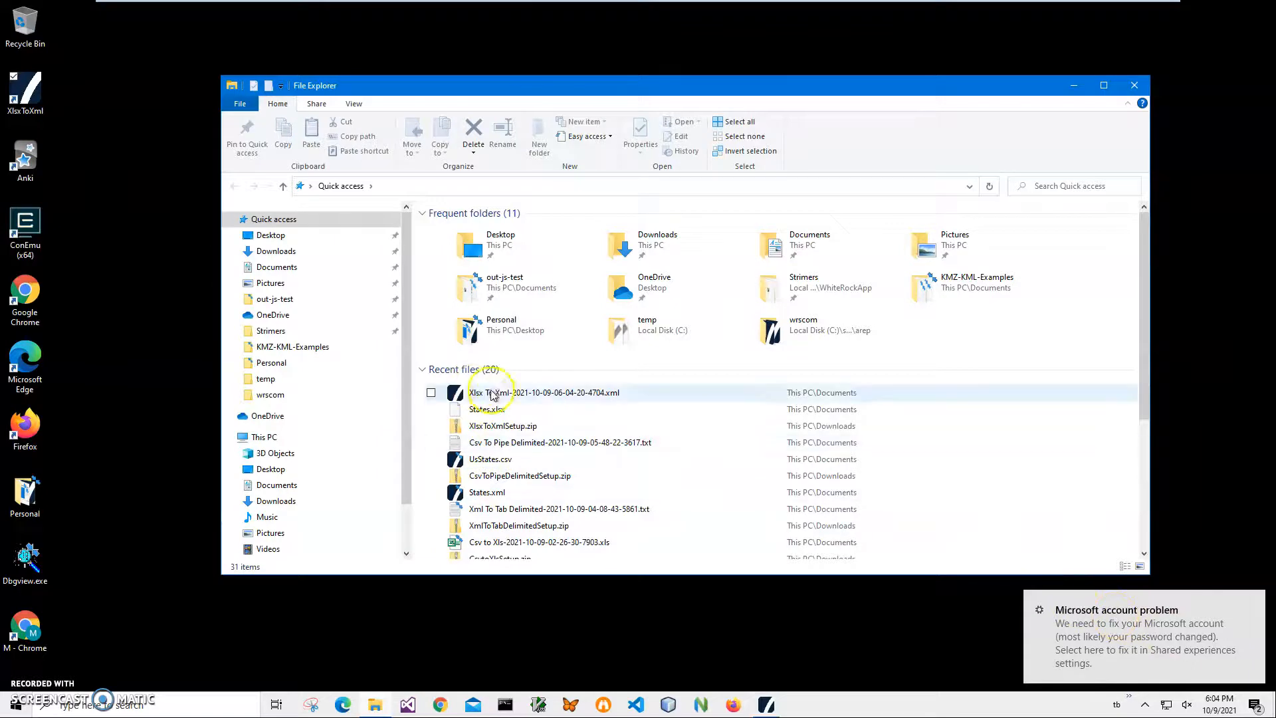
{"action": "left_click", "coordinate": [544, 392]}
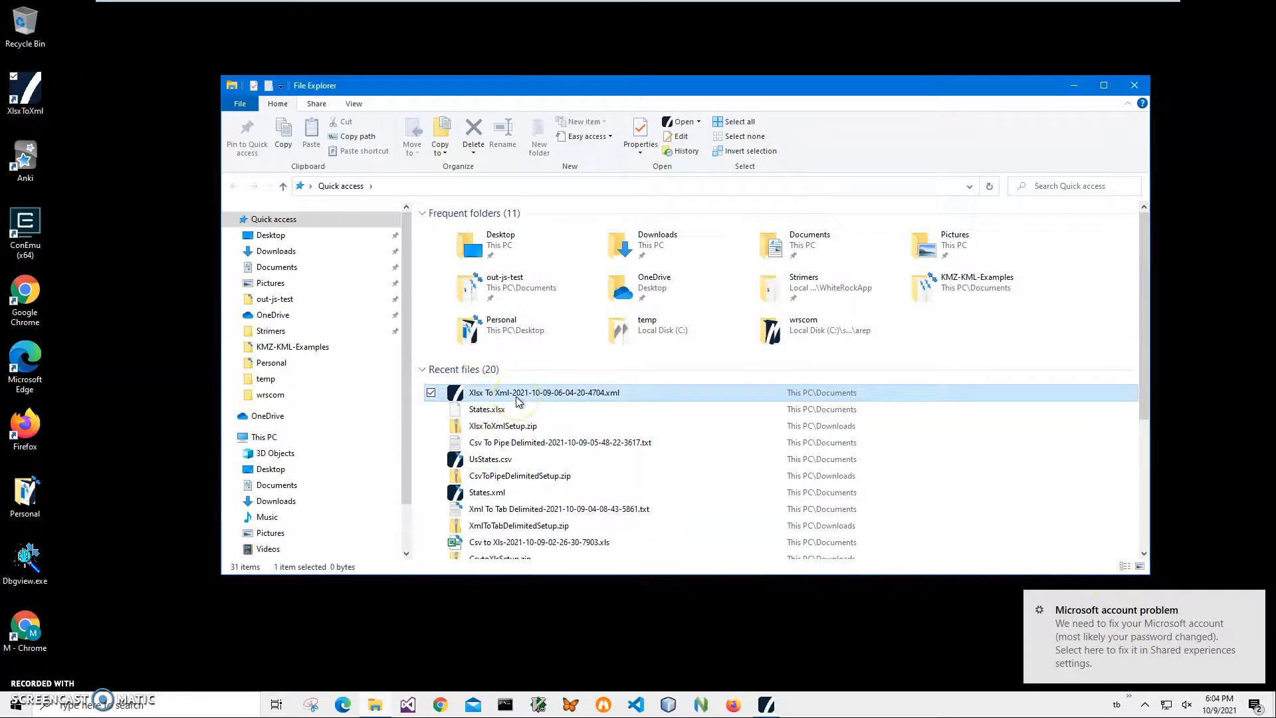
{"action": "right_click", "coordinate": [544, 392]}
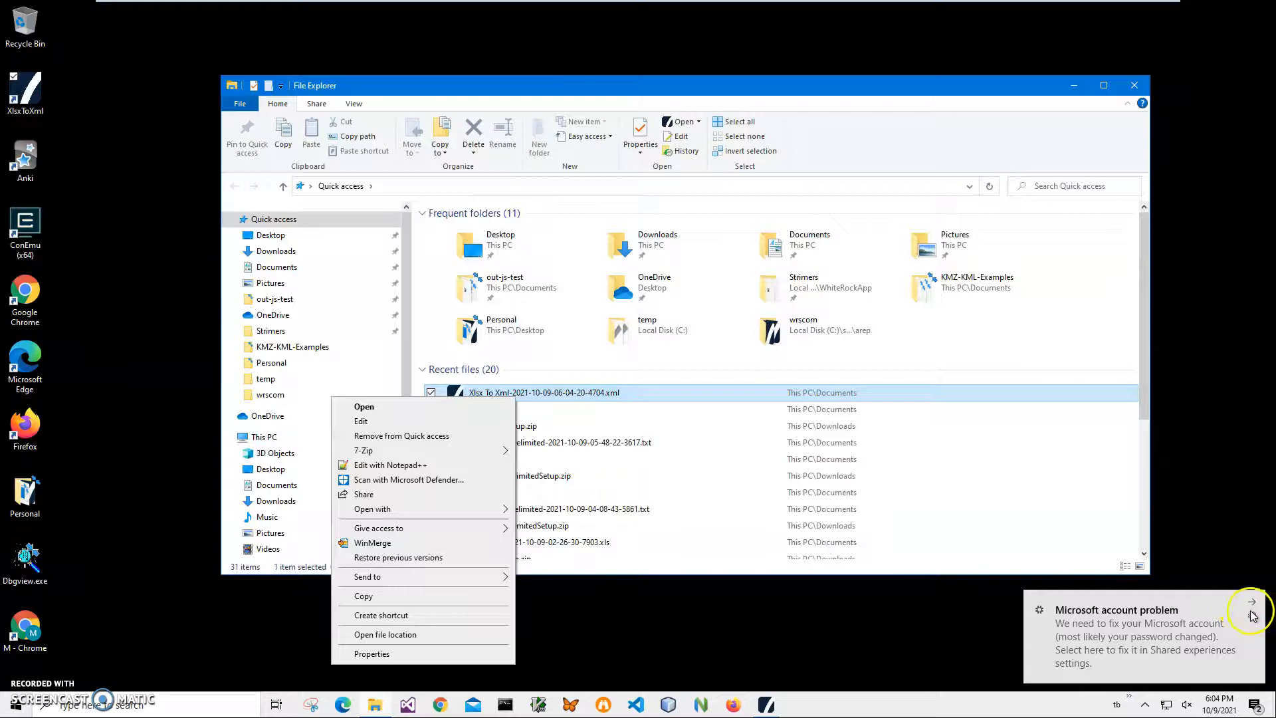
{"action": "mouse_move", "coordinate": [1061, 587]}
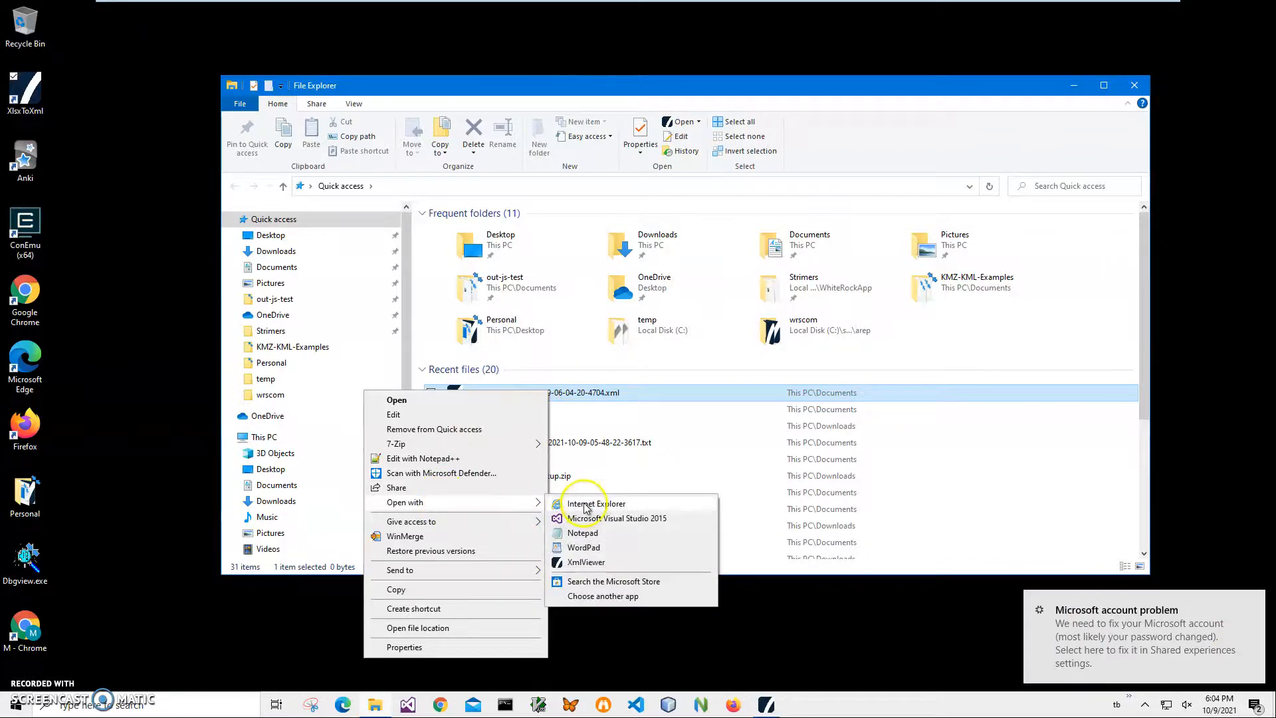
- Review the XML's per-state Row elements in Internet Explorer, then close the browser
{"action": "left_click", "coordinate": [594, 503]}
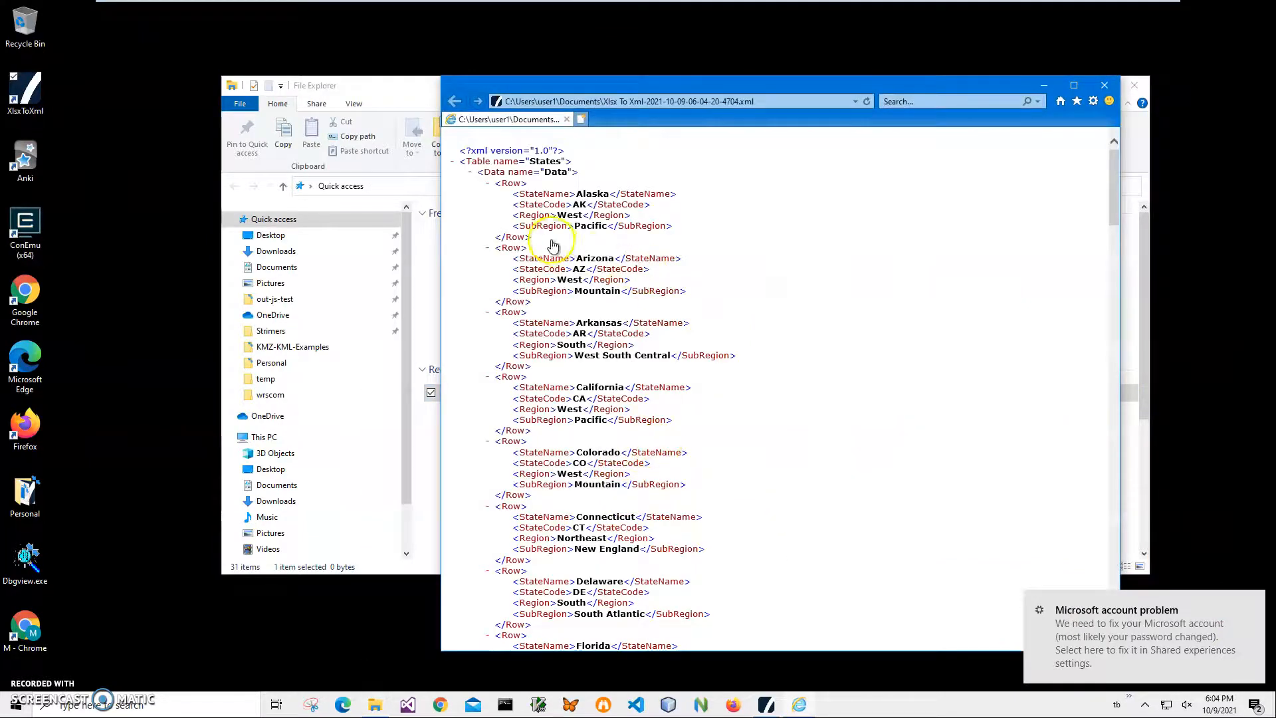
{"action": "mouse_move", "coordinate": [578, 193]}
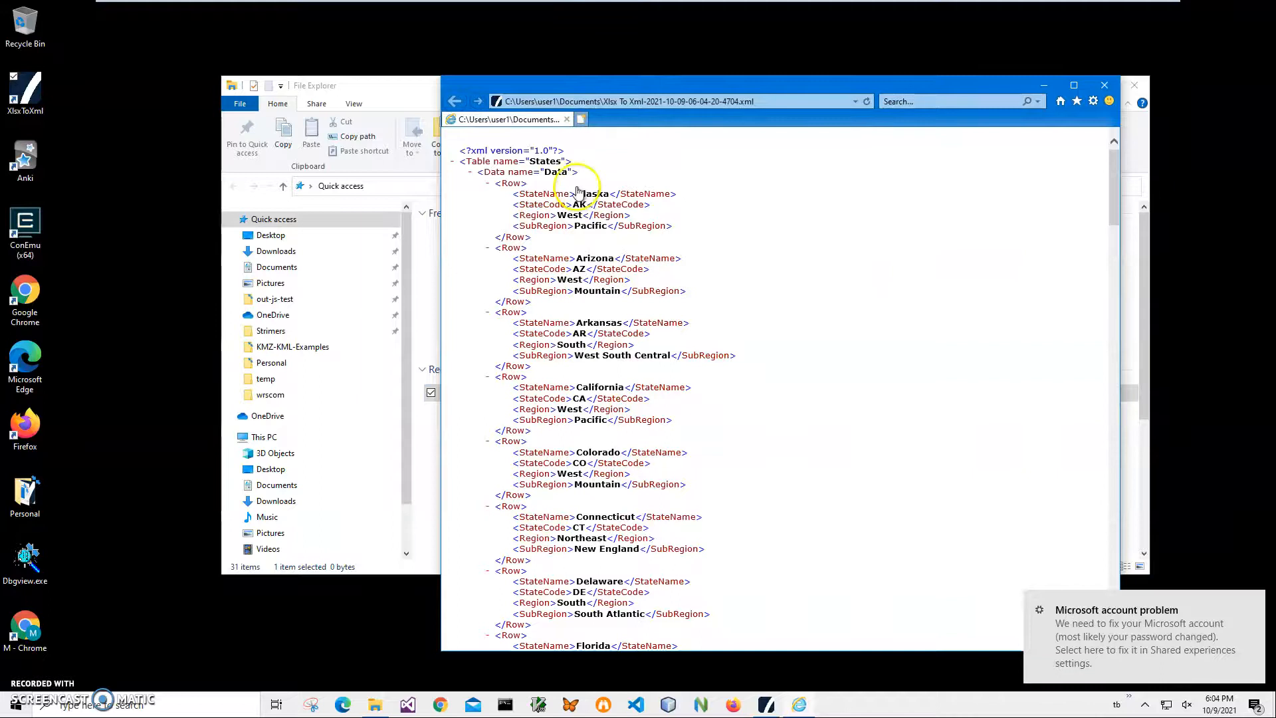
{"action": "mouse_move", "coordinate": [538, 226]}
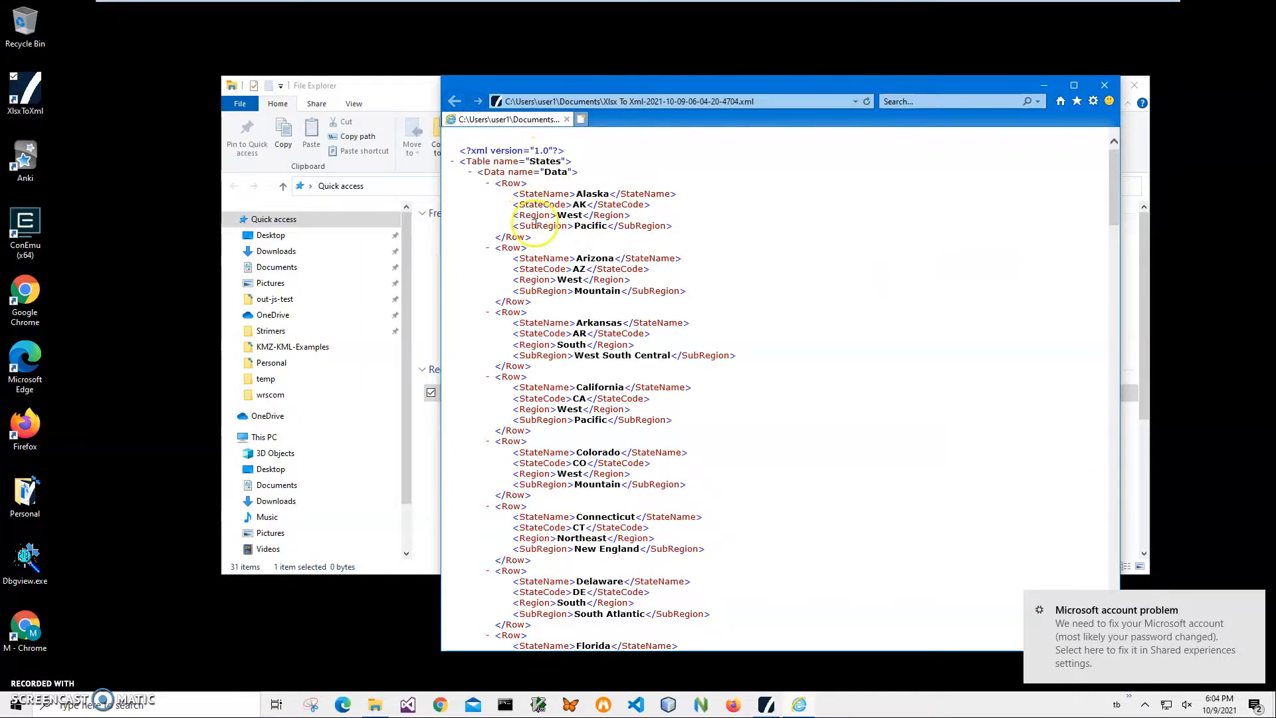
{"action": "scroll", "scroll_direction": "down", "scroll_amount": 3}
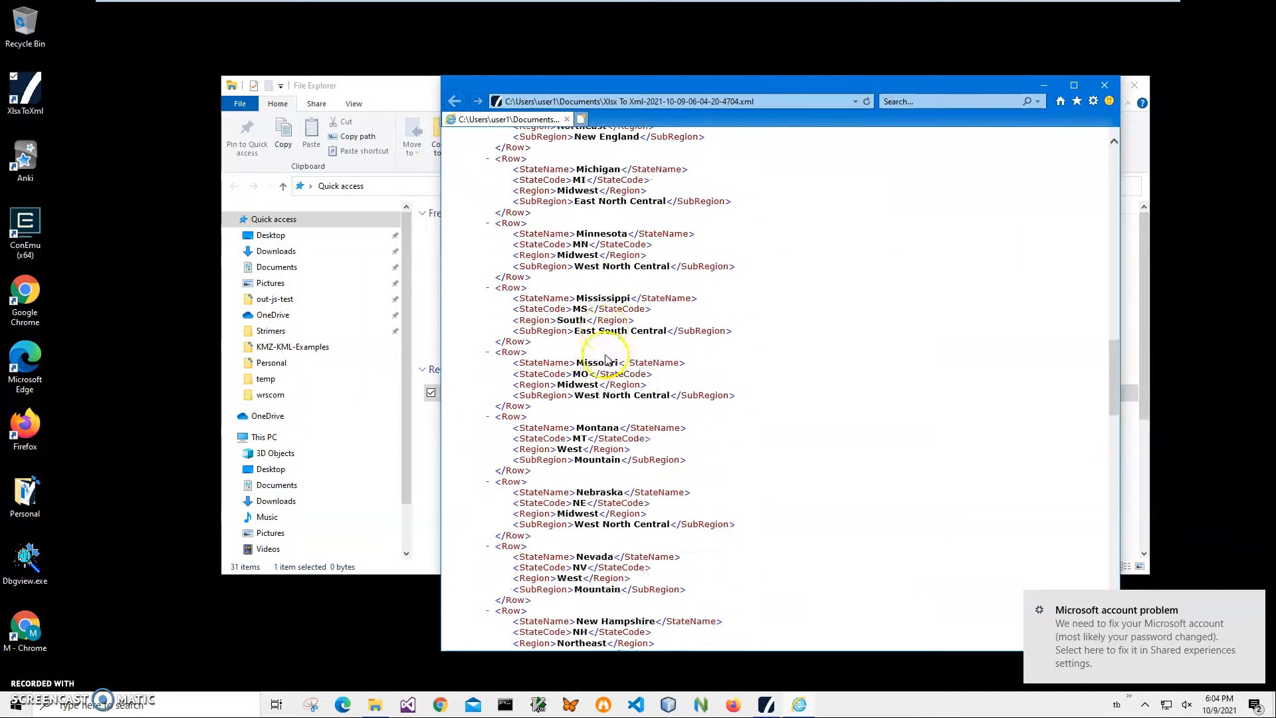
{"action": "scroll", "scroll_direction": "down", "scroll_amount": 3}
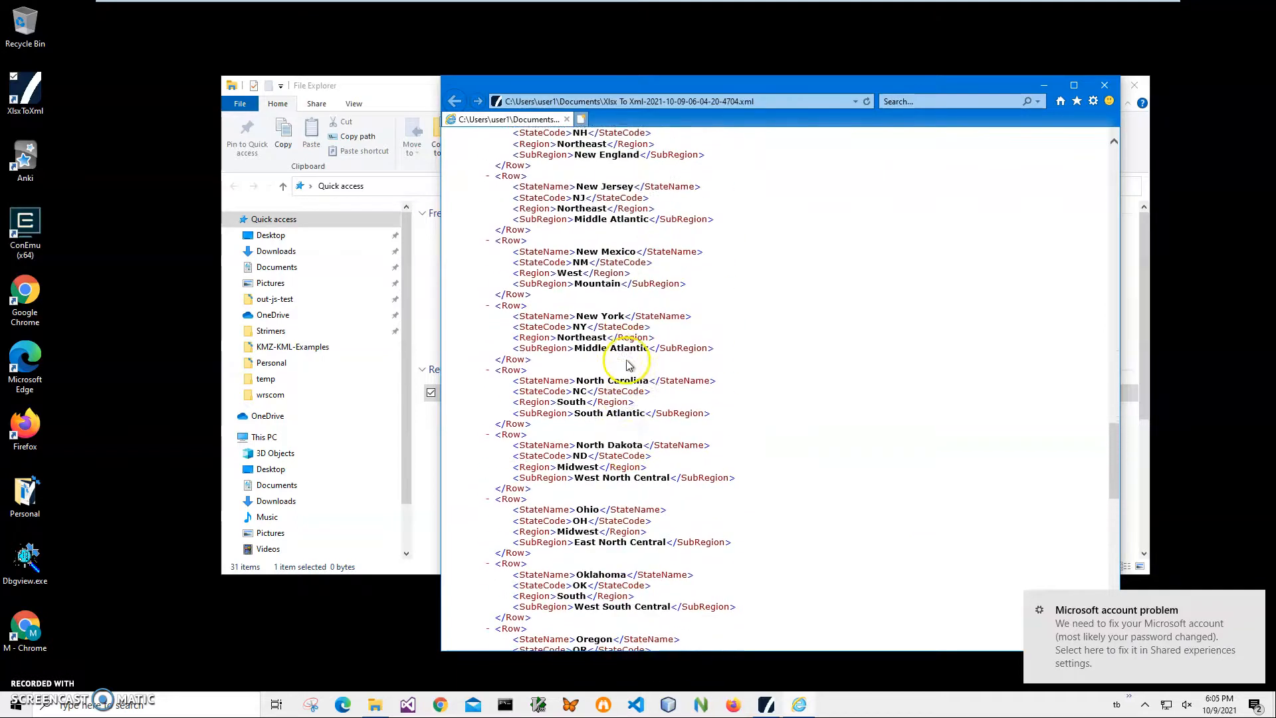
{"action": "scroll", "scroll_direction": "up", "scroll_amount": 3}
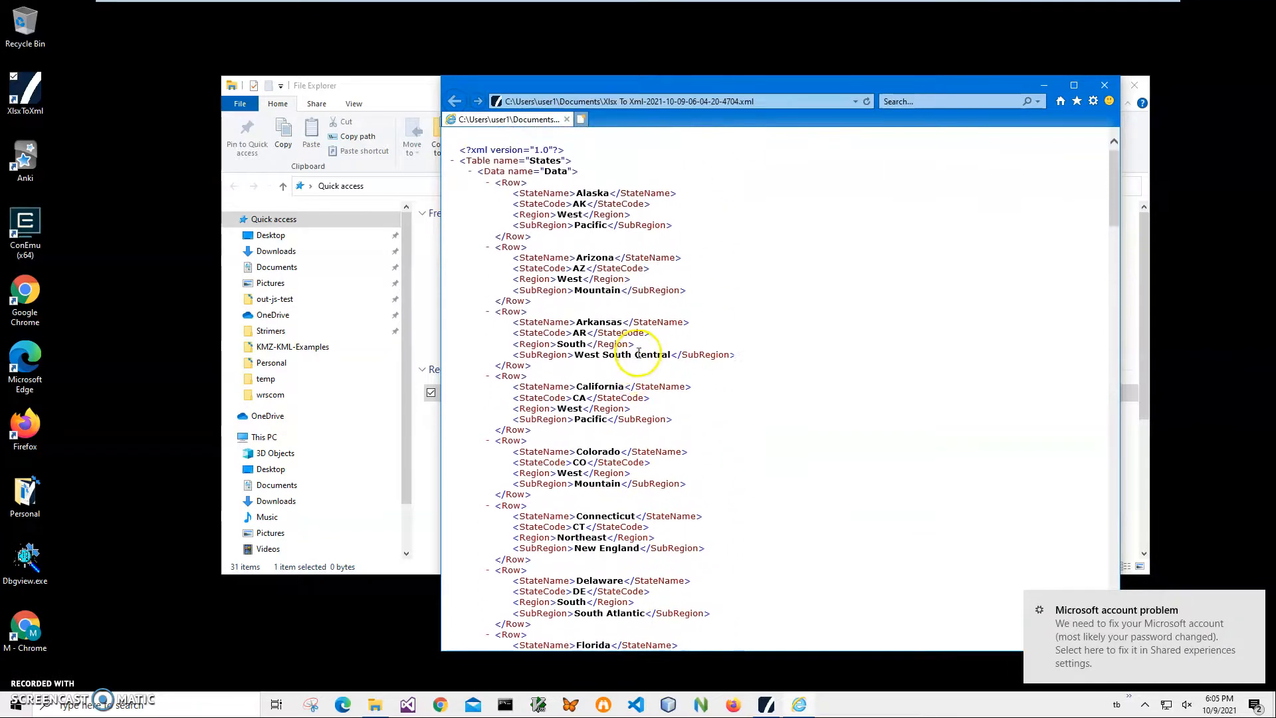
{"action": "mouse_move", "coordinate": [521, 177]}
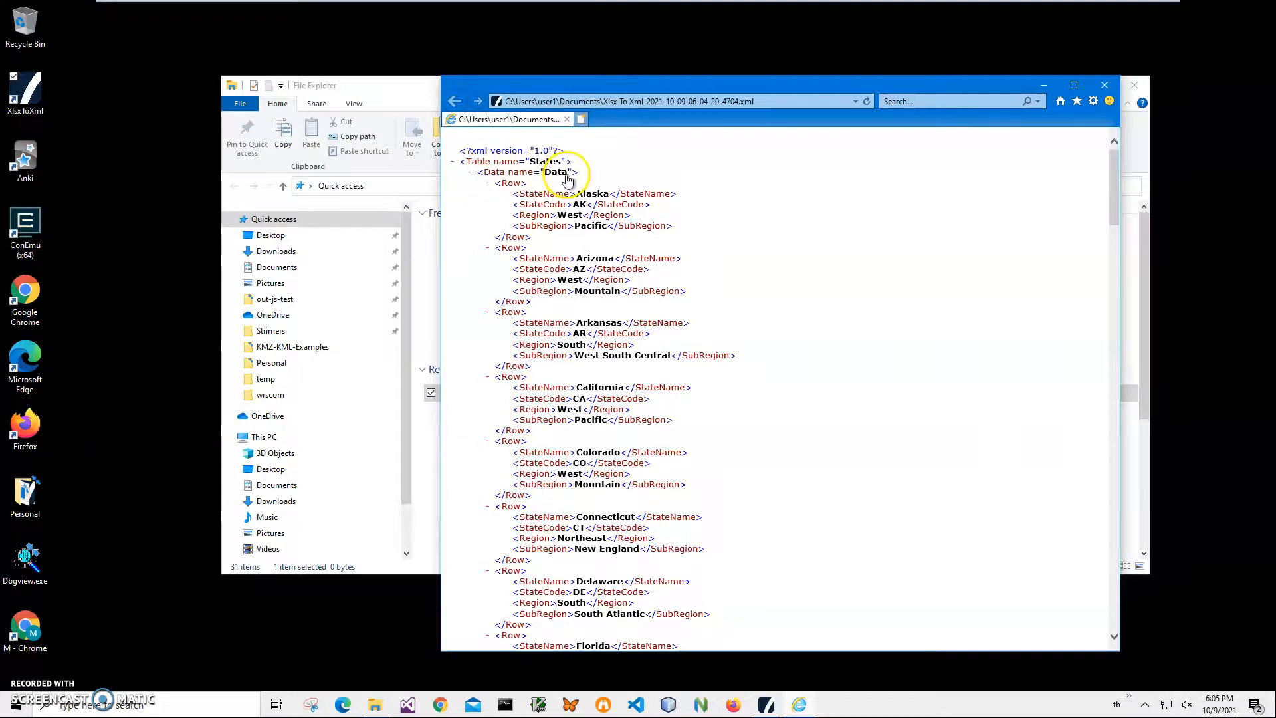
{"action": "mouse_move", "coordinate": [551, 193]}
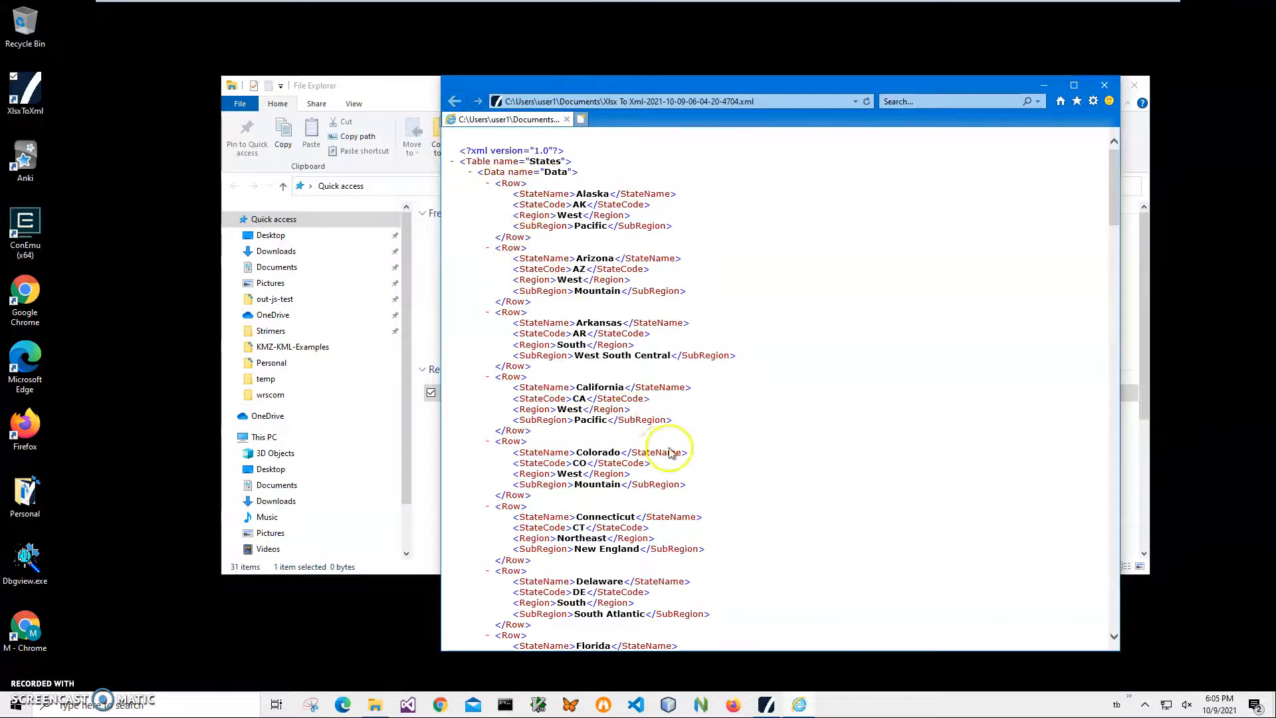
{"action": "mouse_move", "coordinate": [1105, 88]}
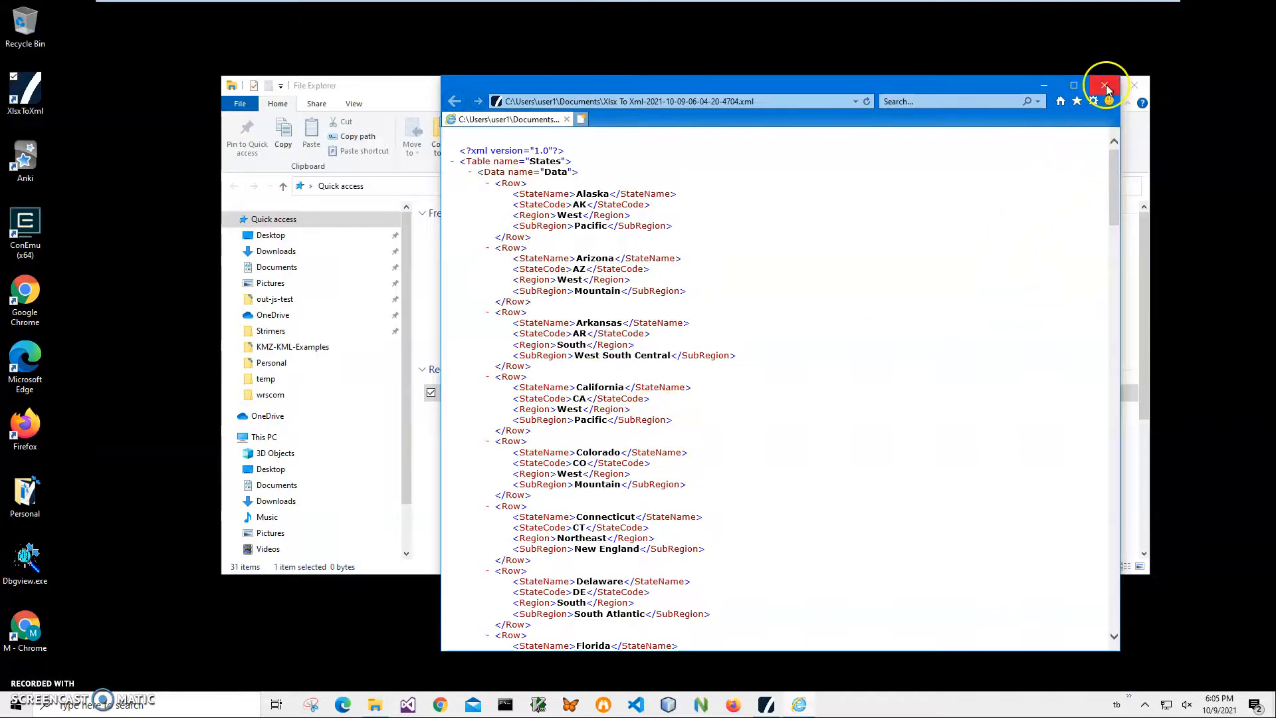
{"action": "left_click", "coordinate": [1105, 86]}
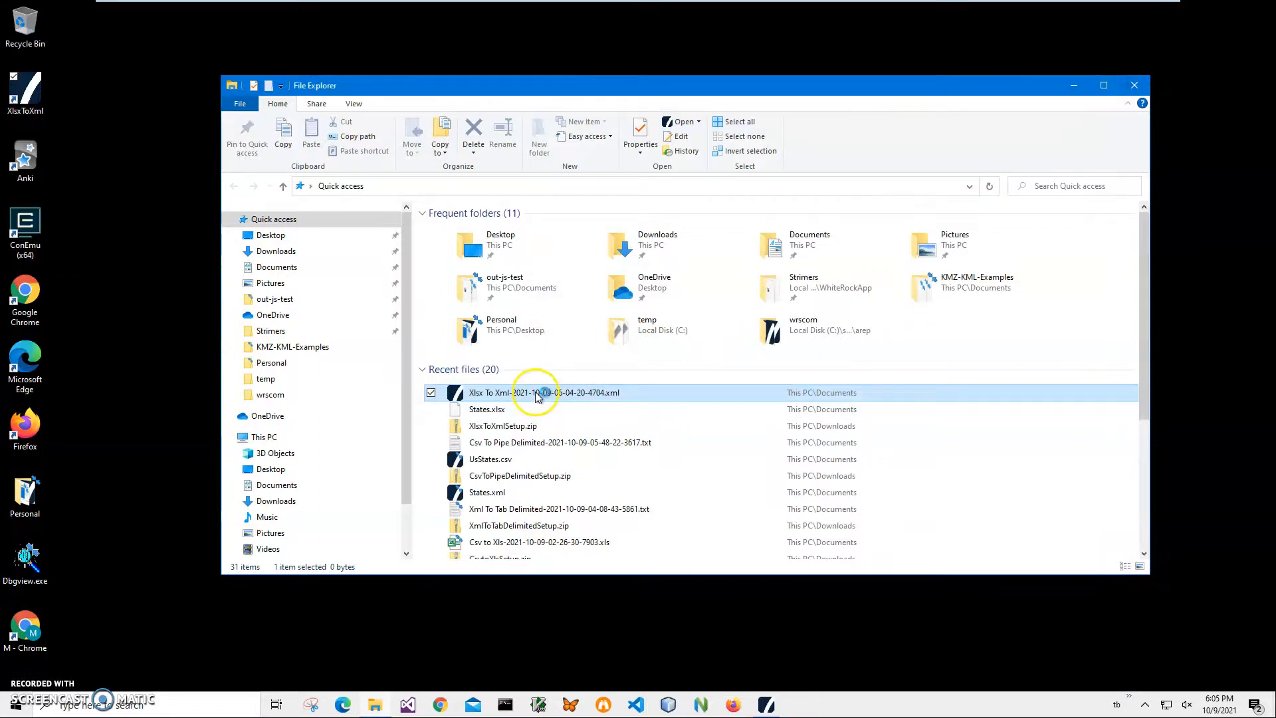
- Open the saved XML from Recent files in XmlViewer and review the 49-record states grid
{"action": "double_click", "coordinate": [543, 392]}
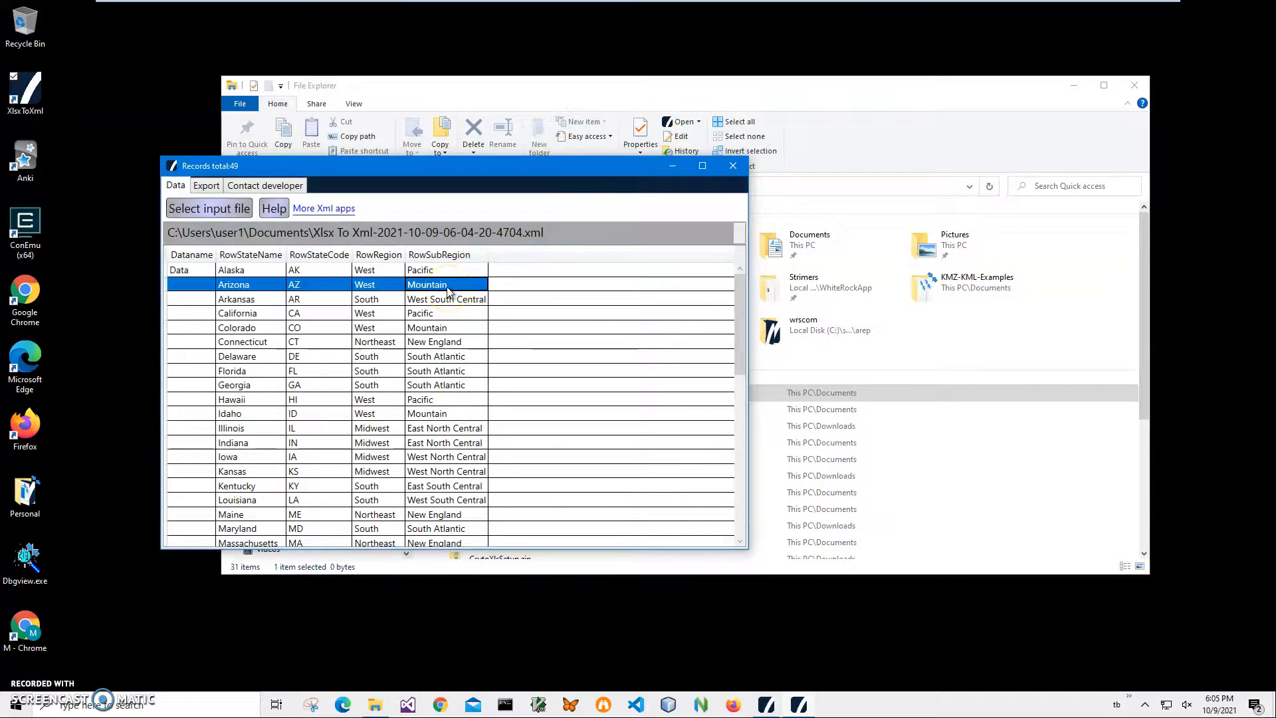
{"action": "mouse_move", "coordinate": [293, 284]}
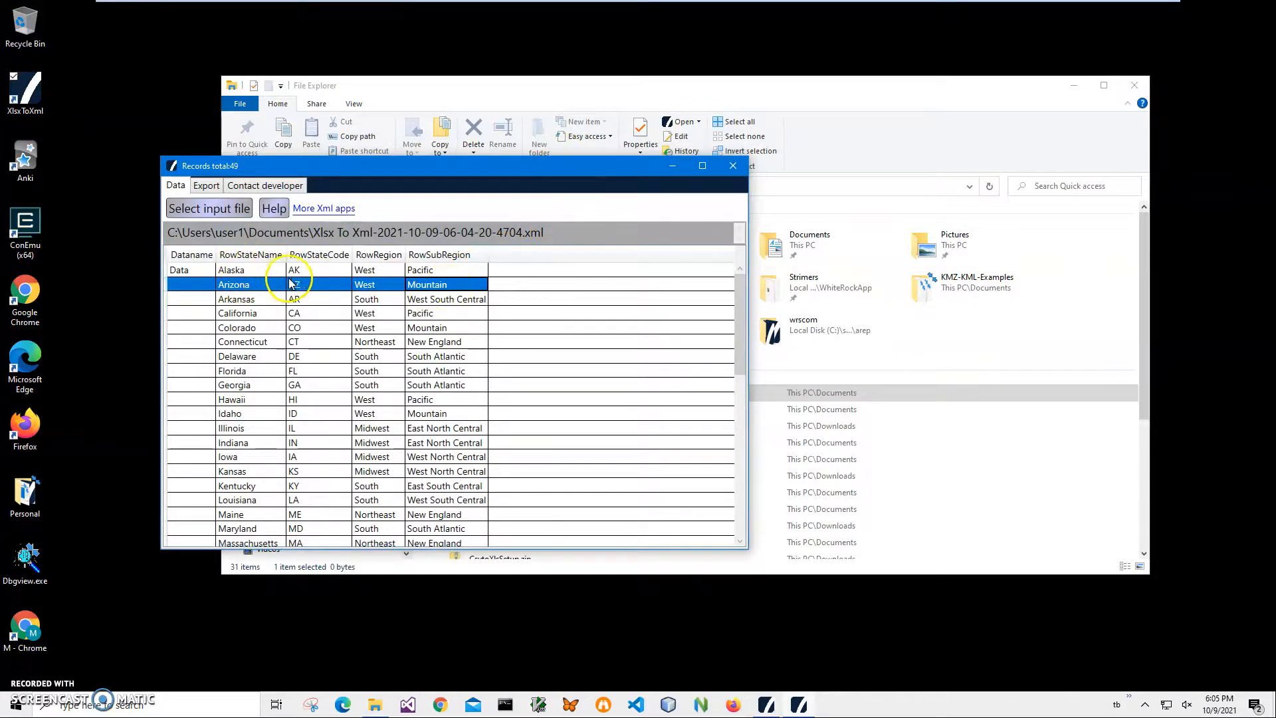
{"action": "mouse_move", "coordinate": [311, 308]}
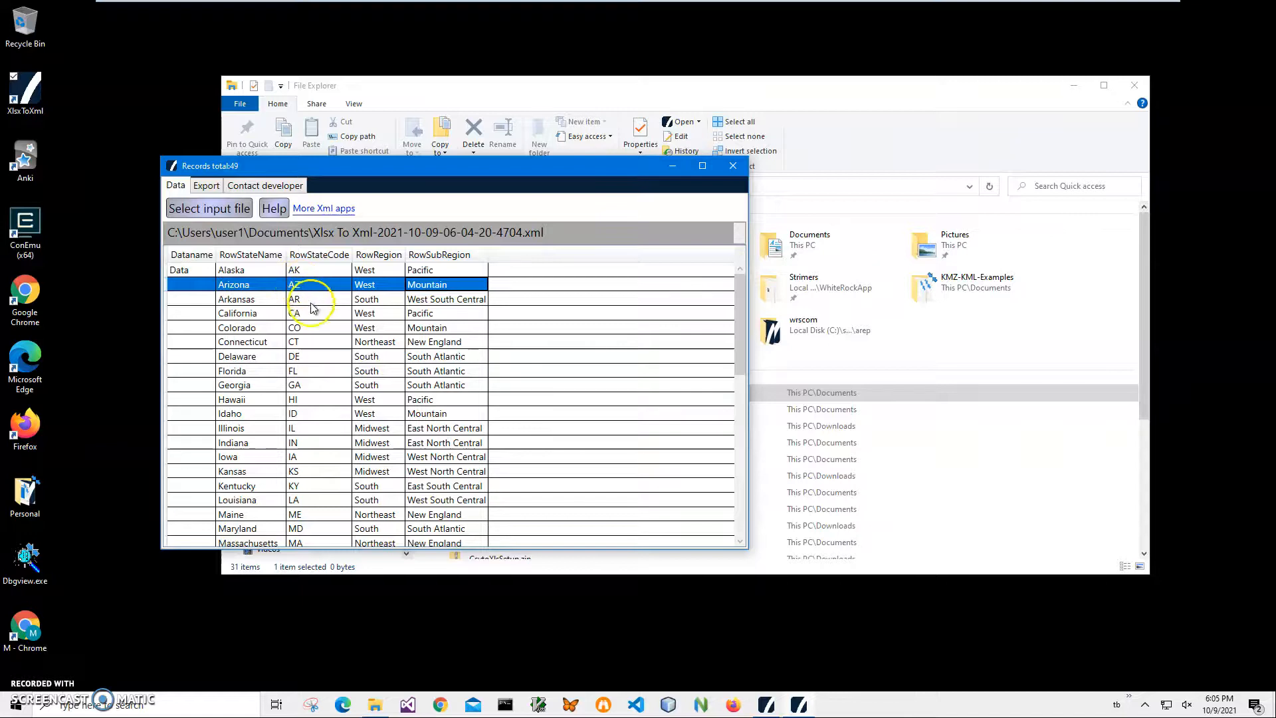
{"action": "mouse_move", "coordinate": [252, 255]}
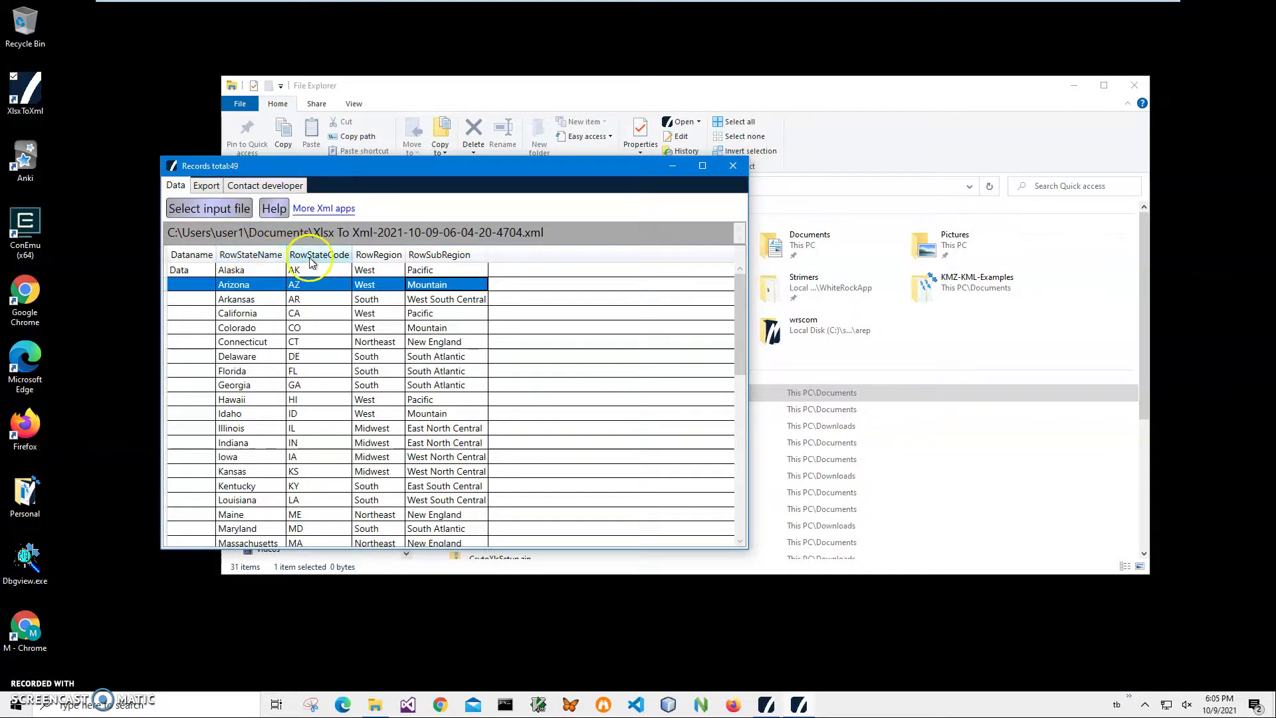
{"action": "mouse_move", "coordinate": [241, 313]}
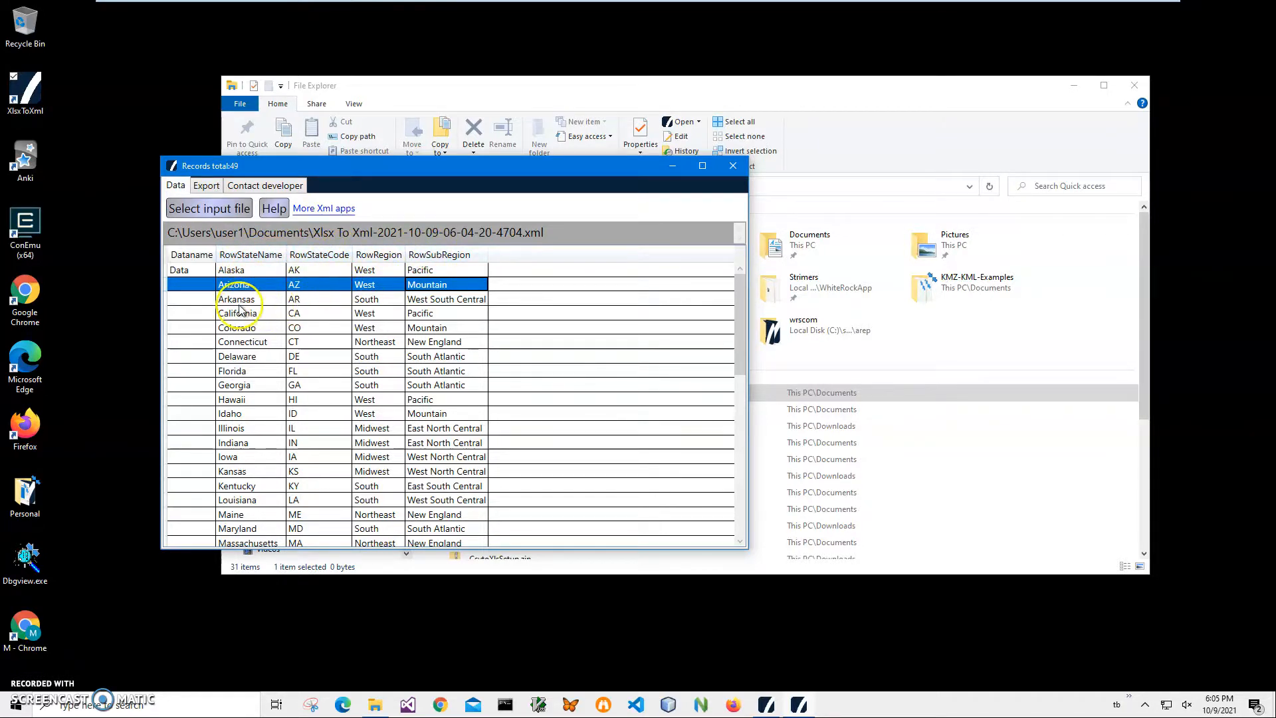
{"action": "scroll", "scroll_direction": "down", "scroll_amount": 3}
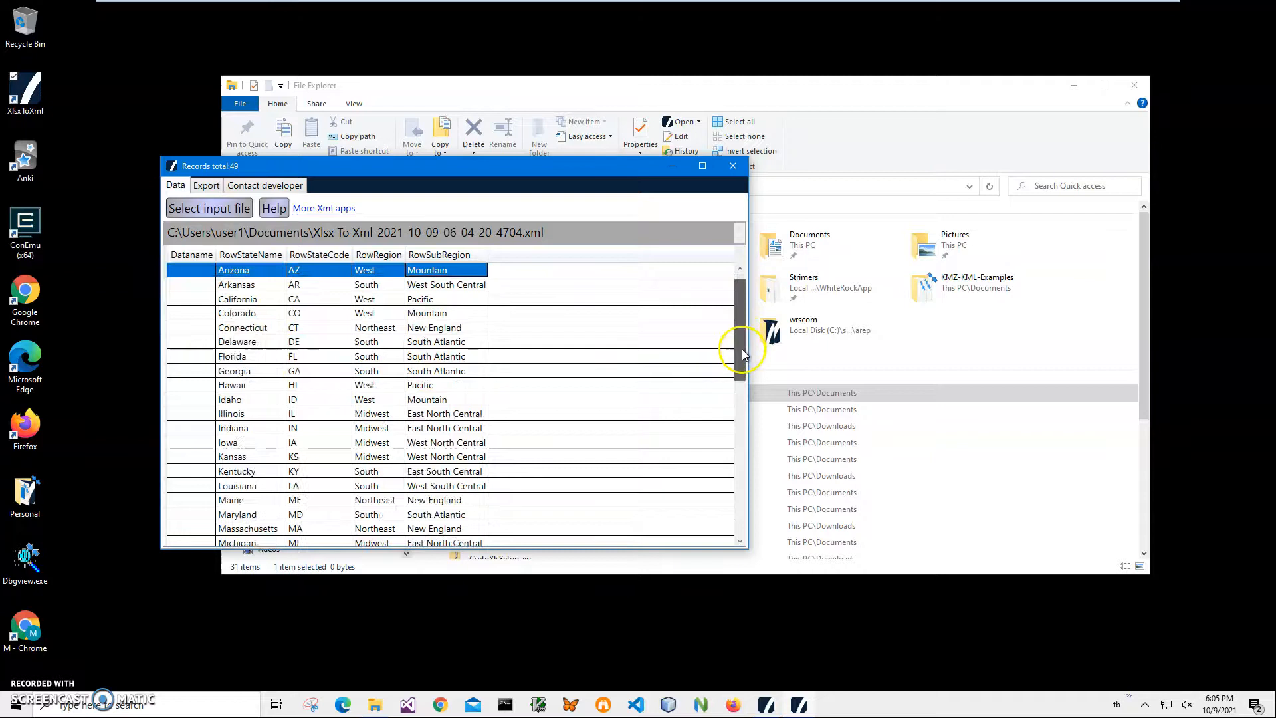
{"action": "scroll", "scroll_direction": "up", "scroll_amount": 3}
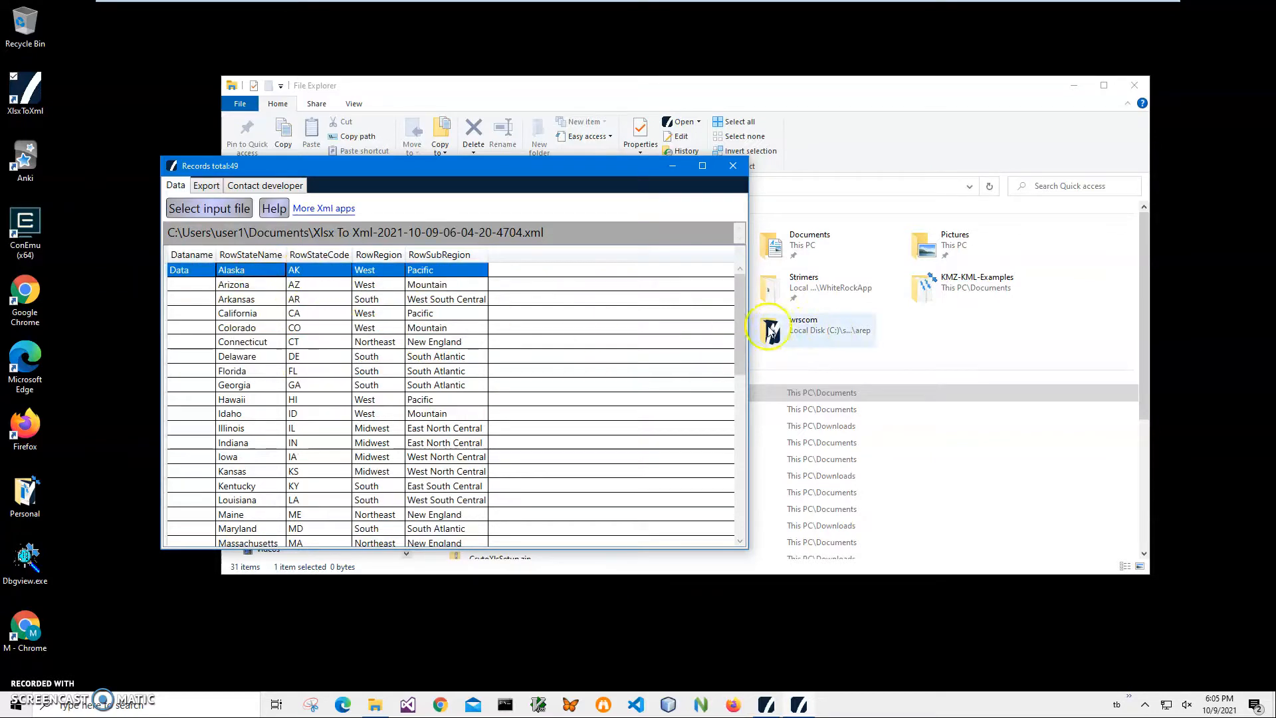
{"action": "scroll", "scroll_direction": "down", "scroll_amount": 3}
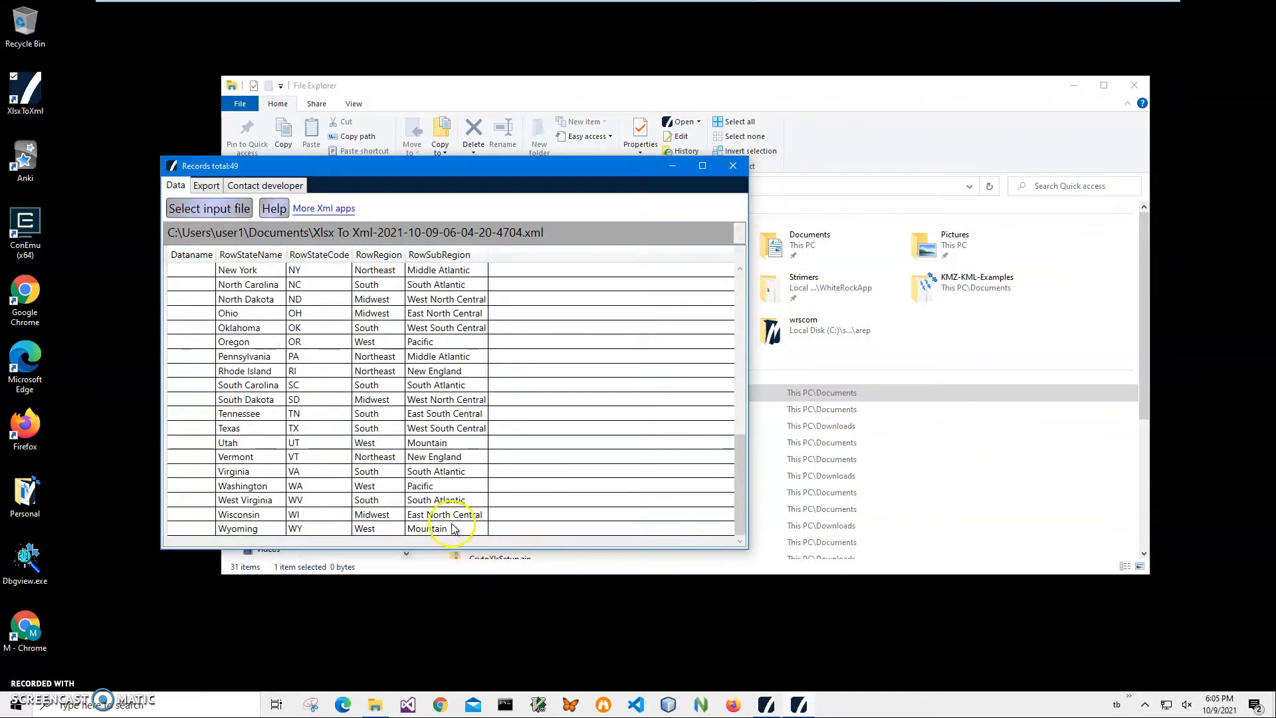
{"action": "scroll", "scroll_direction": "up", "scroll_amount": 3}
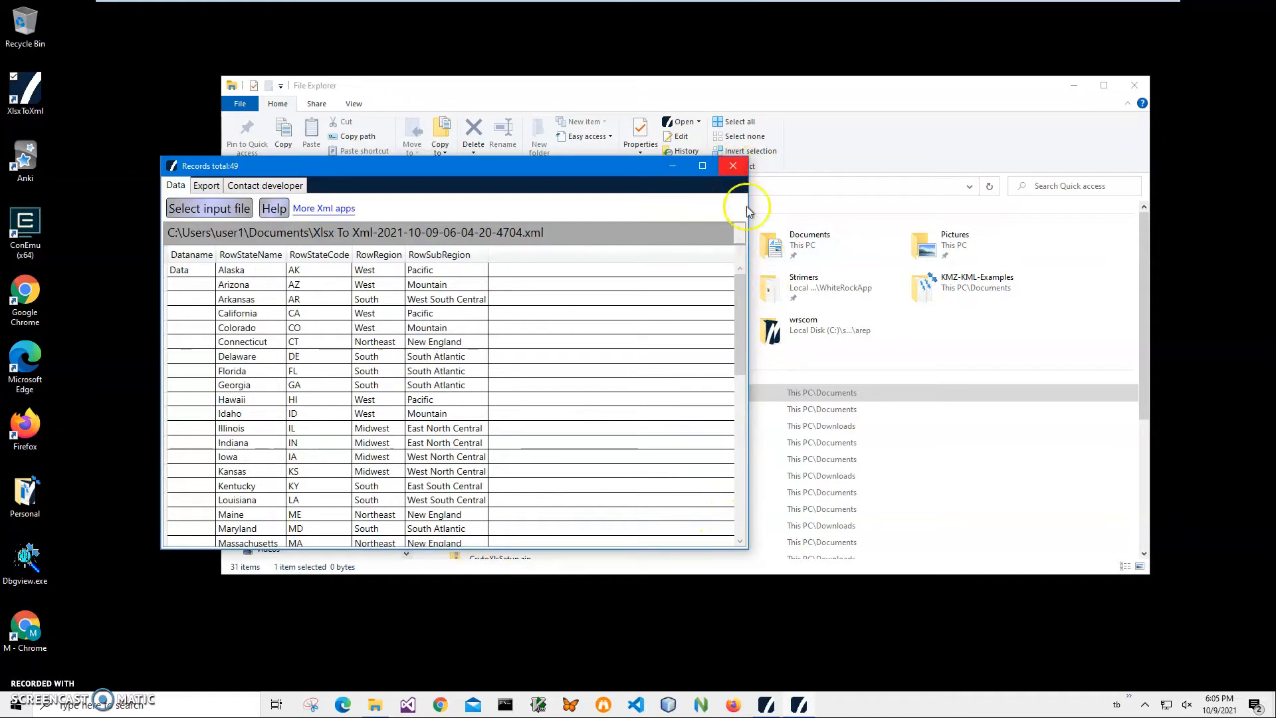
{"action": "mouse_move", "coordinate": [253, 595]}
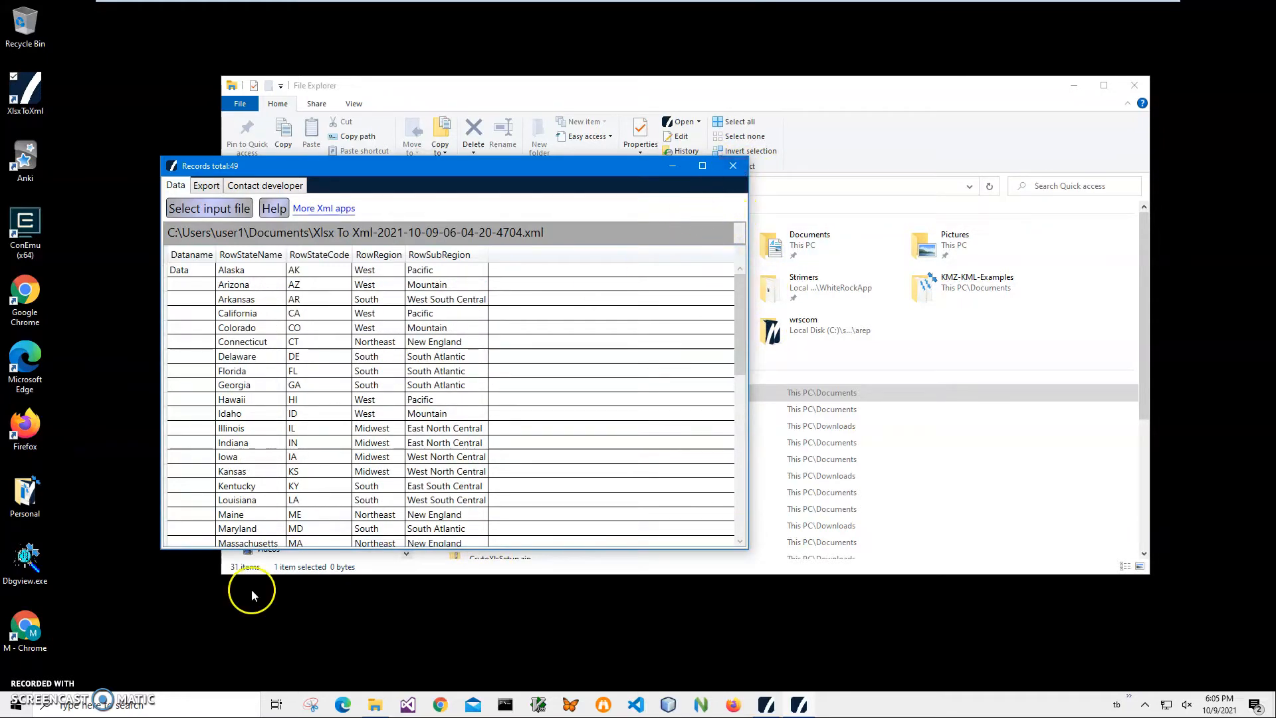